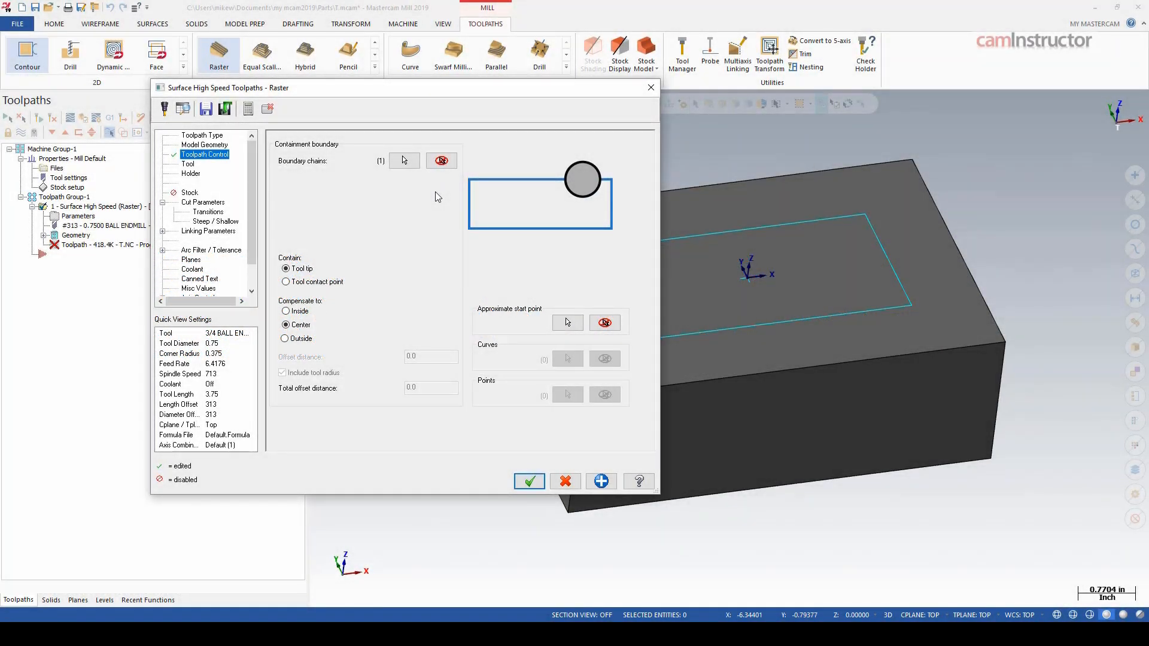
Cancel the Surface High Speed Raster dialog so no toolpath is created
click(527, 481)
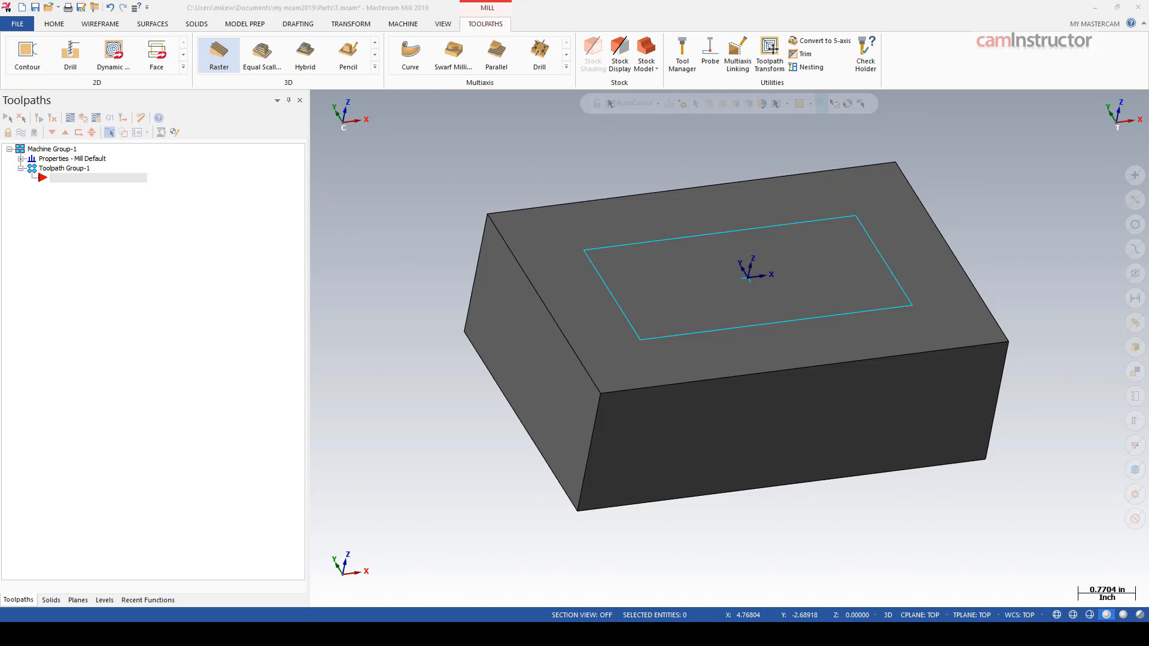
mouse_move(262, 270)
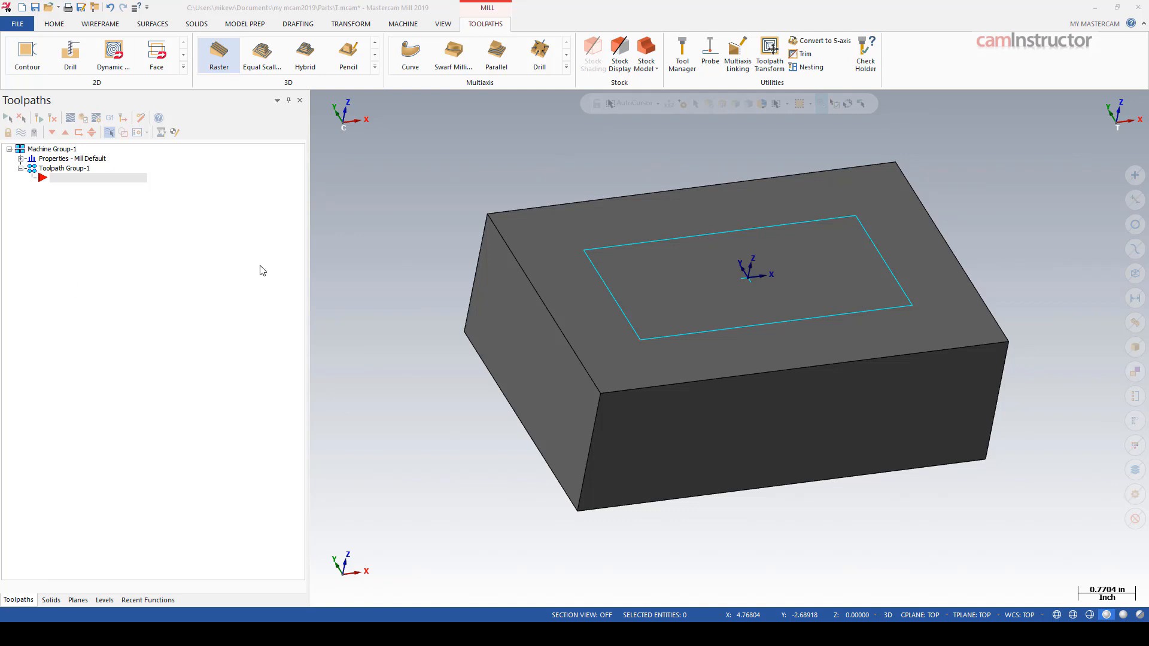
mouse_move(46, 100)
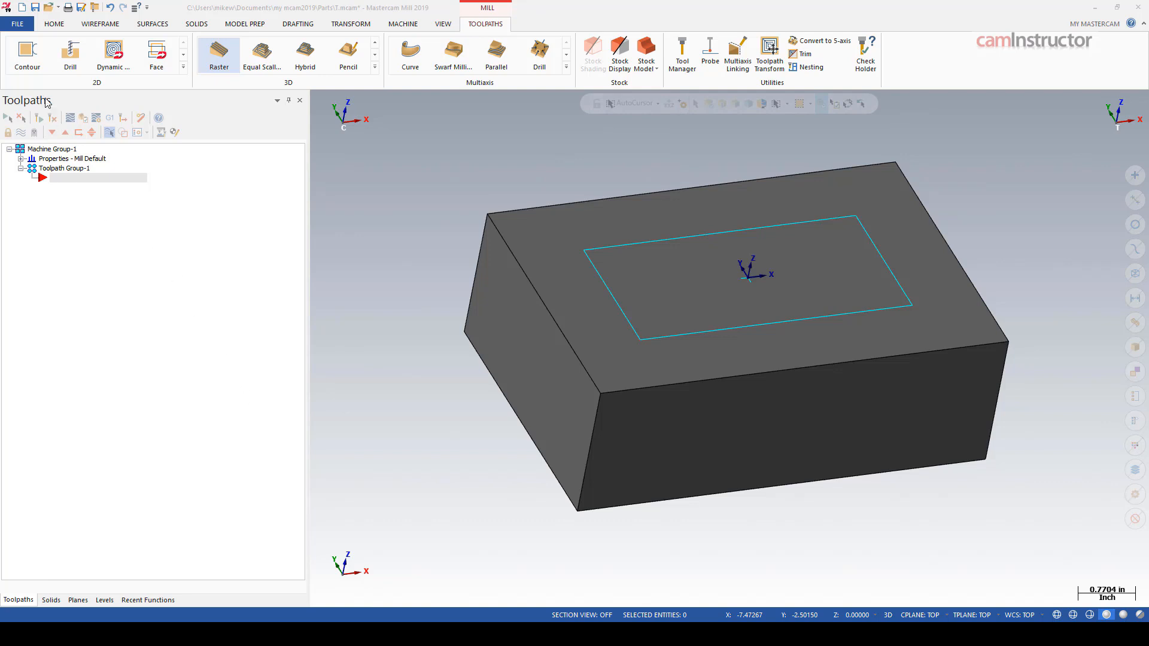
Start a 2D Contour, review the Compensation type list on Cut Parameters and keep Computer
click(27, 55)
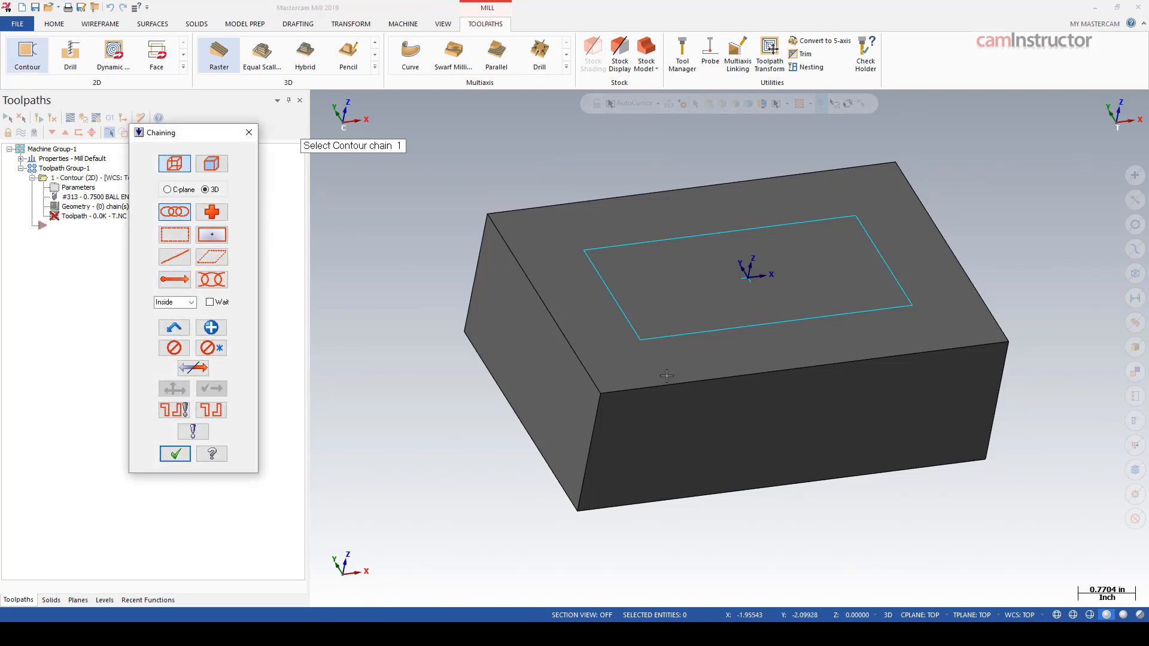
click(175, 452)
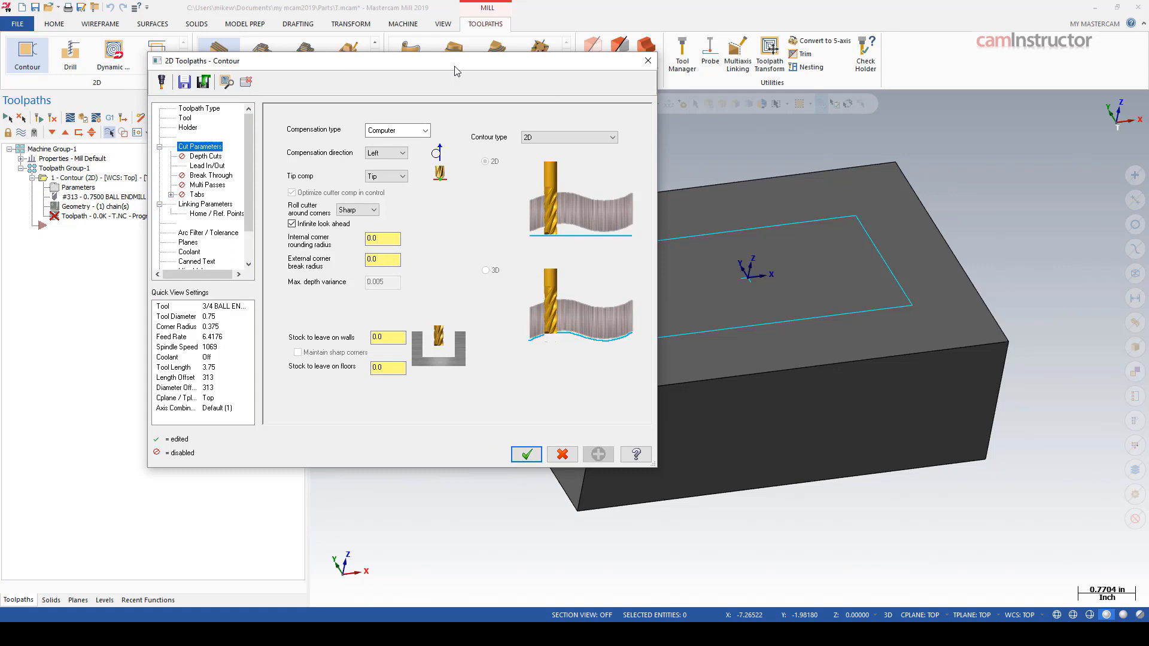
mouse_move(428, 157)
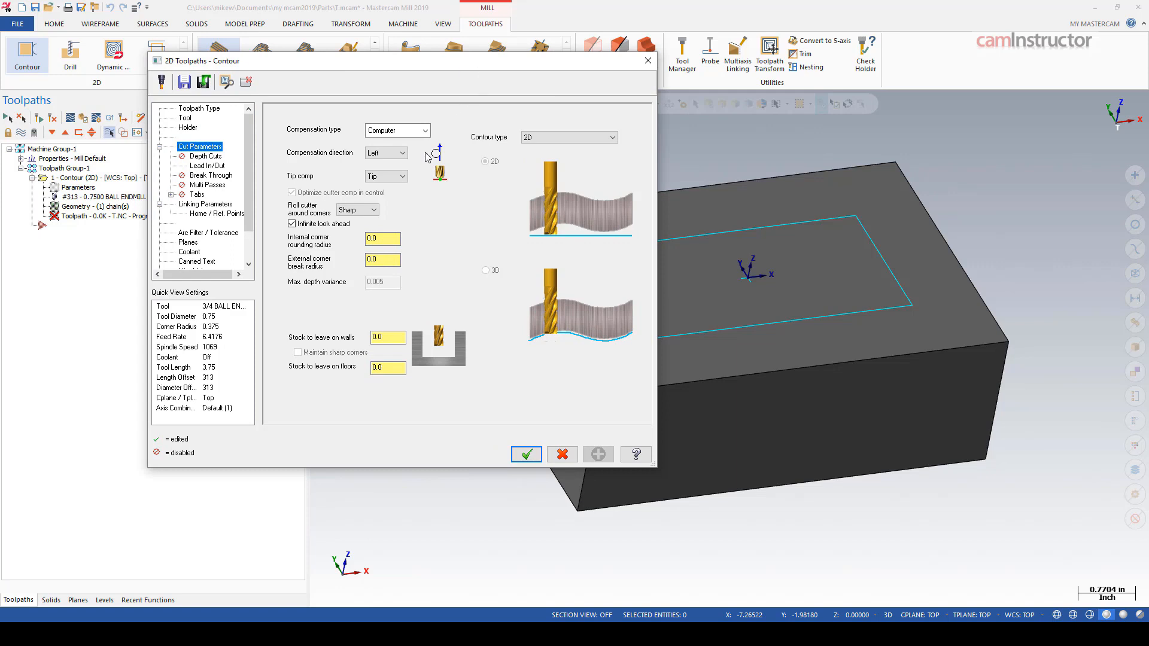
click(400, 152)
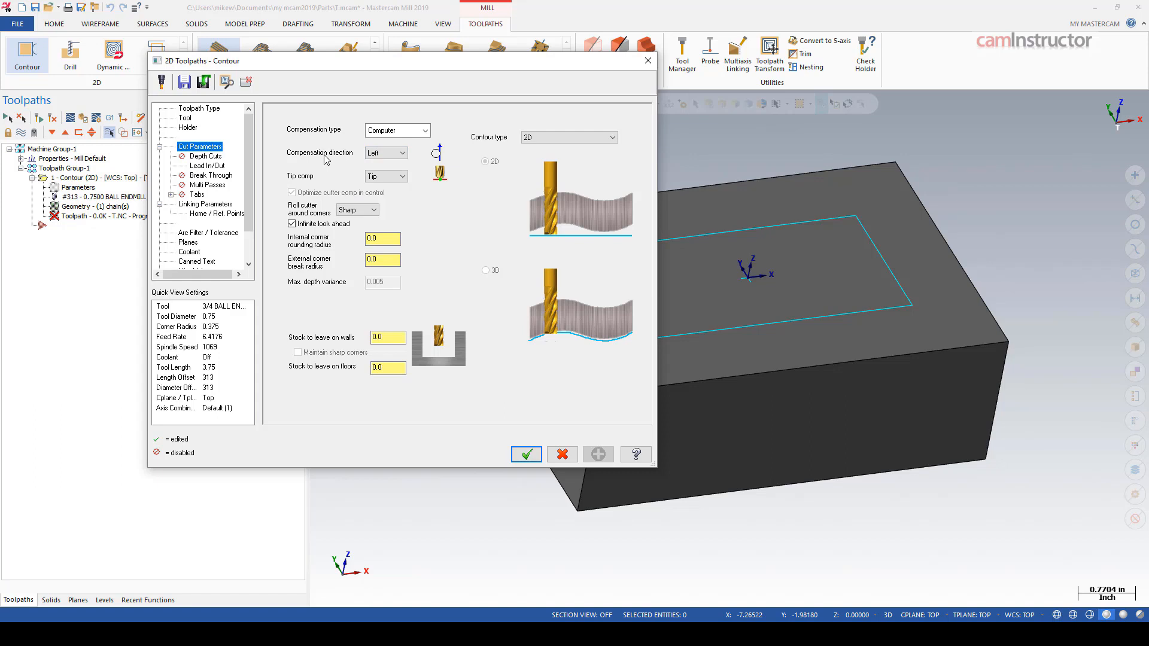
mouse_move(445, 171)
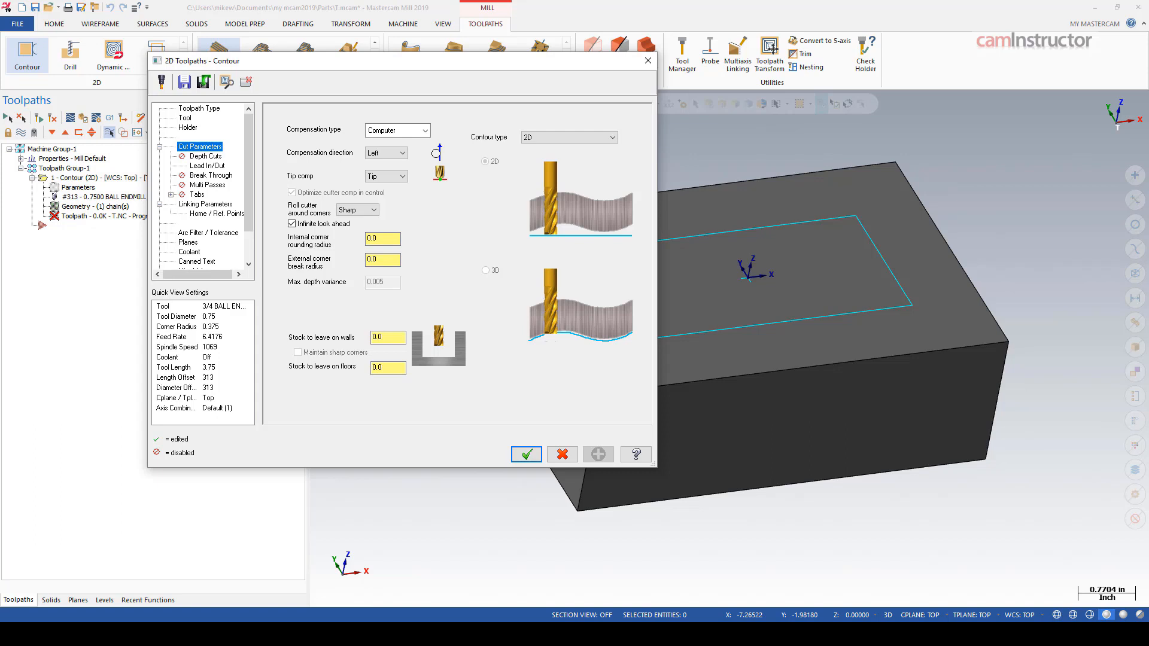
click(425, 130)
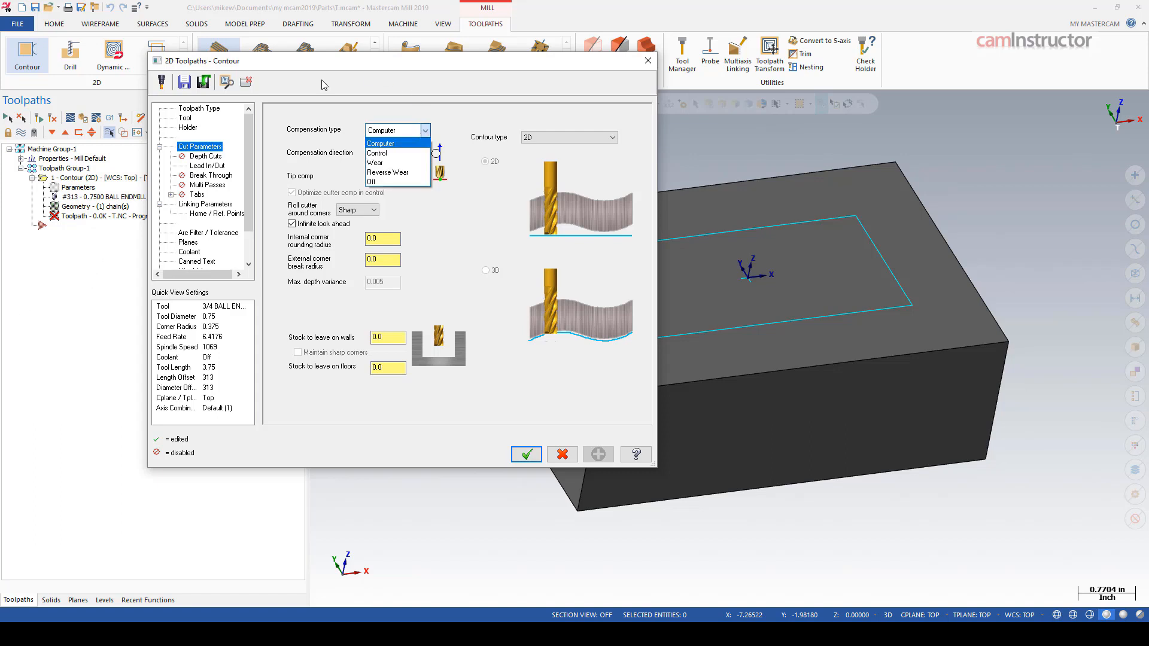
mouse_move(329, 172)
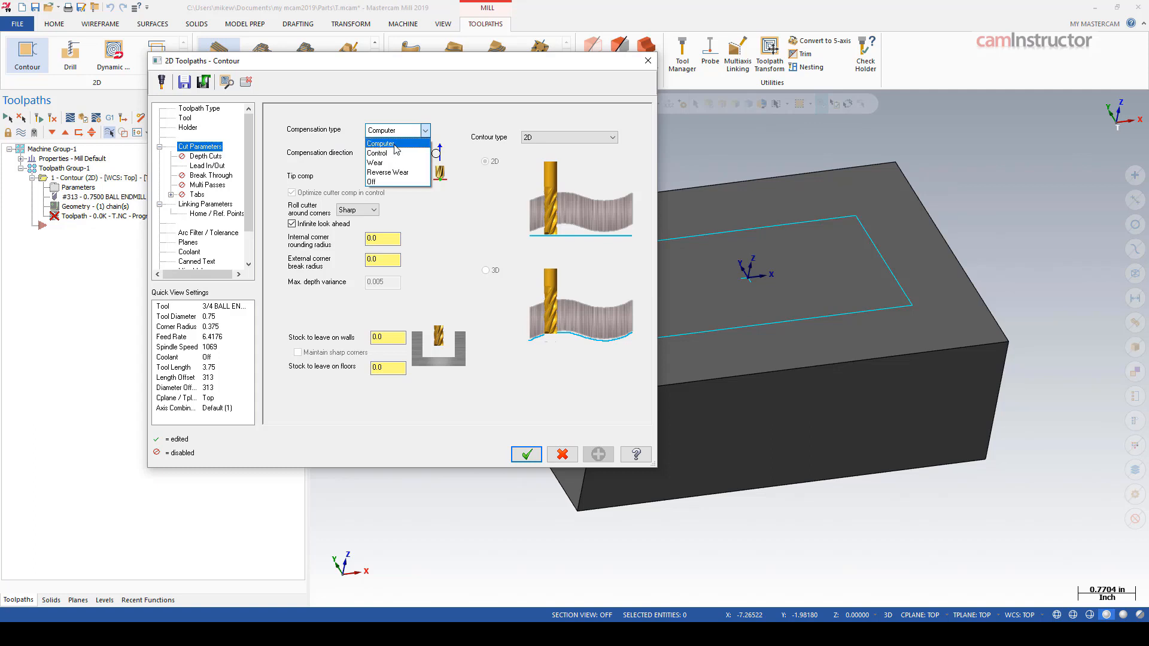
mouse_move(373, 182)
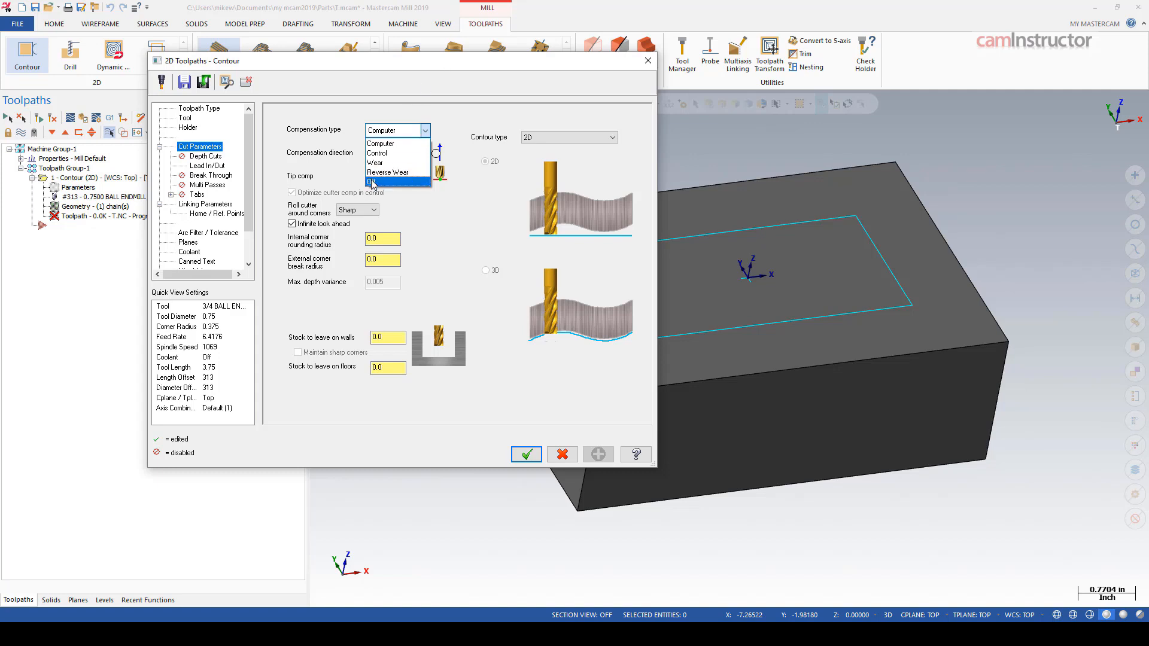
mouse_move(377, 152)
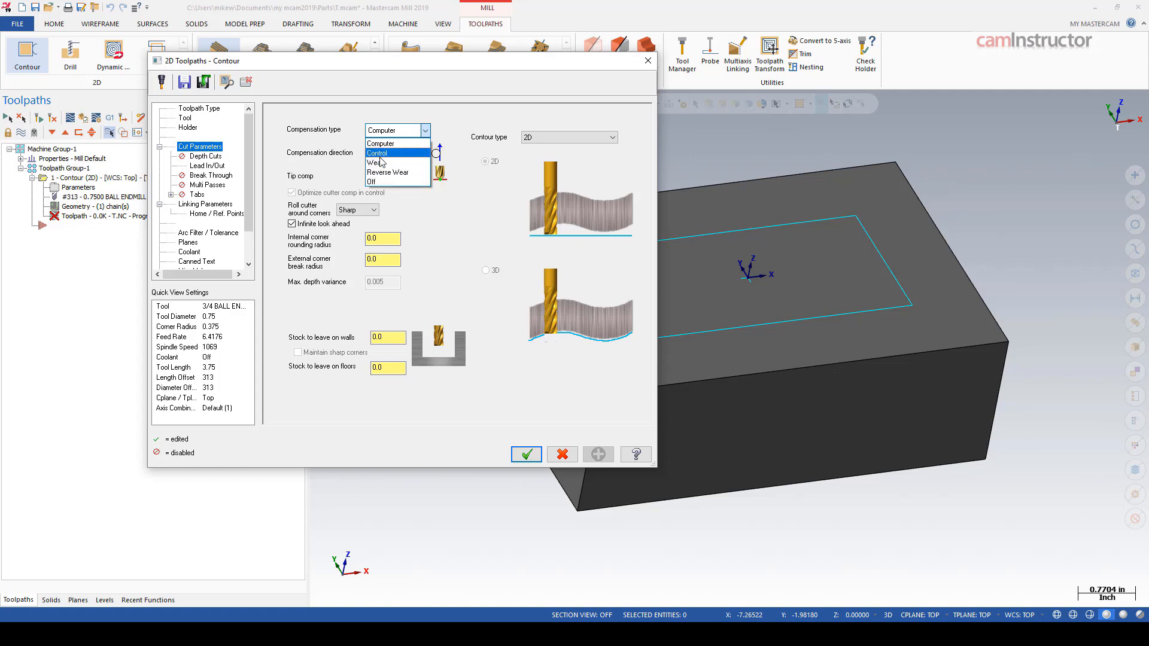
mouse_move(386, 172)
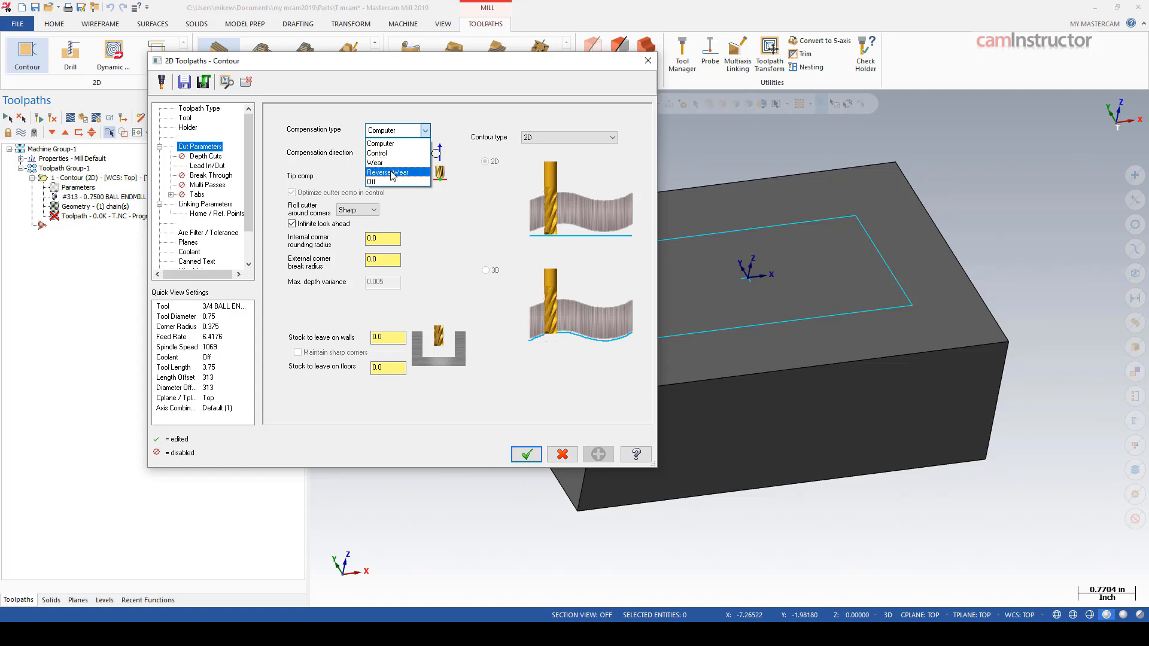
click(381, 142)
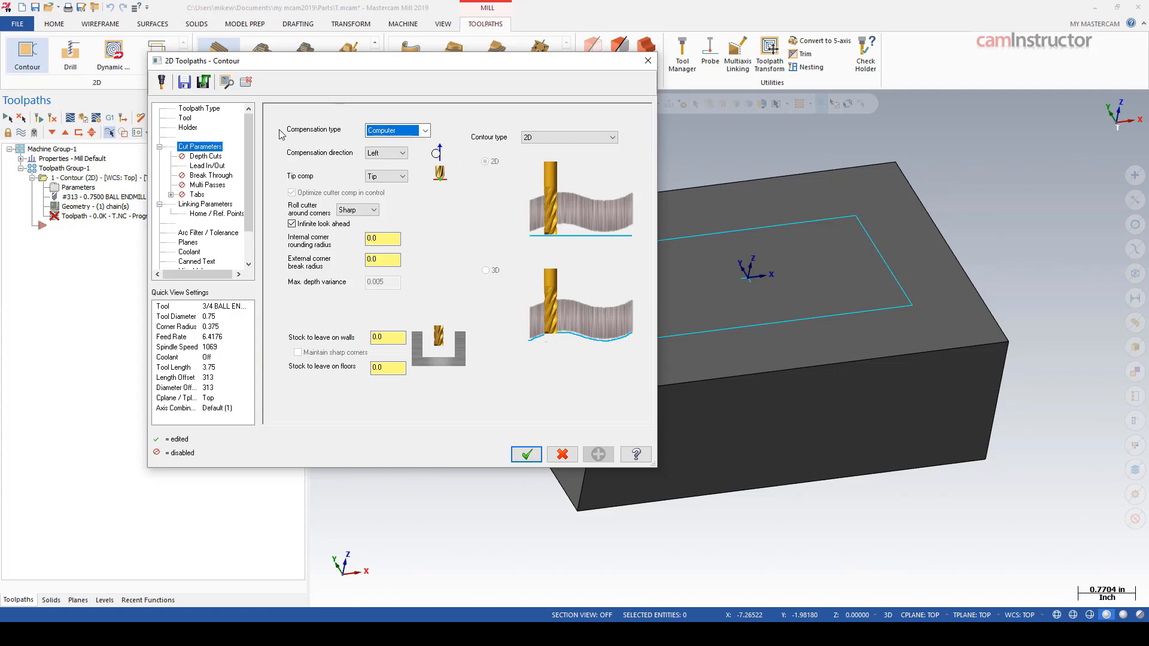
click(526, 455)
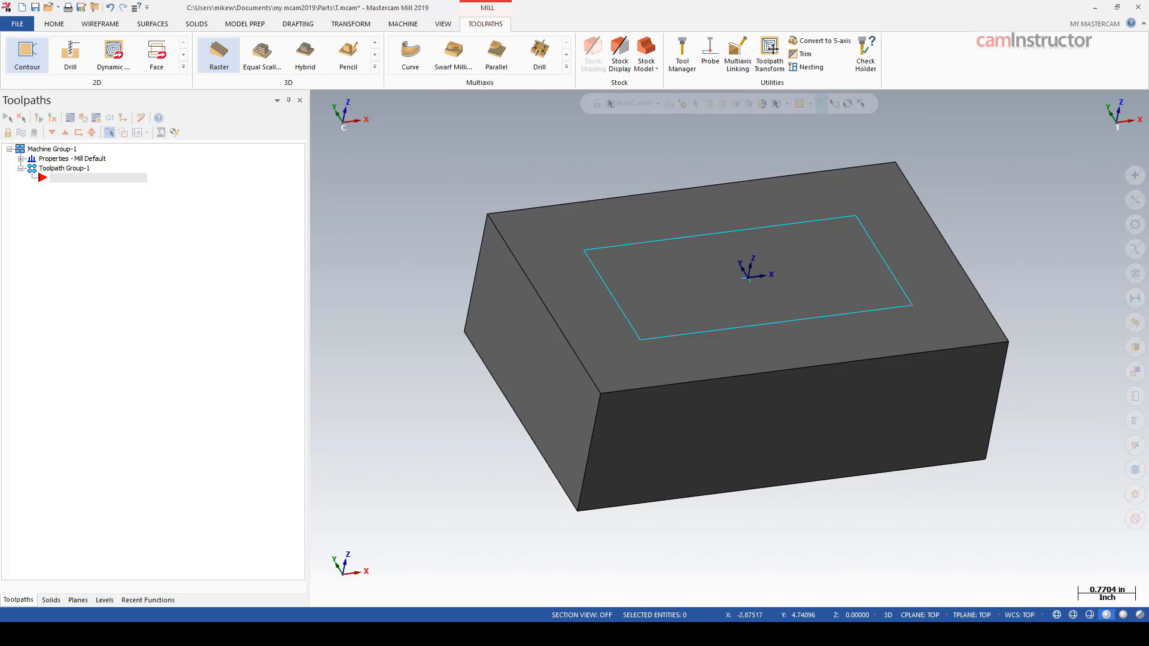
mouse_move(374, 69)
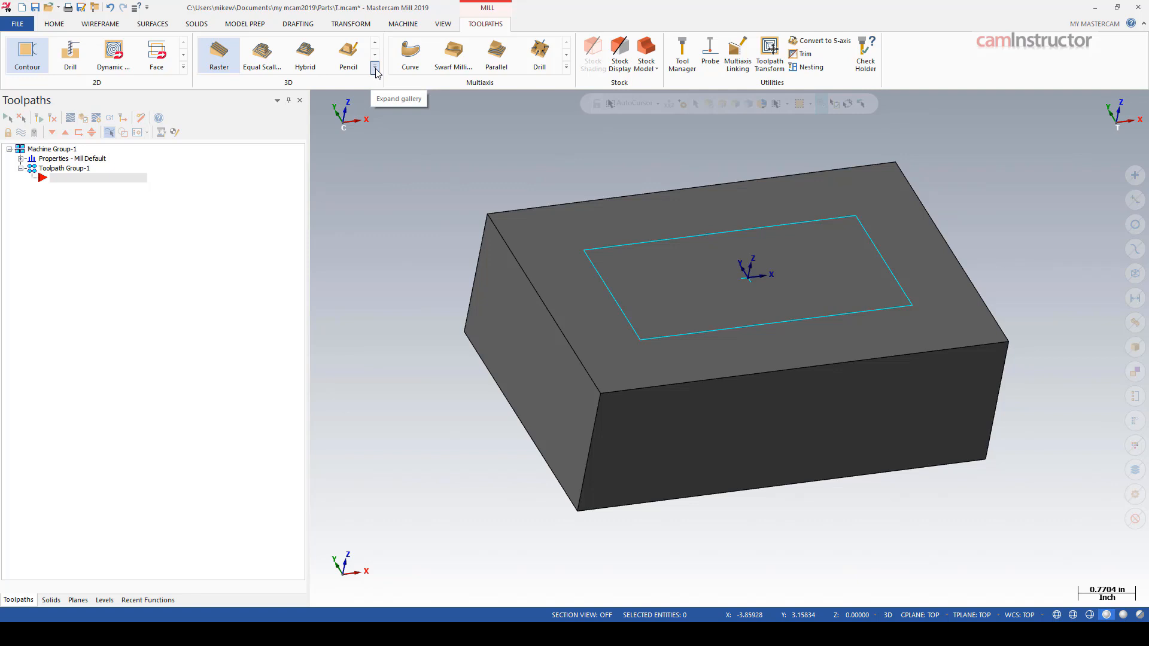
mouse_move(368, 81)
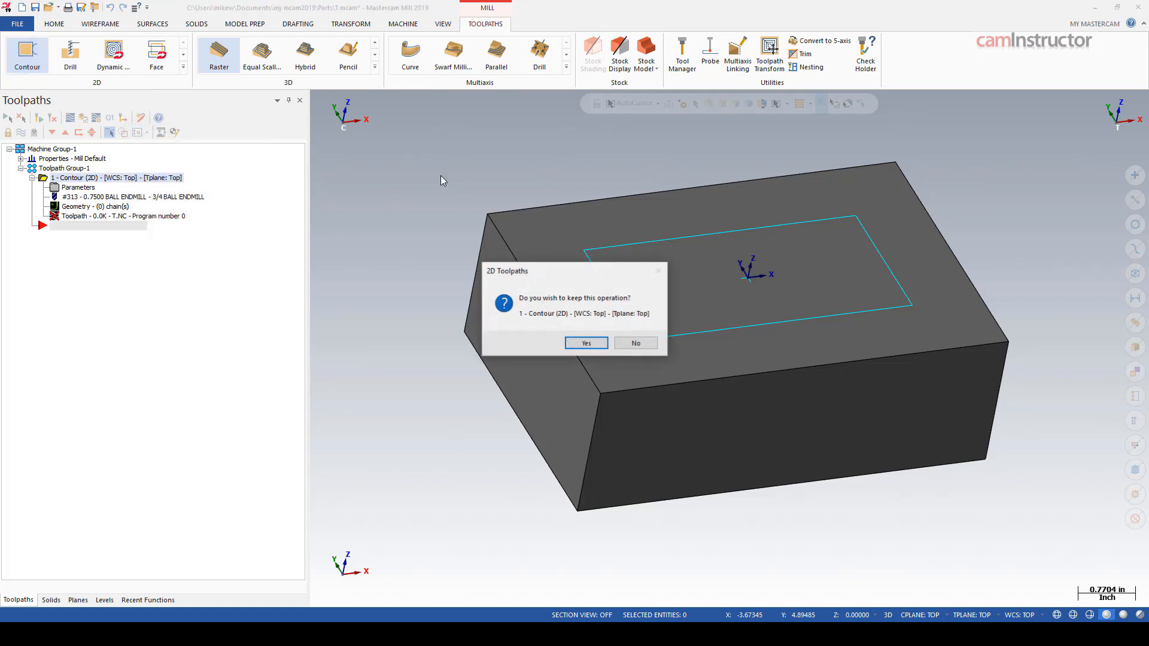
Answer No to keeping the contour operation, then expand the machine group Properties
click(634, 343)
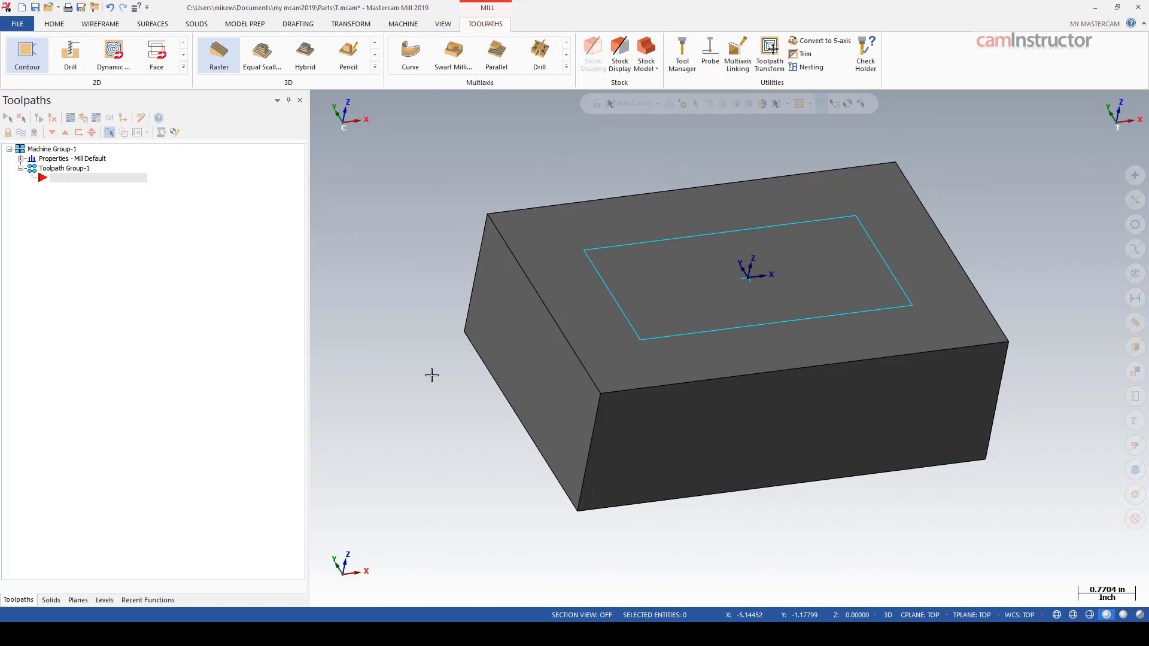
mouse_move(360, 289)
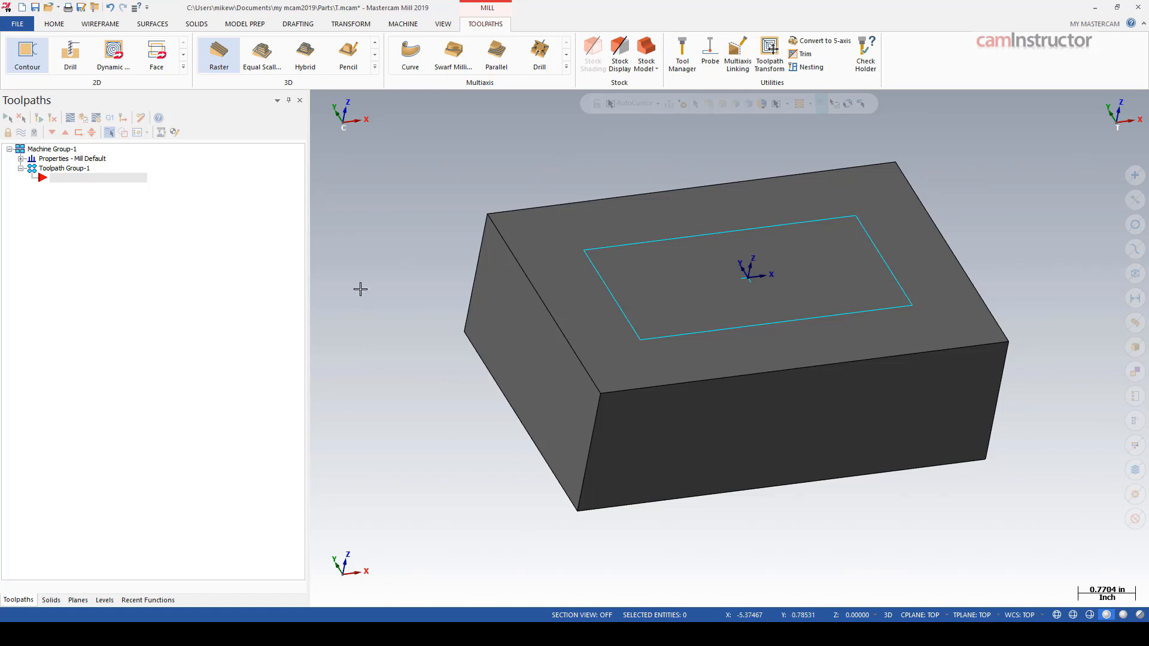
mouse_move(339, 275)
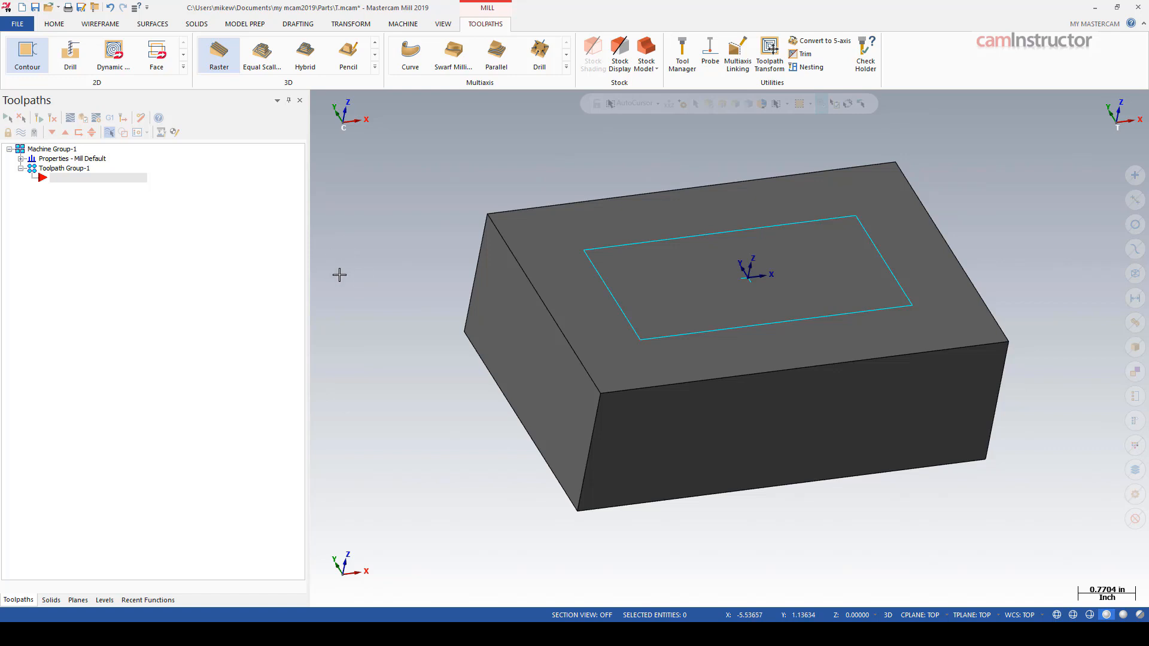
mouse_move(385, 170)
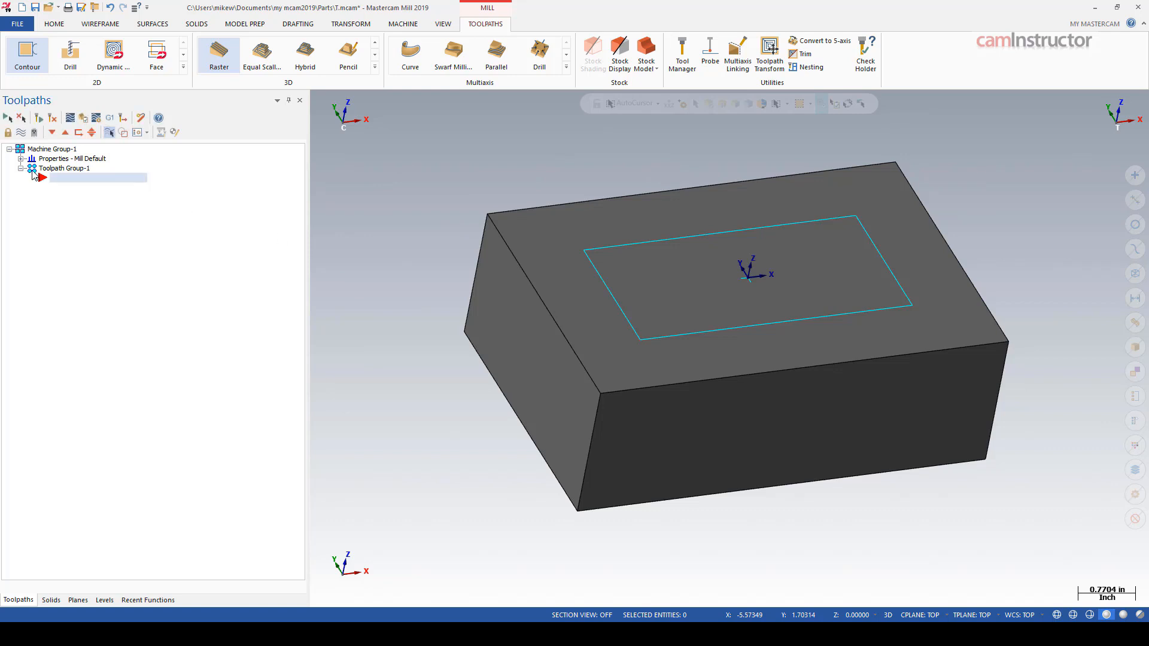
click(22, 158)
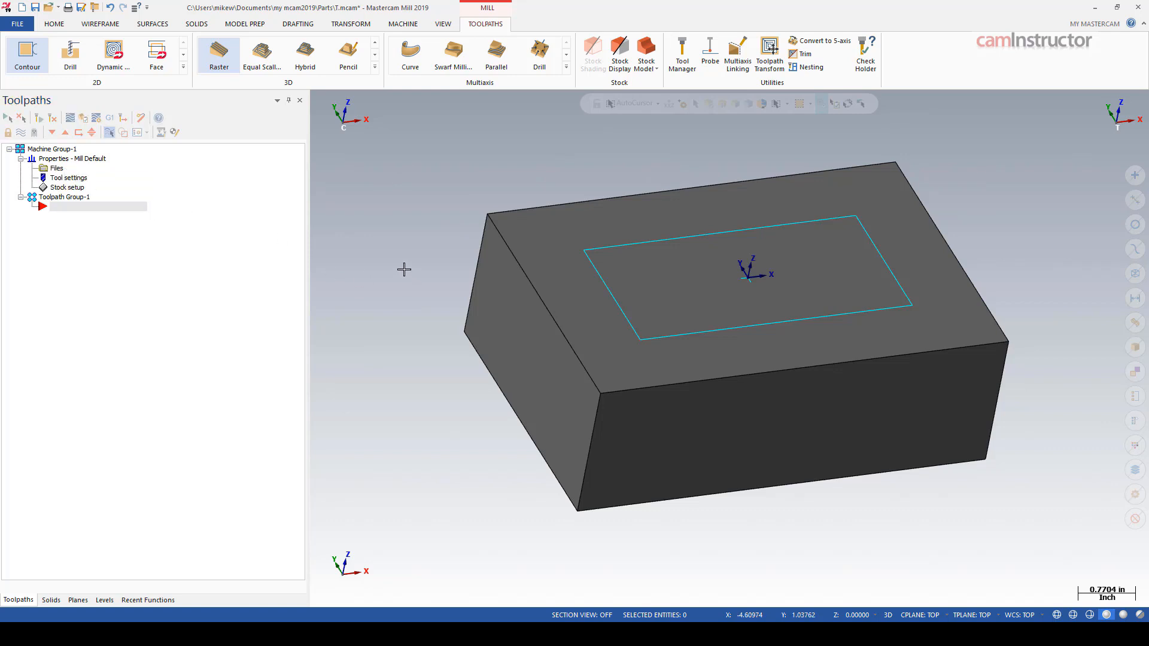
mouse_move(420, 279)
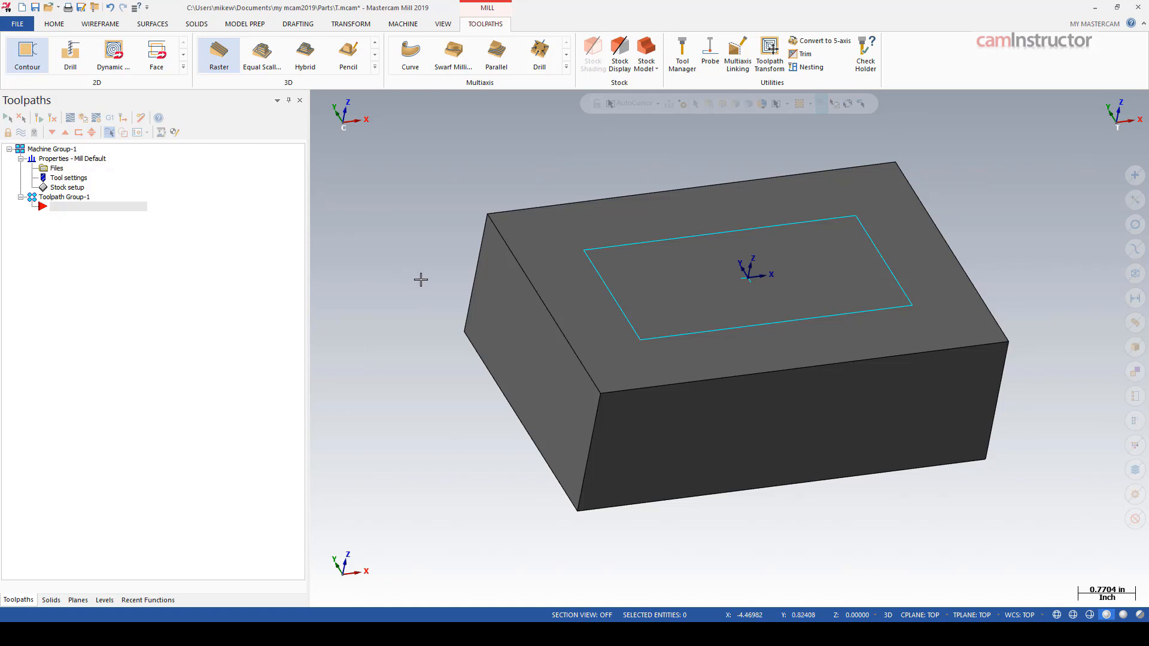
mouse_move(427, 244)
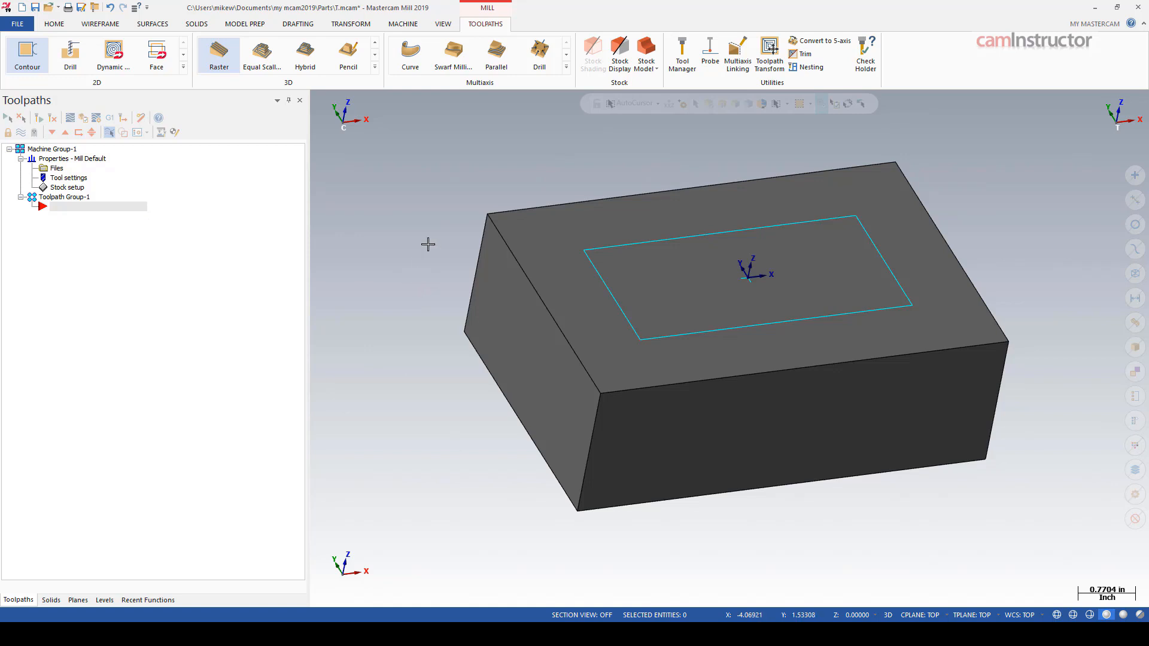
mouse_move(298, 299)
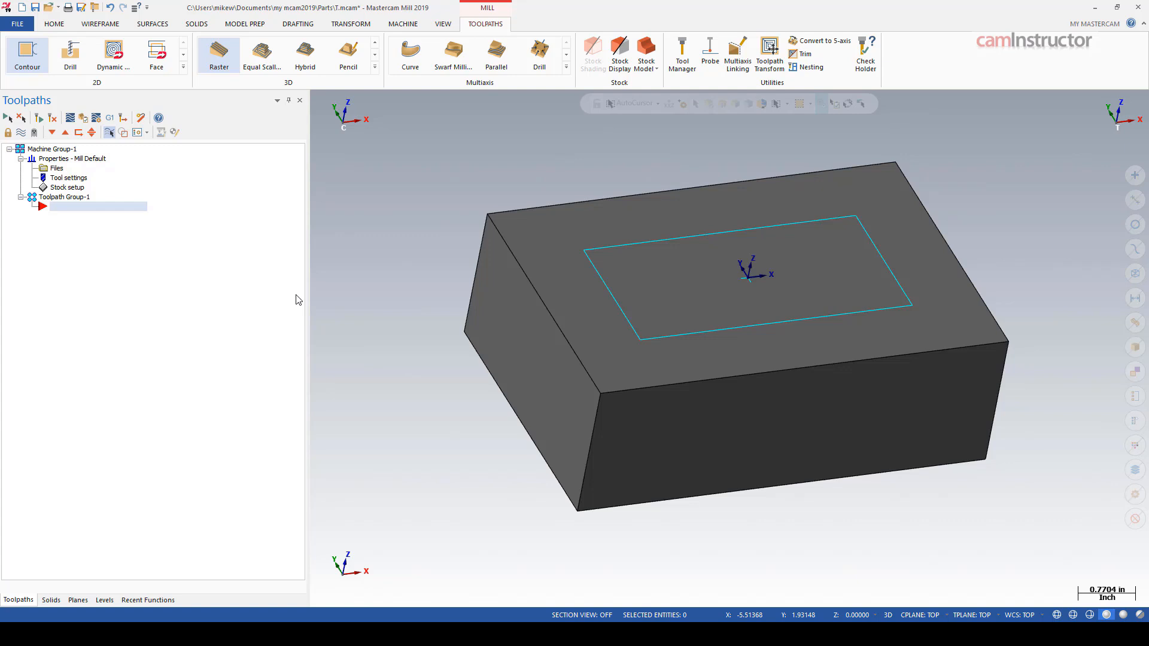
mouse_move(188, 249)
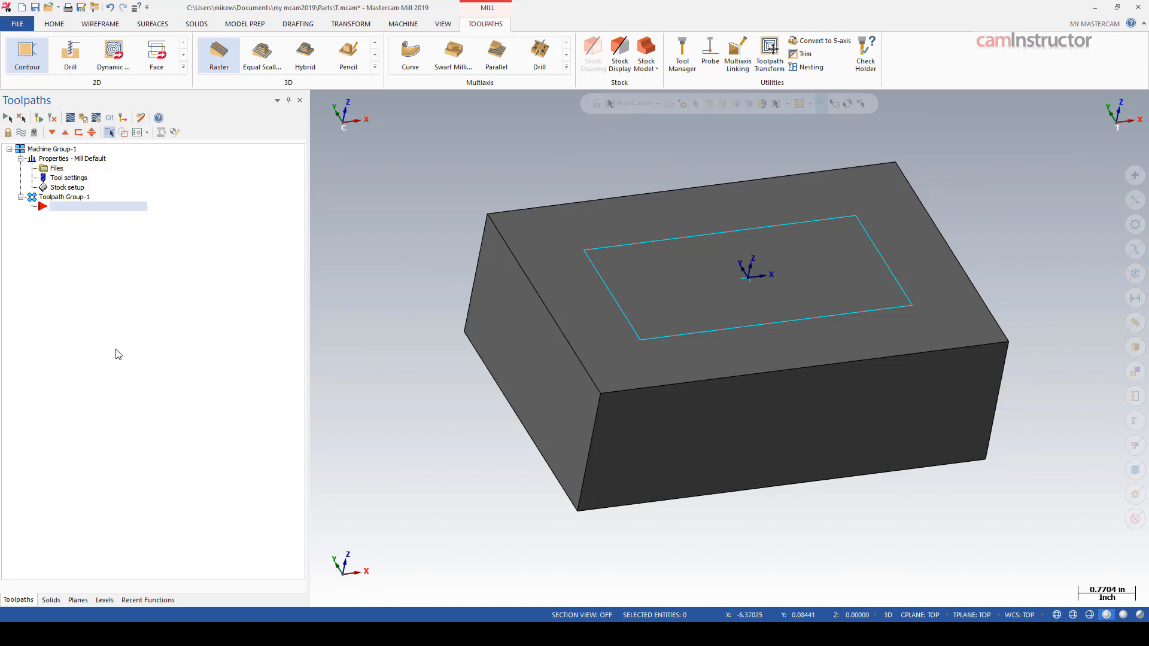
Create a Surface High Speed Raster operation, browsing Misc Values and Cut Parameters, and accept it without surfaces
click(217, 51)
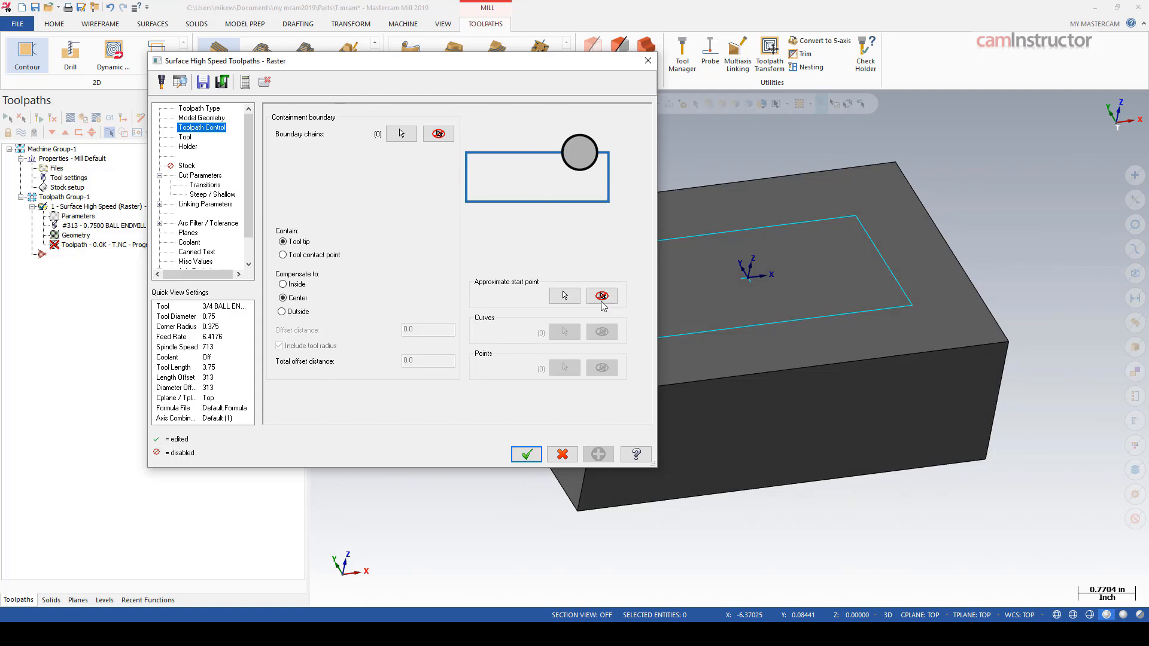
mouse_move(438, 288)
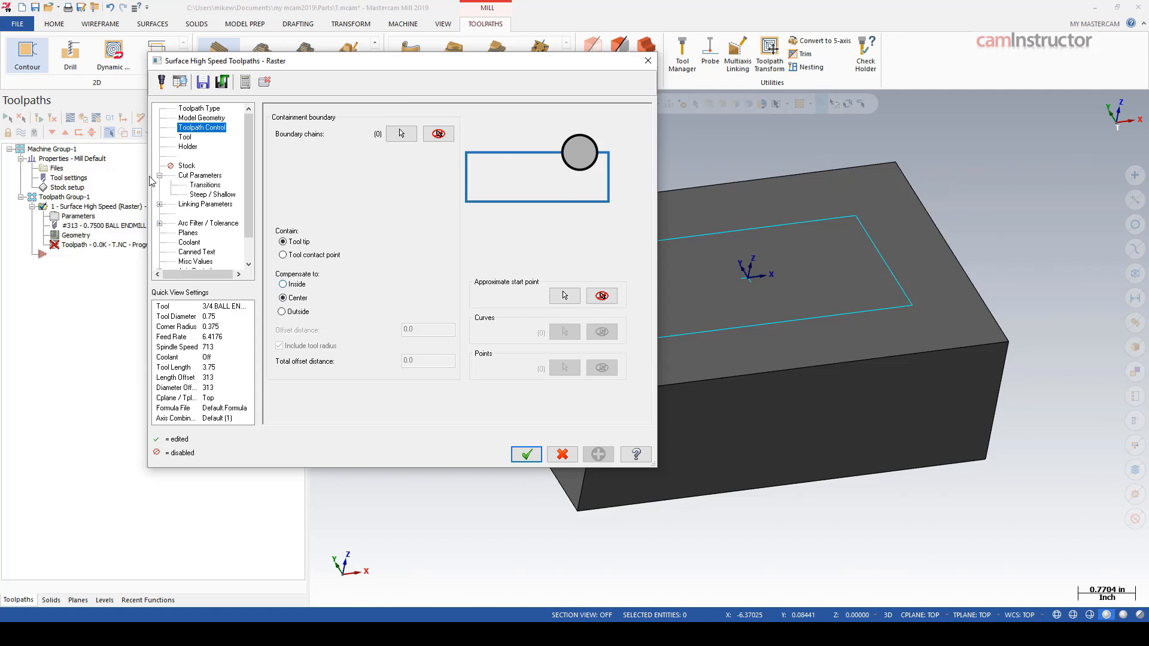
scroll(down, 3)
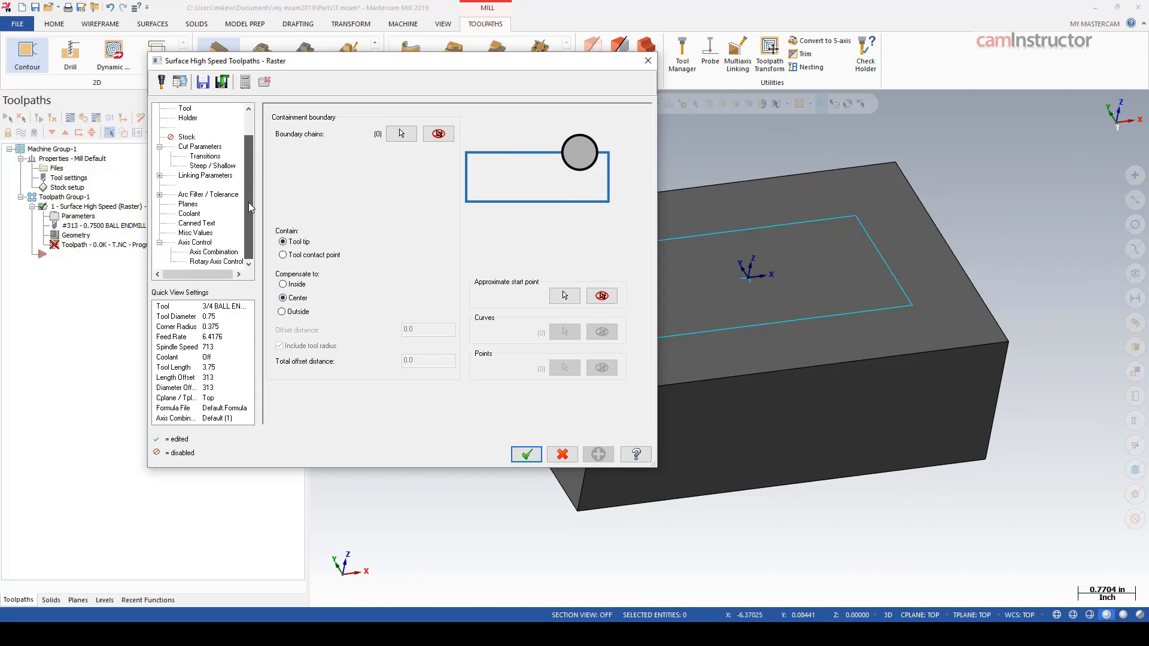
click(196, 232)
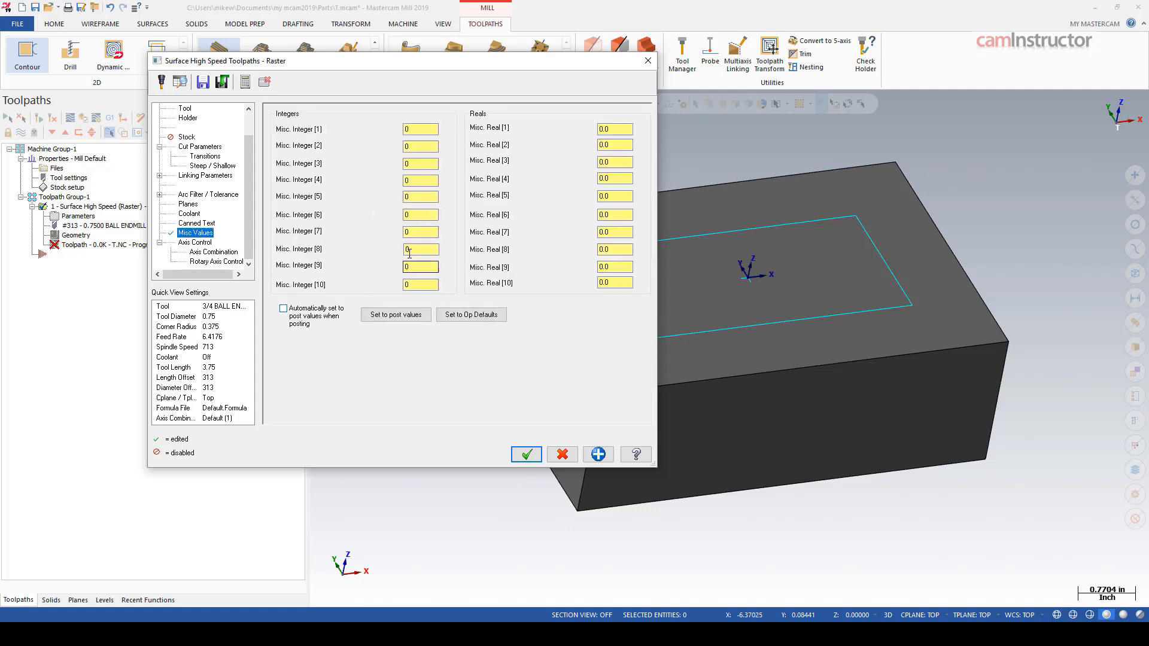
text(1)
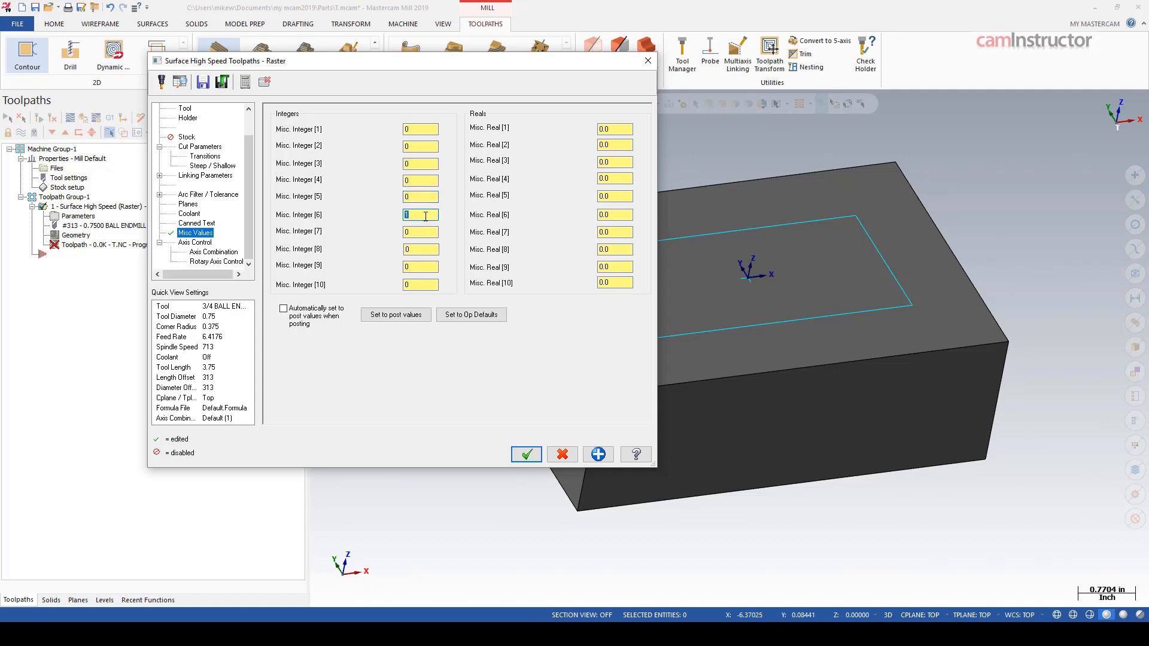
click(284, 307)
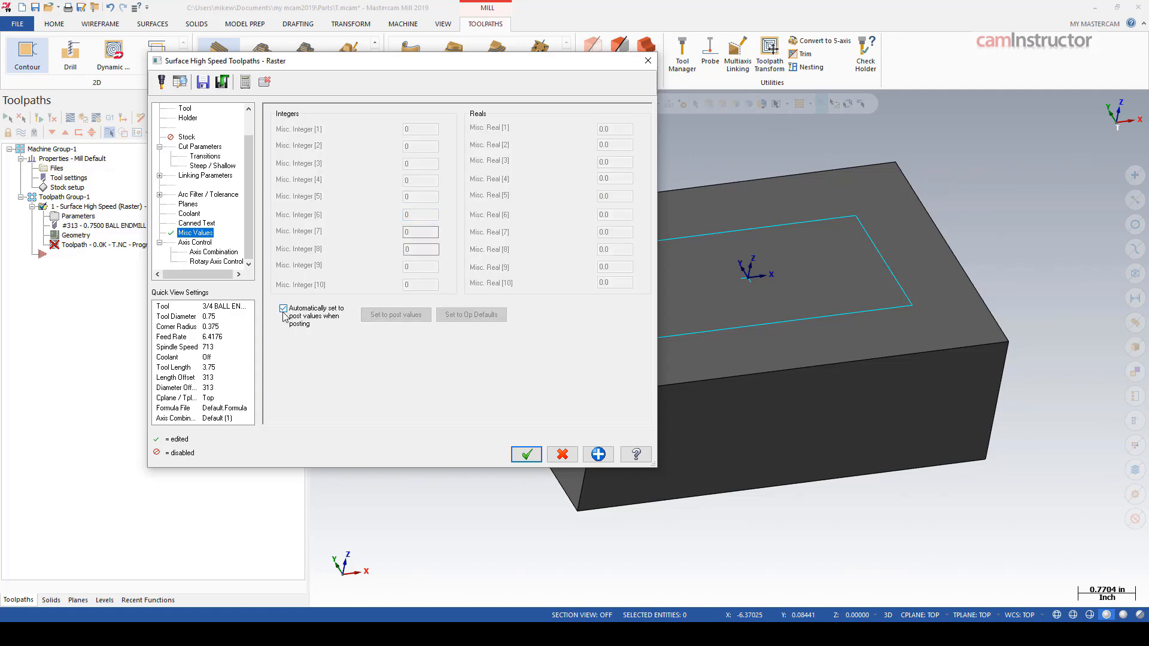
click(199, 146)
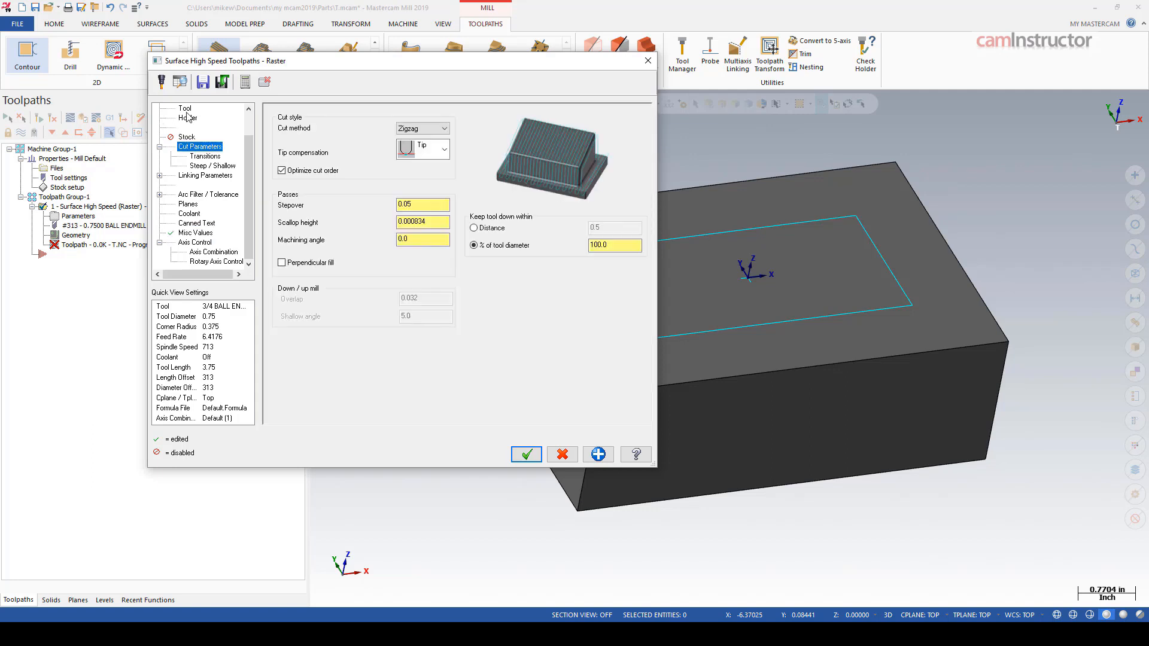
click(201, 127)
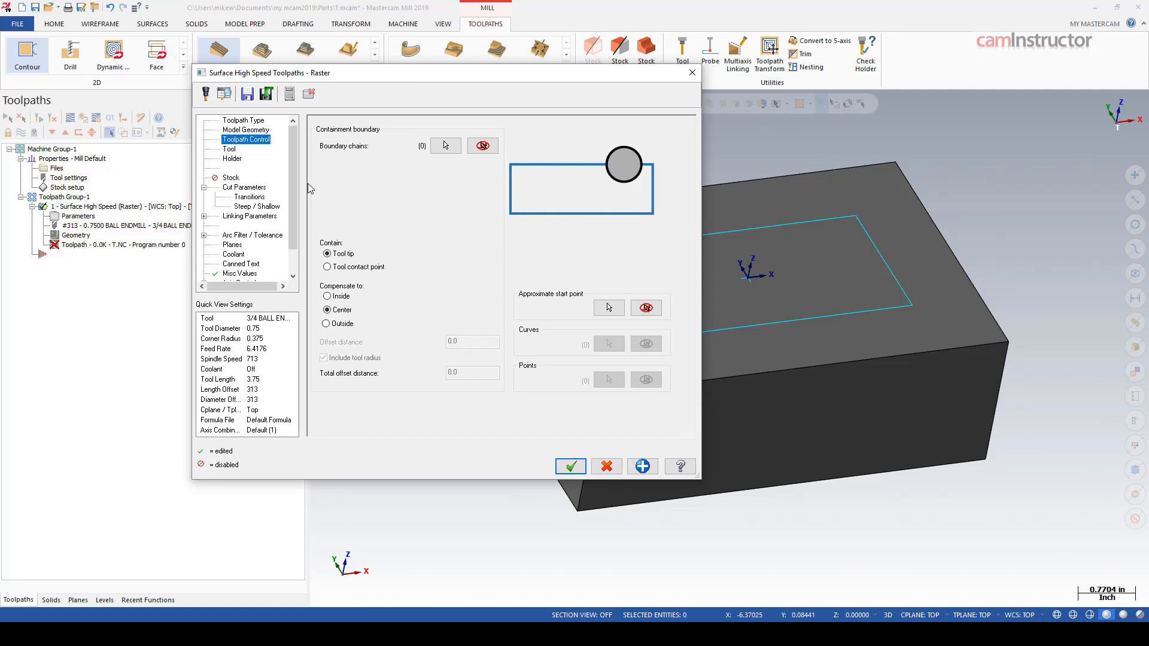
mouse_move(339, 279)
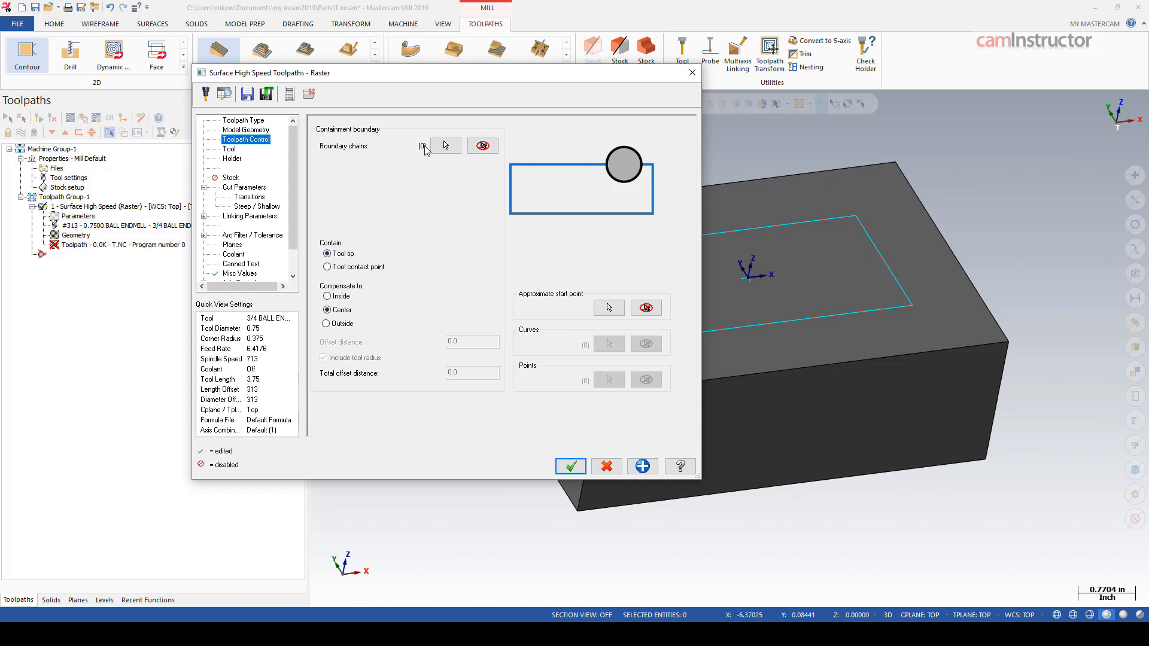
click(327, 253)
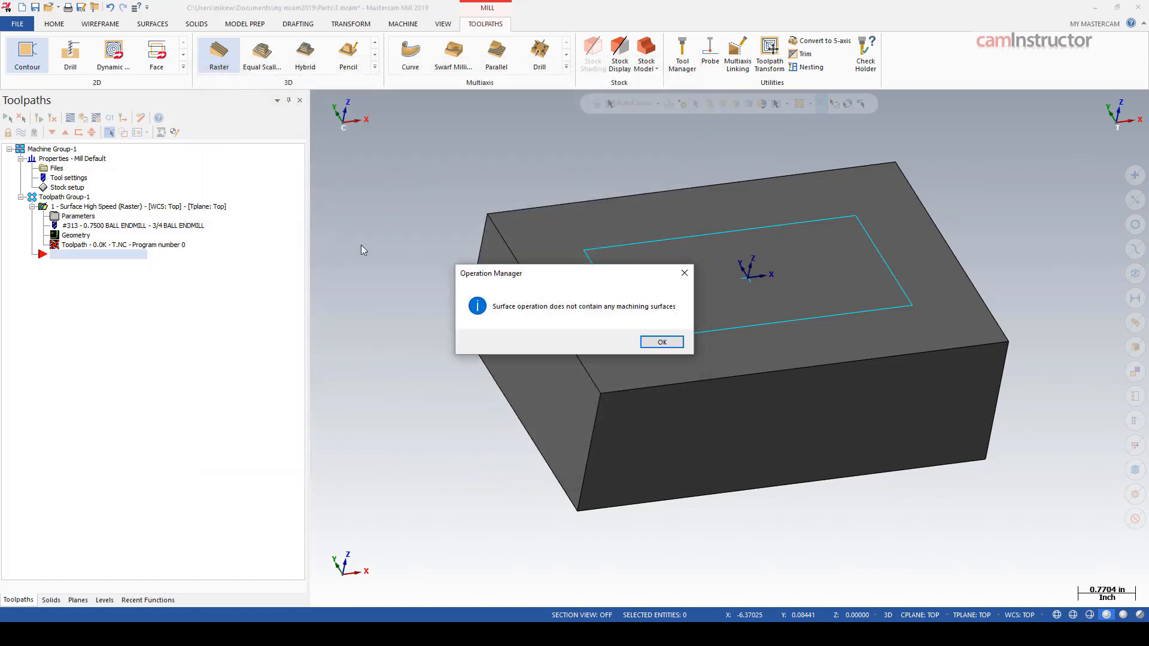
Dismiss the warning, add the block's top face as machining geometry and regenerate the raster toolpath
click(661, 341)
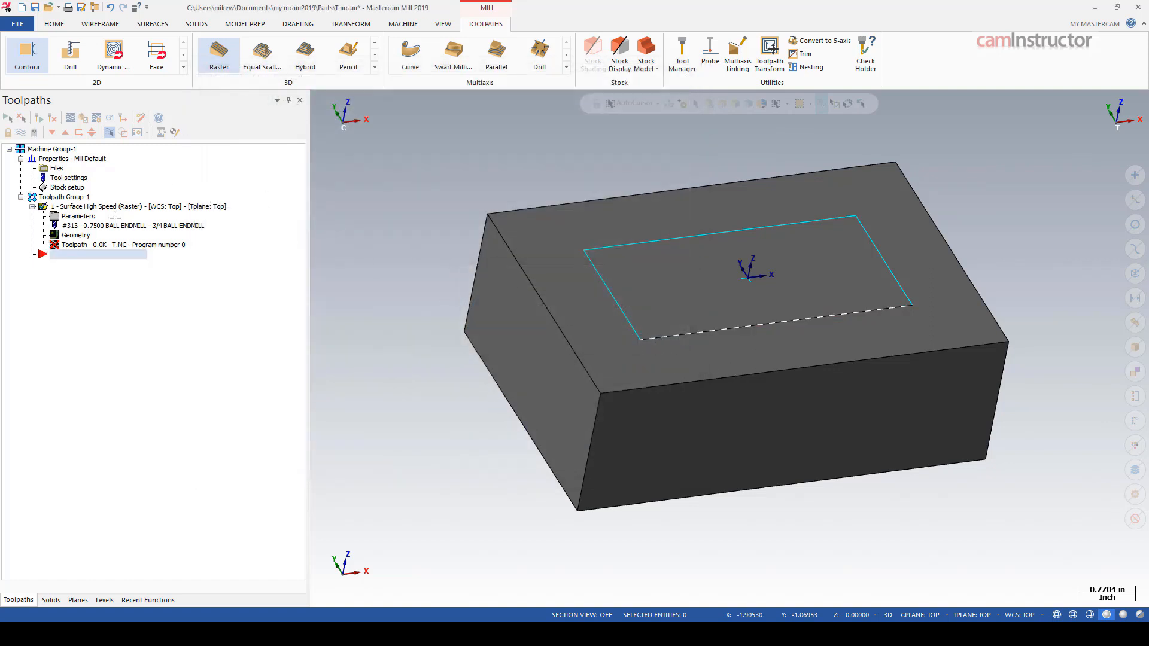
double_click(79, 216)
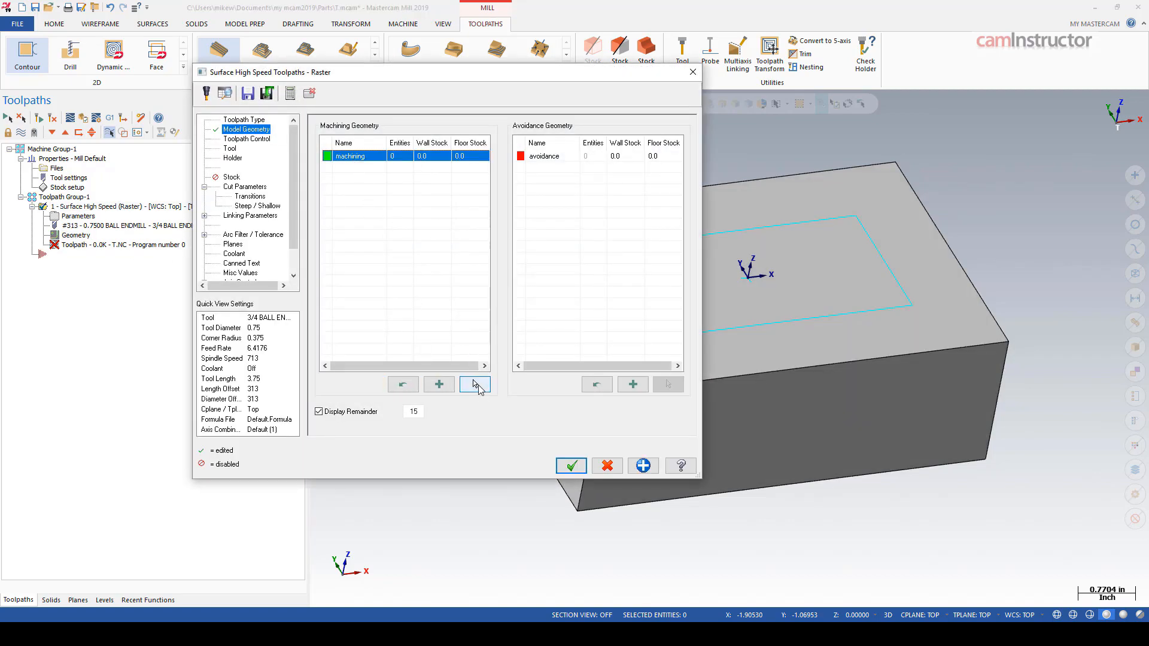
click(476, 384)
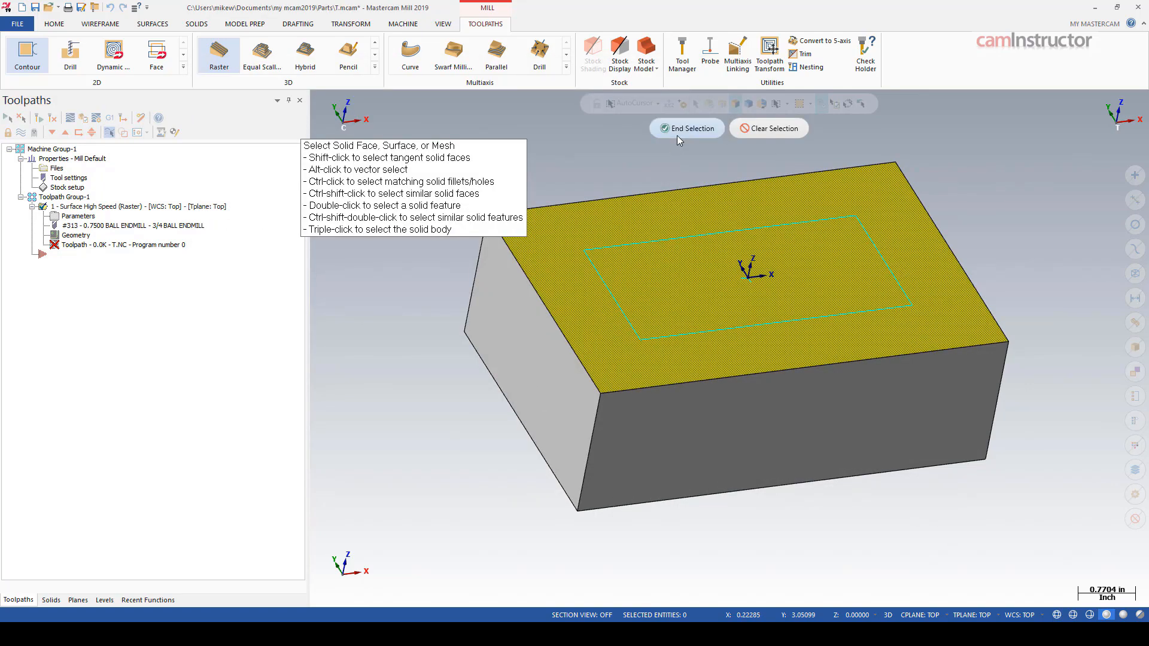
click(686, 128)
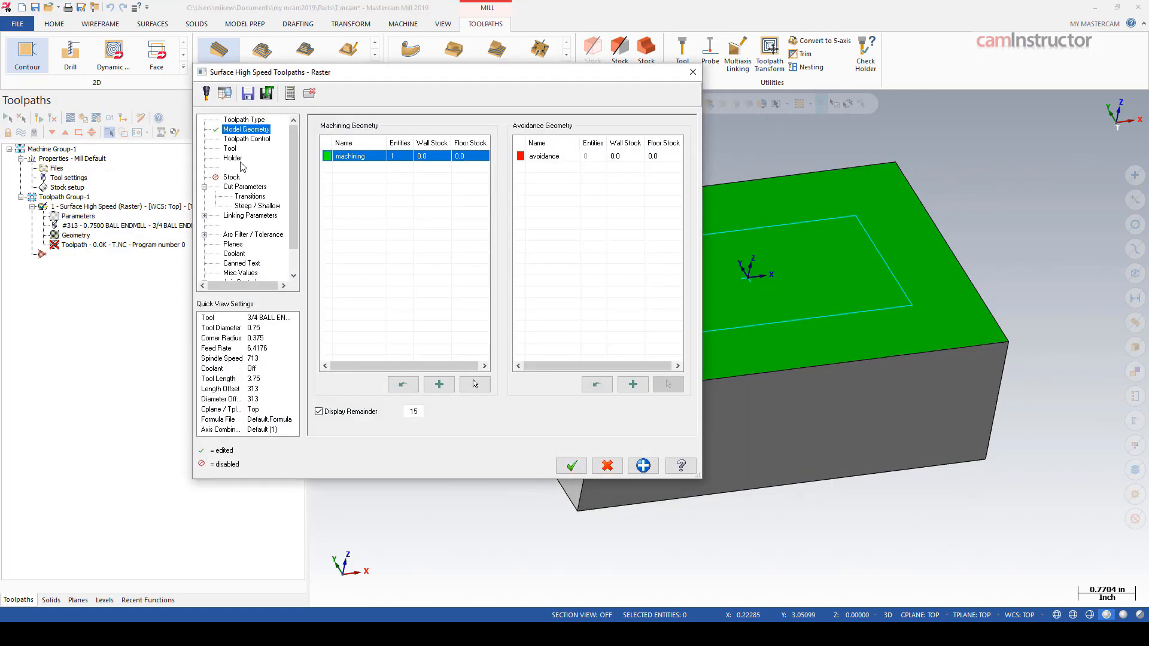
click(230, 149)
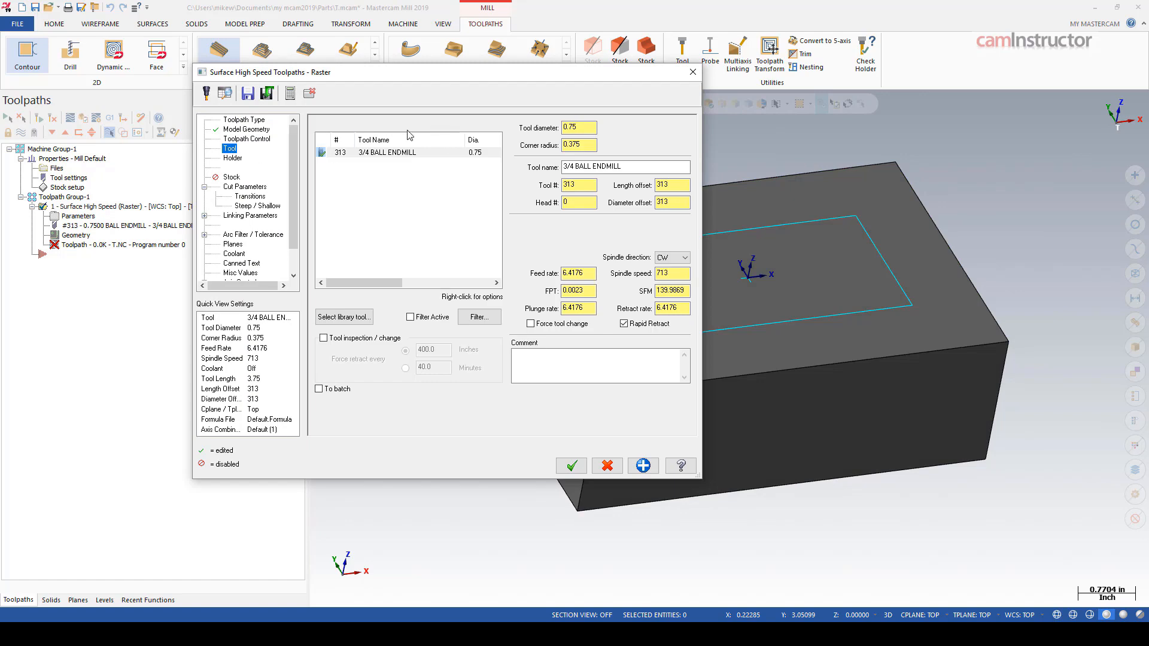
click(571, 466)
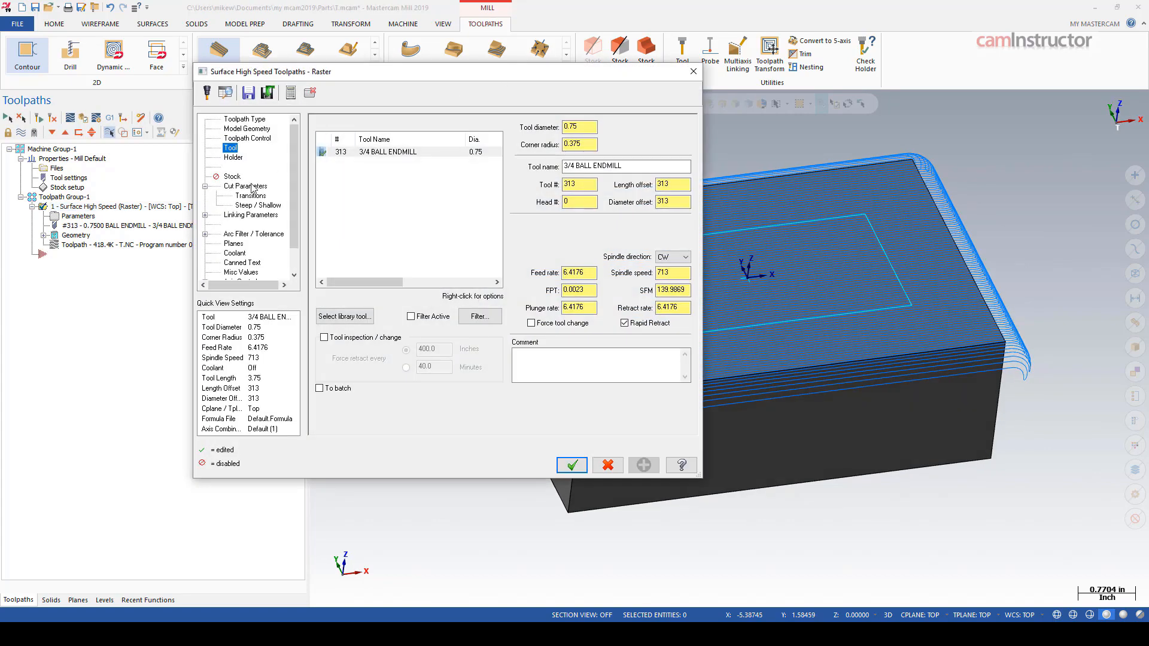
Set boundary compensation to Inside and rebuild, then reopen Toolpath Control and choose Center
click(248, 138)
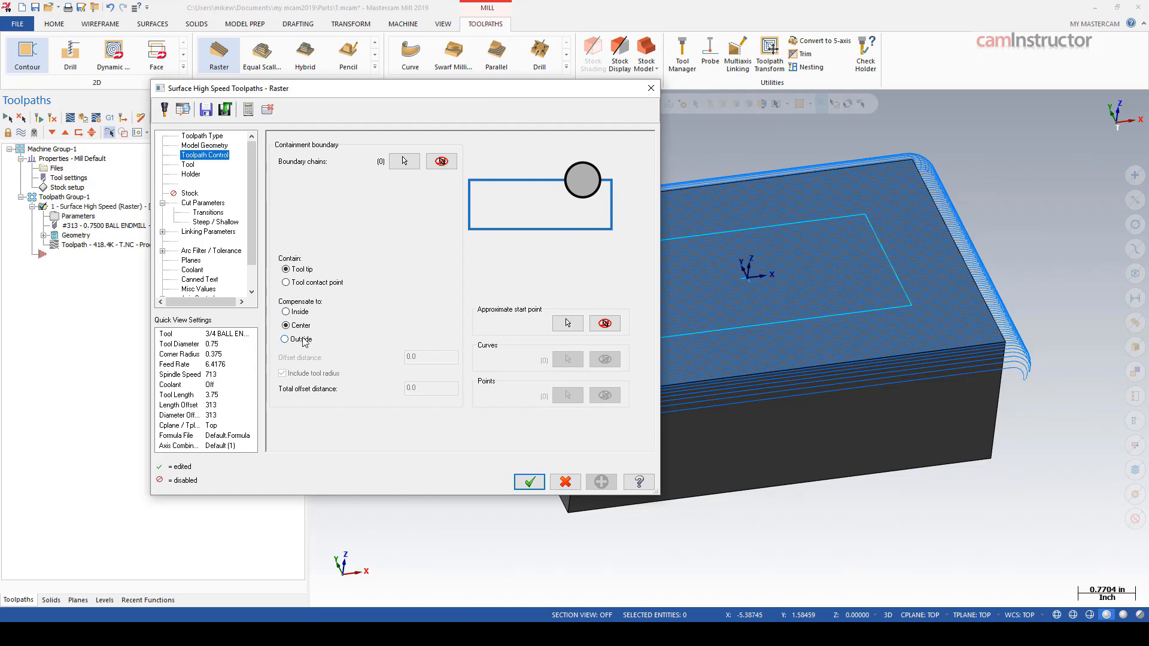
click(285, 311)
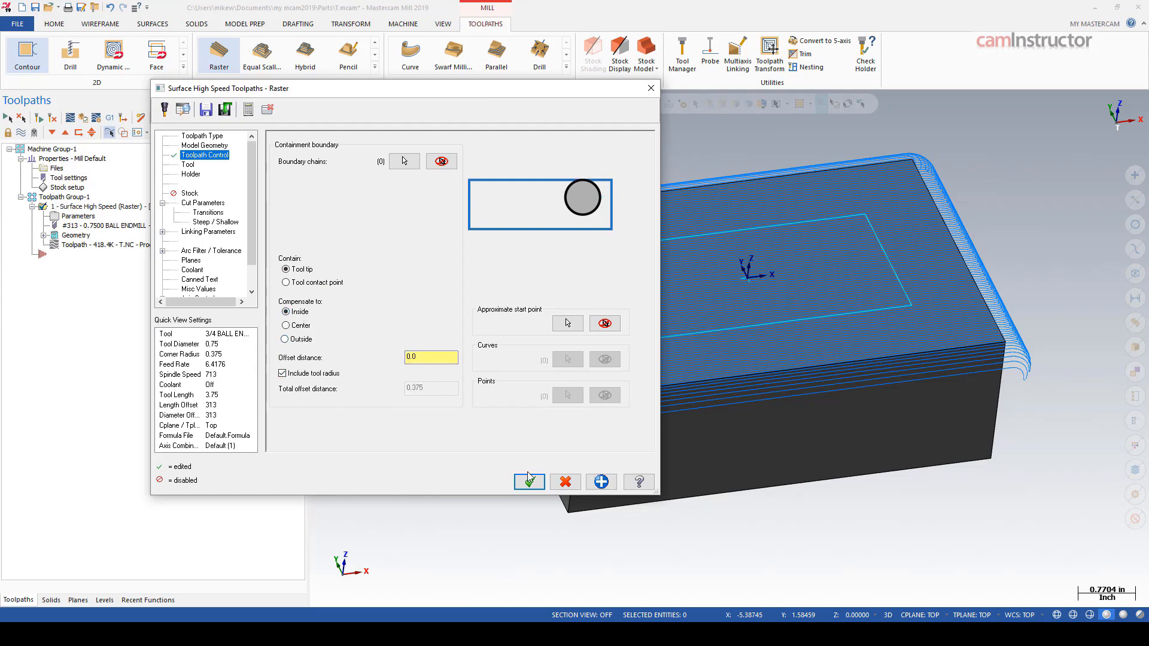
click(528, 481)
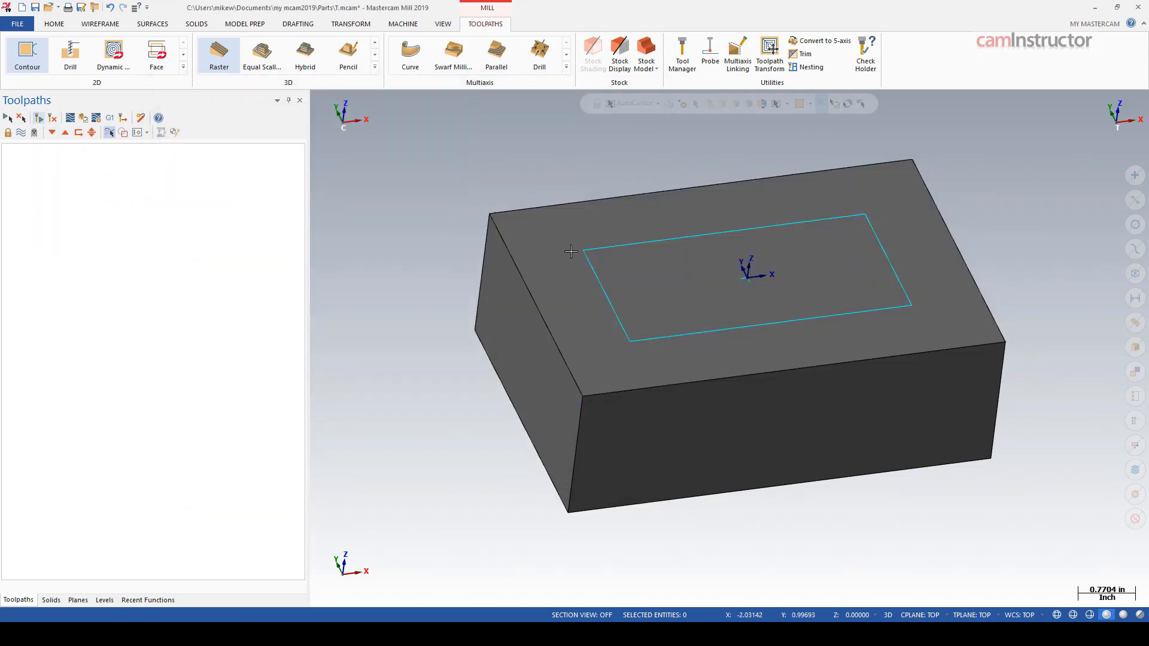
click(218, 51)
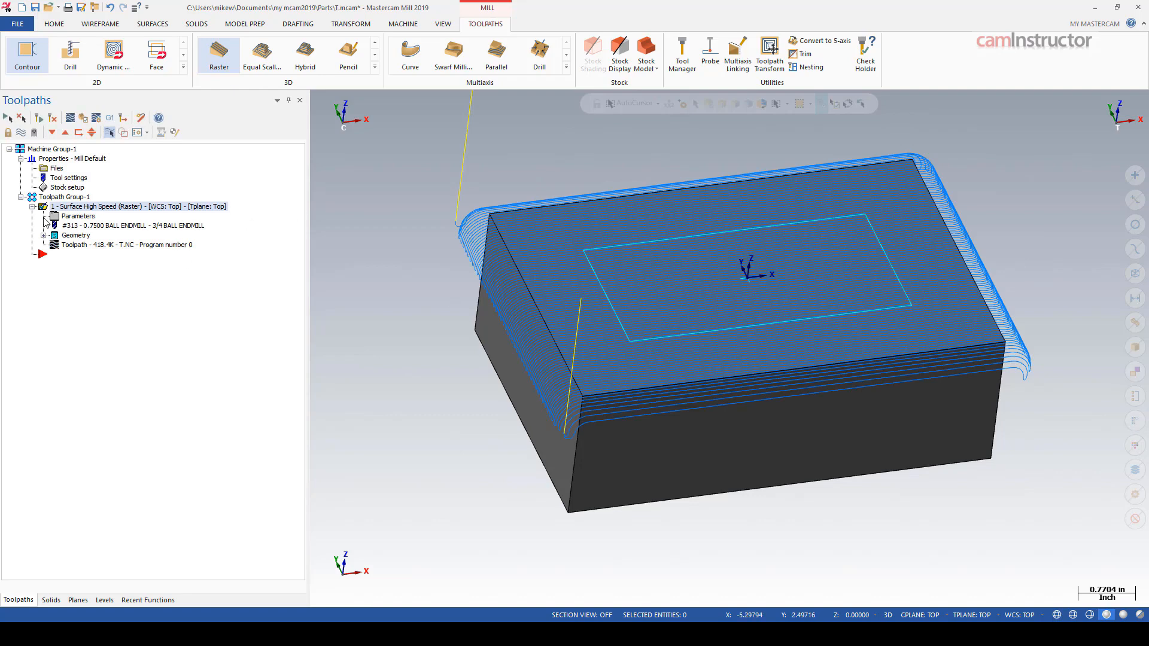
double_click(79, 217)
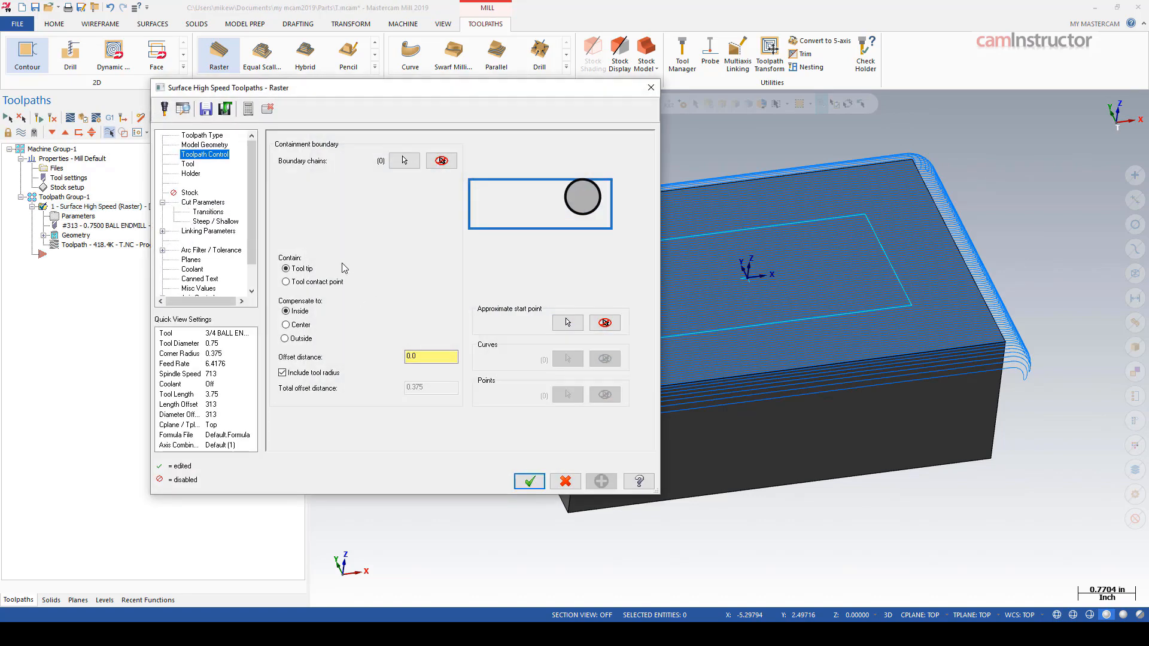
mouse_move(439, 177)
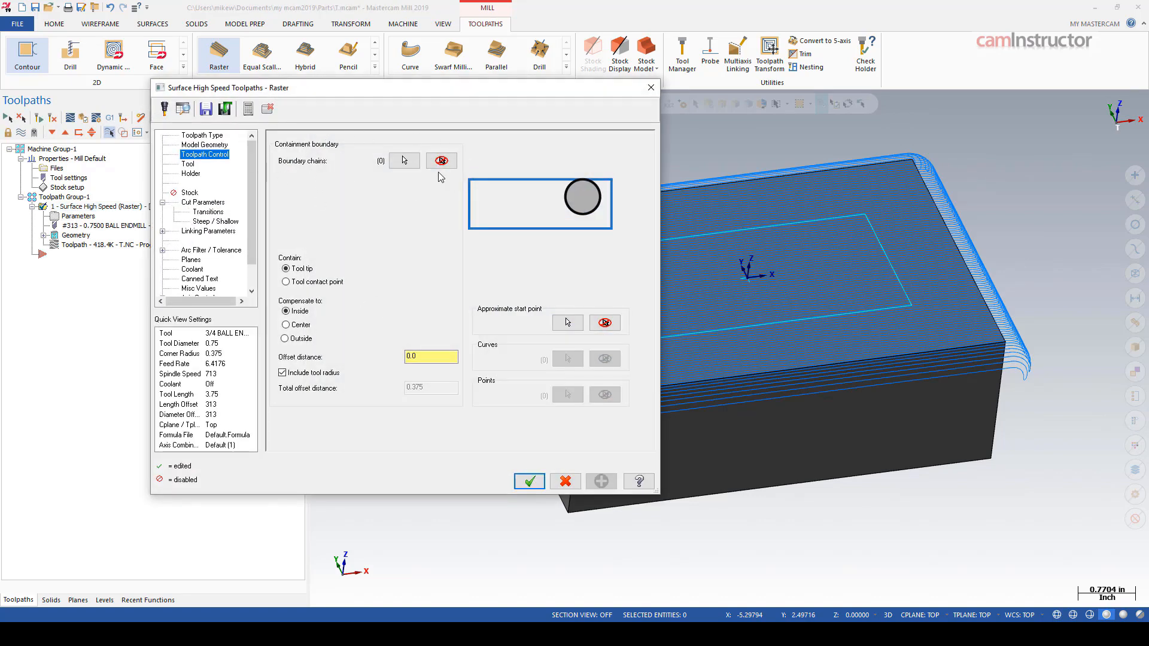
click(285, 324)
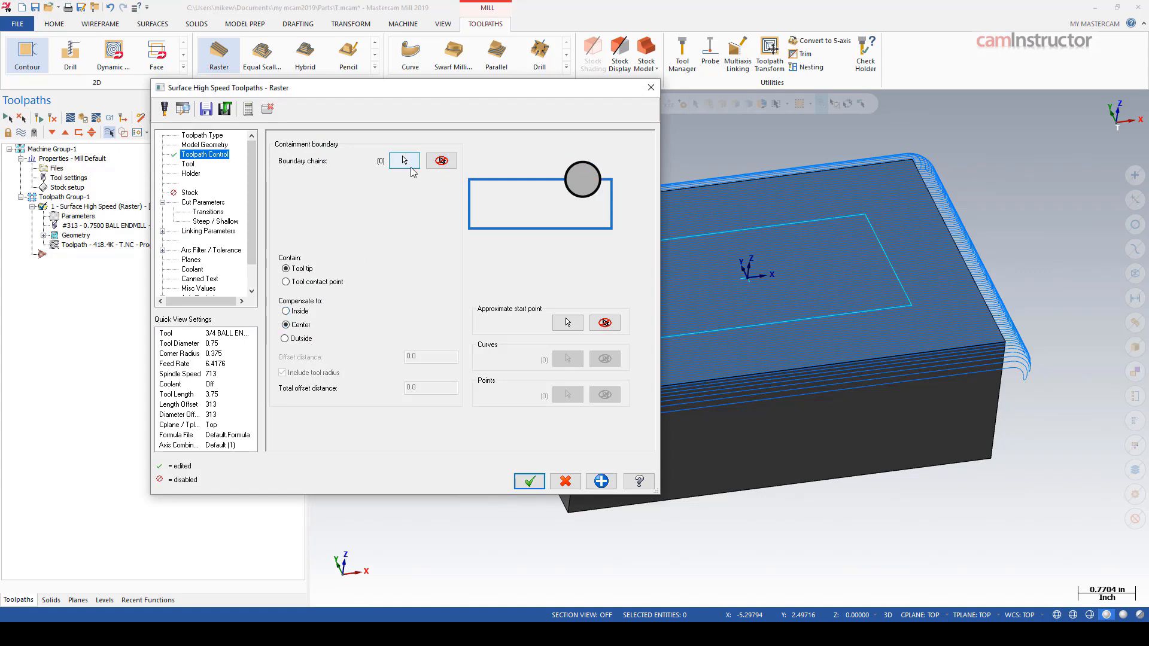
Select the rectangle as the containment boundary chain and regenerate the toolpath inside it
click(403, 160)
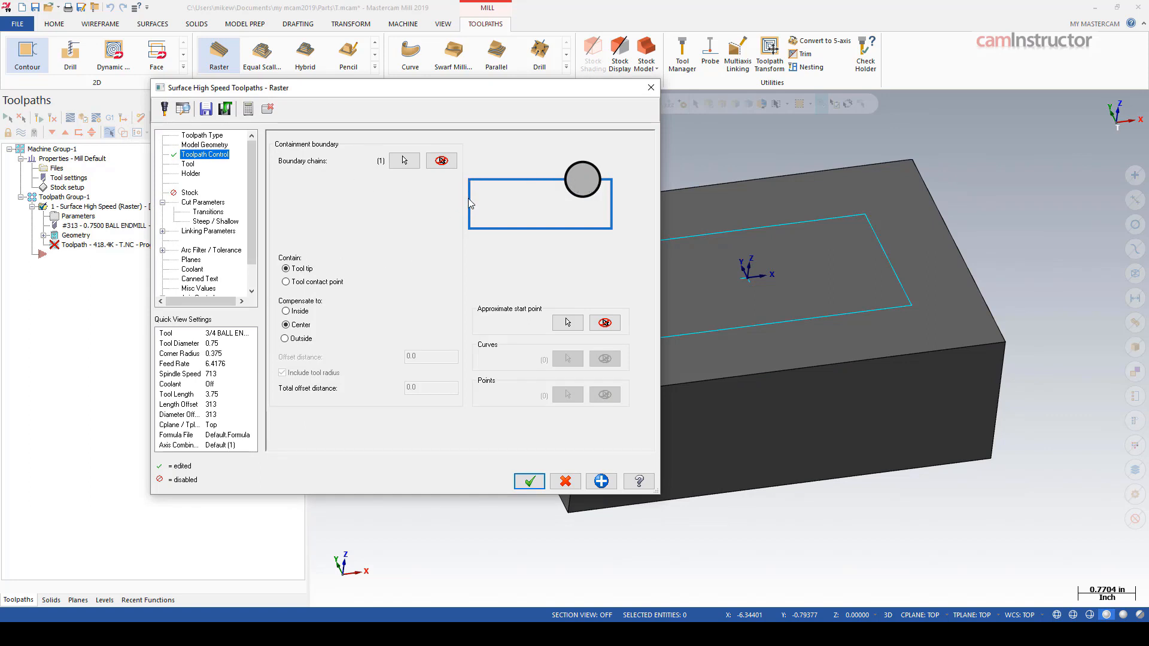
mouse_move(804, 285)
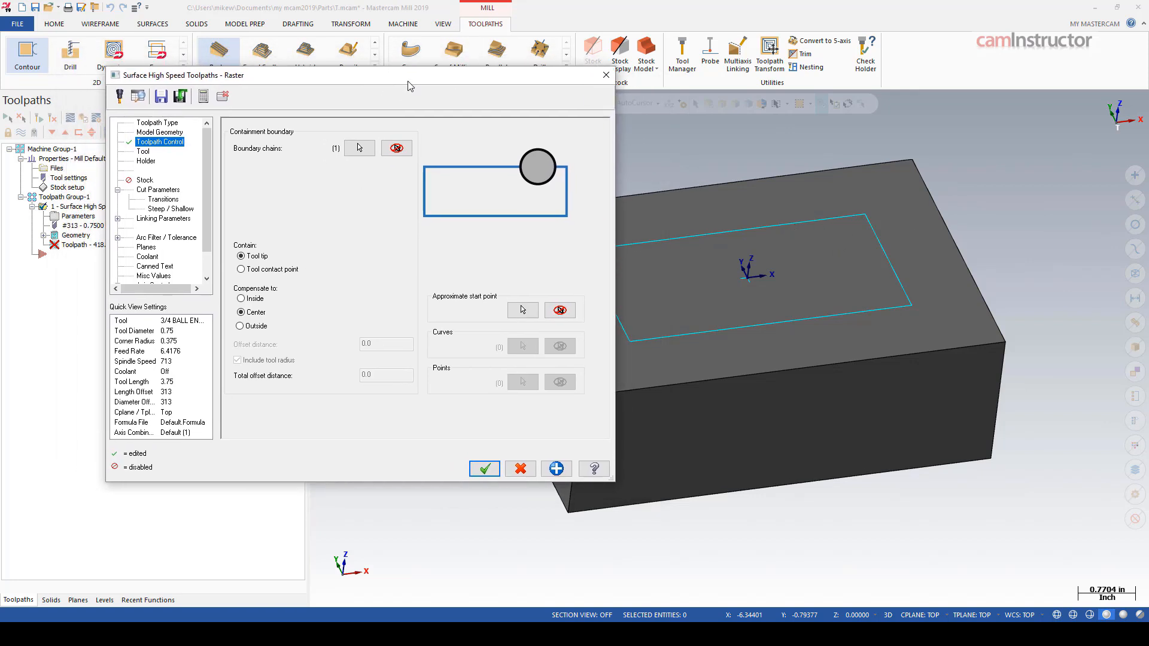
mouse_move(368, 253)
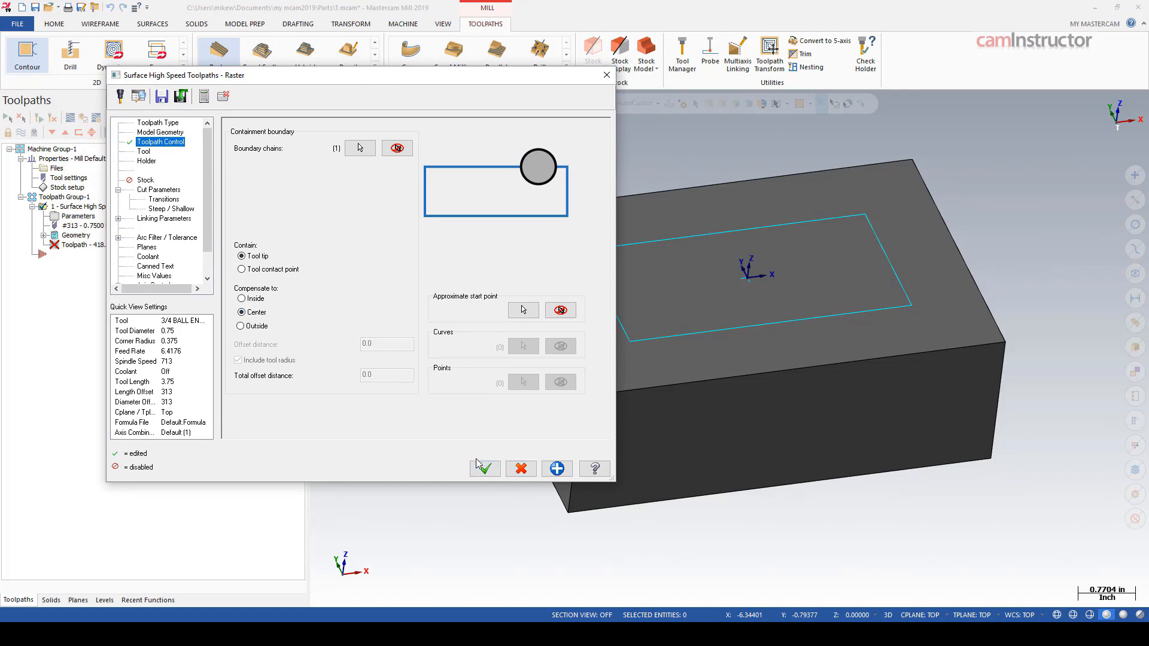
click(485, 468)
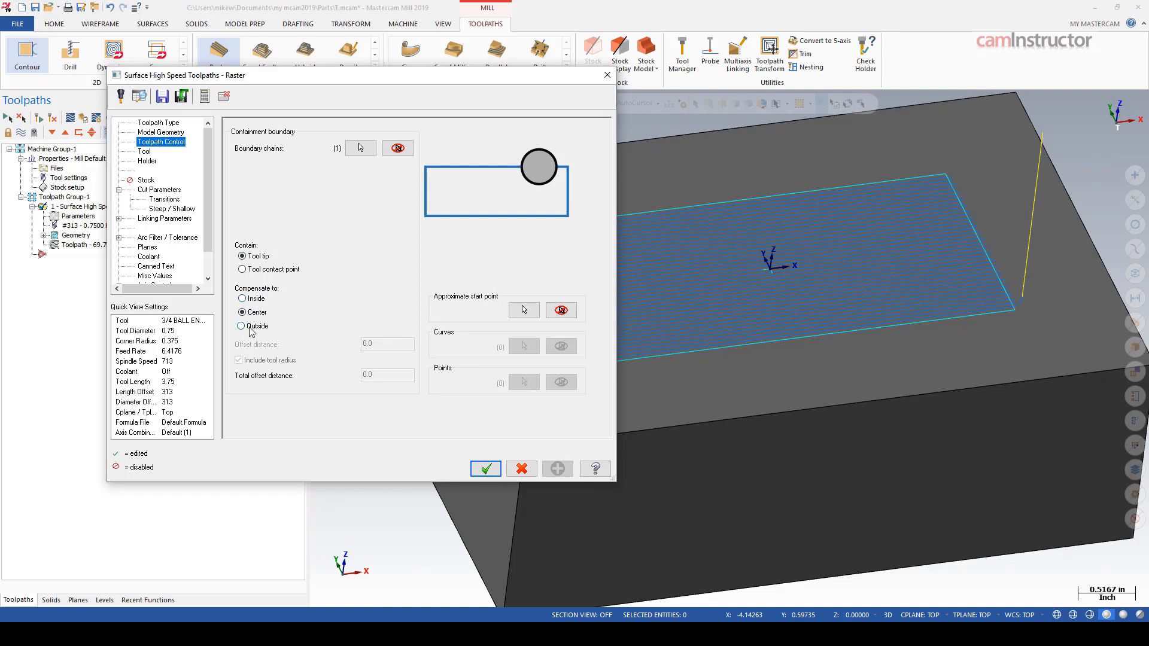
Compensate to Inside including tool radius and rebuild, so cuts sit inset from the rectangle
click(241, 325)
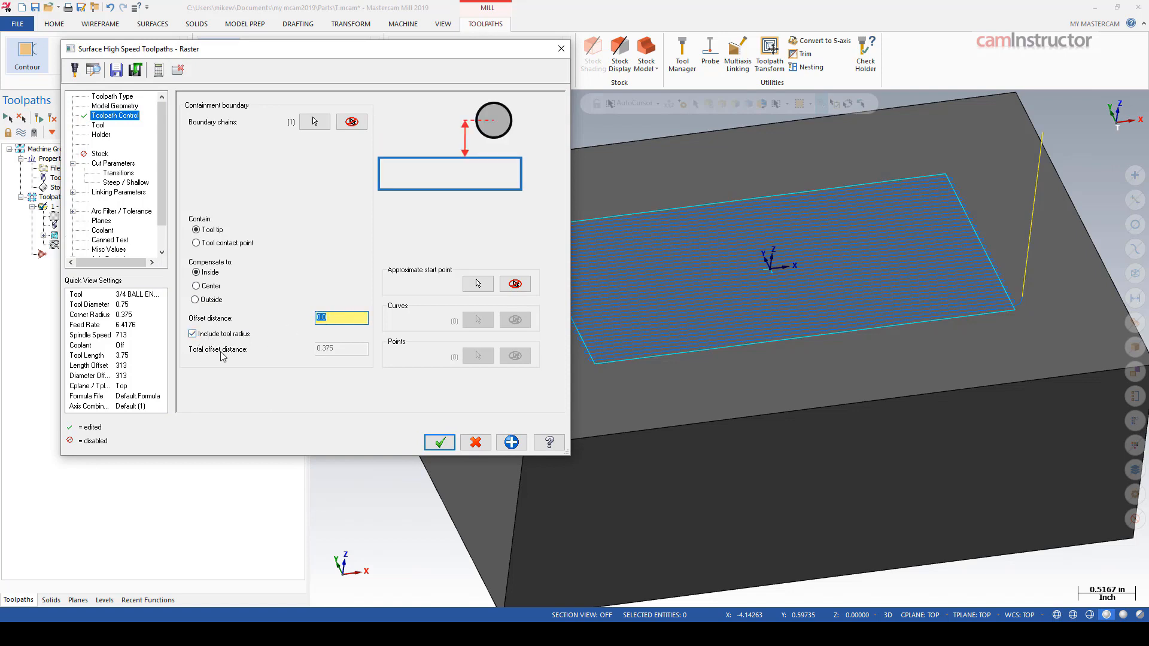
mouse_move(309, 345)
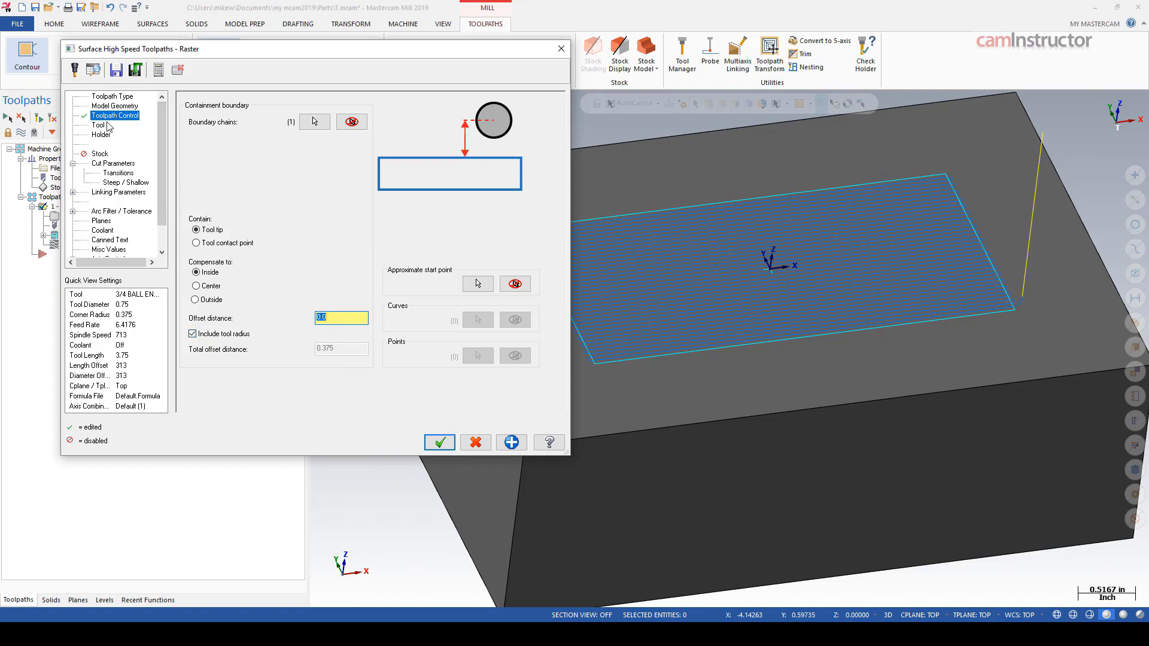
mouse_move(125, 171)
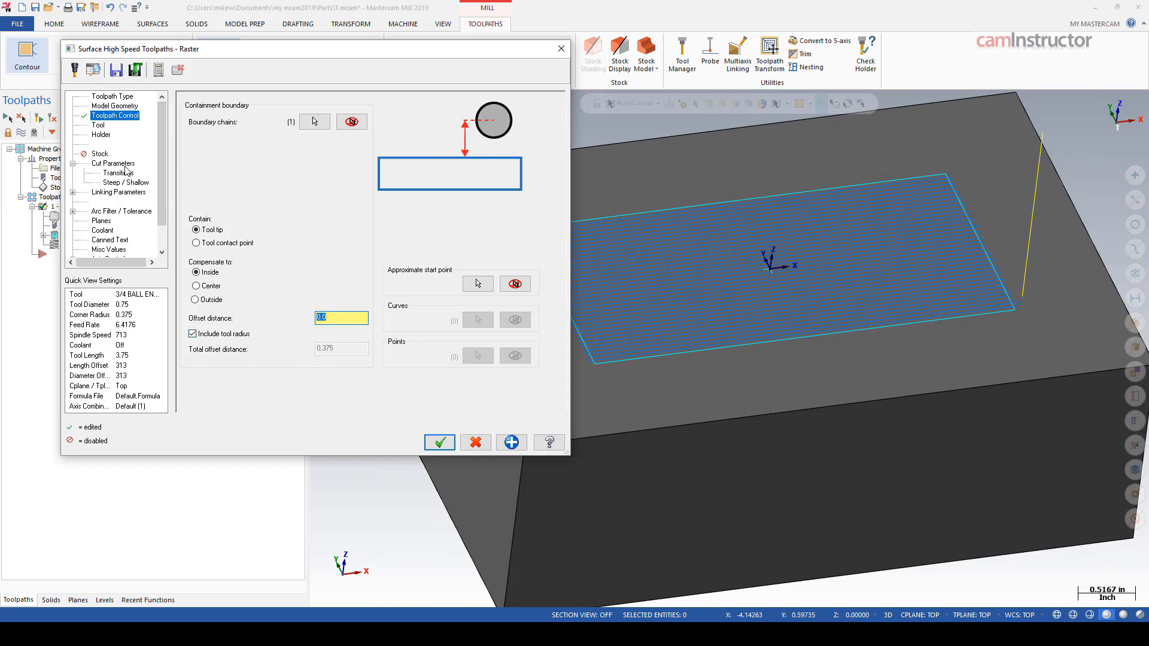
click(439, 442)
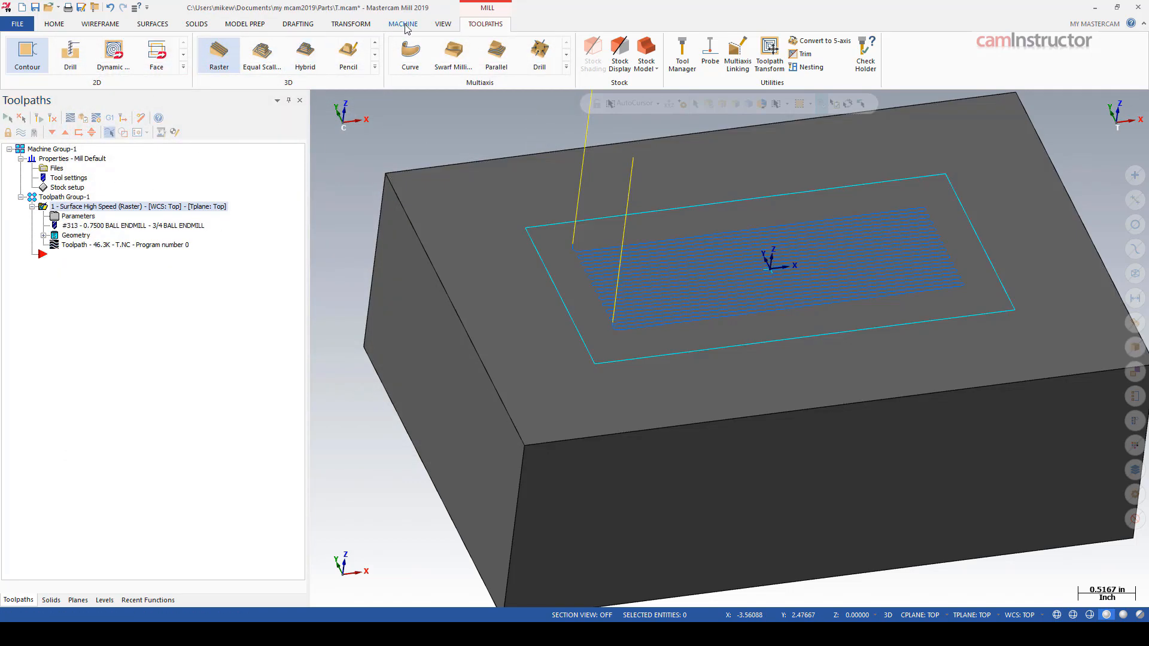
click(100, 24)
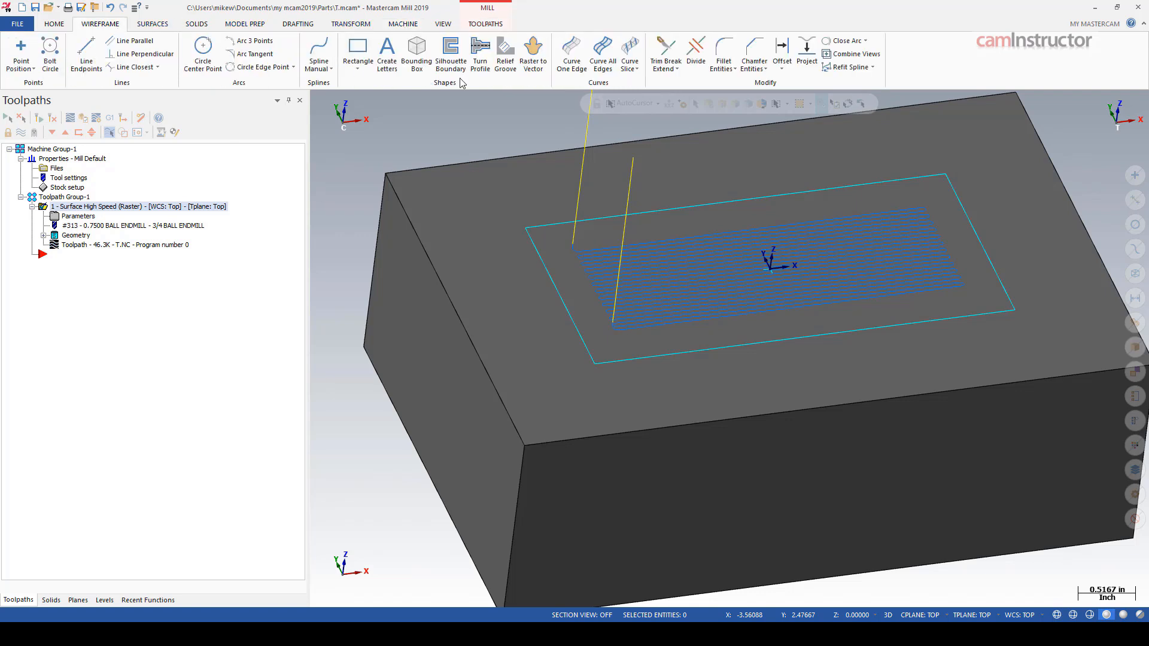
click(351, 24)
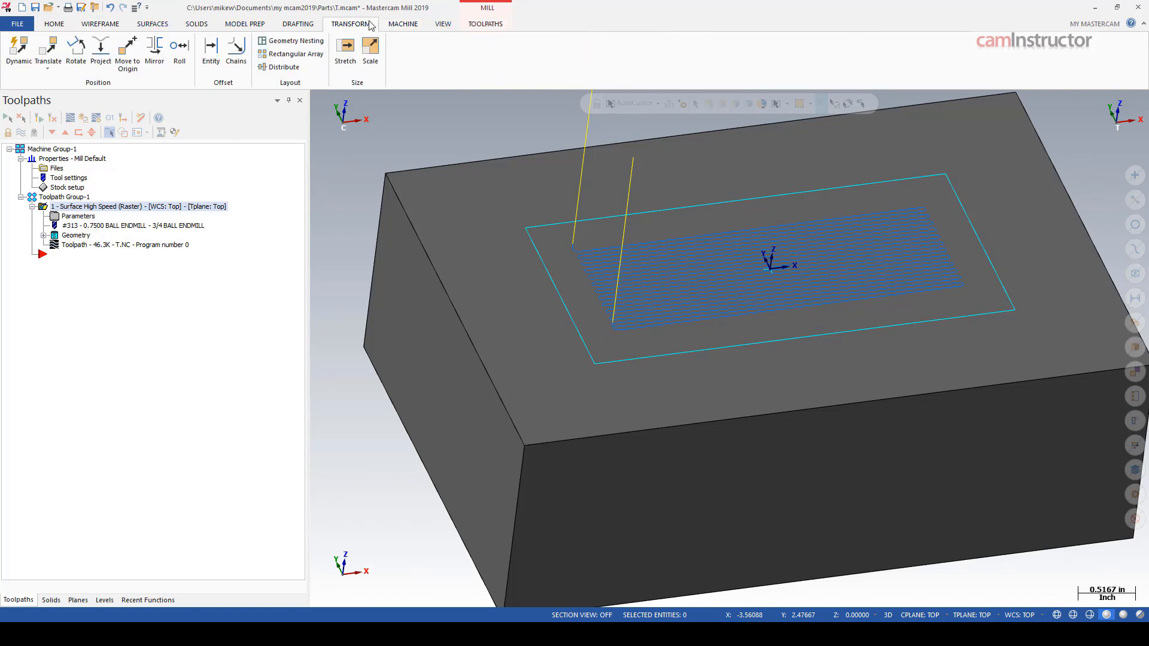
Use Offset Chains to copy the rectangle boundary 0.375 away on the chosen side
click(222, 61)
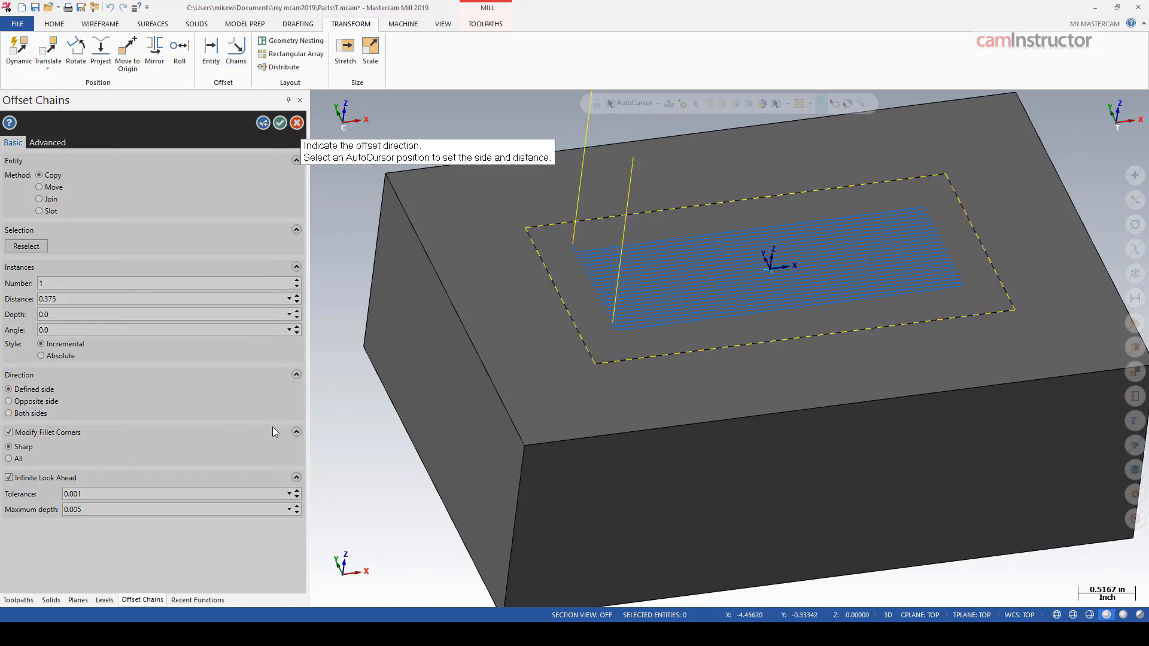
click(69, 300)
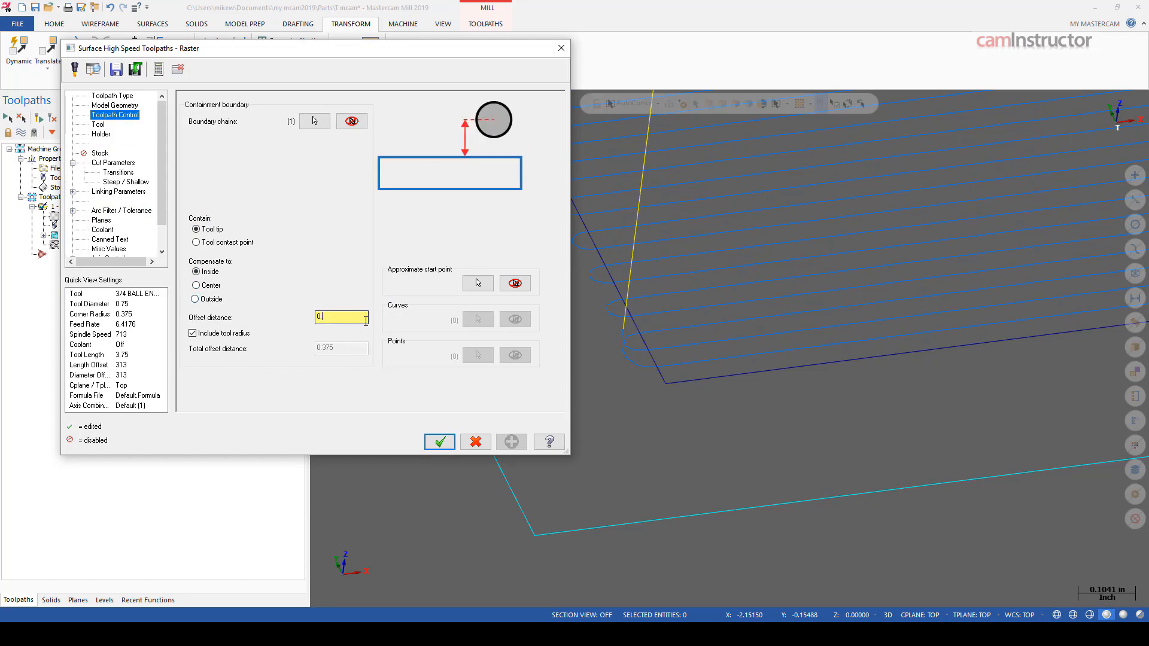
Try a 0.05 boundary offset distance, then set it to 0 and regenerate the raster toolpath
text(0.05)
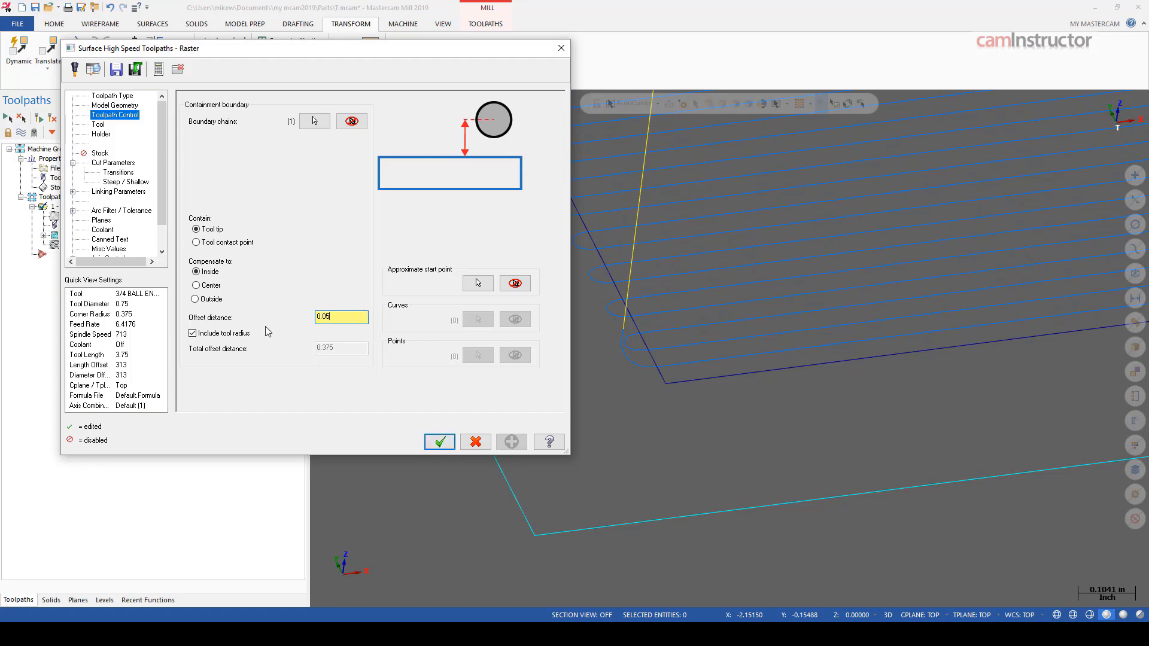
click(439, 441)
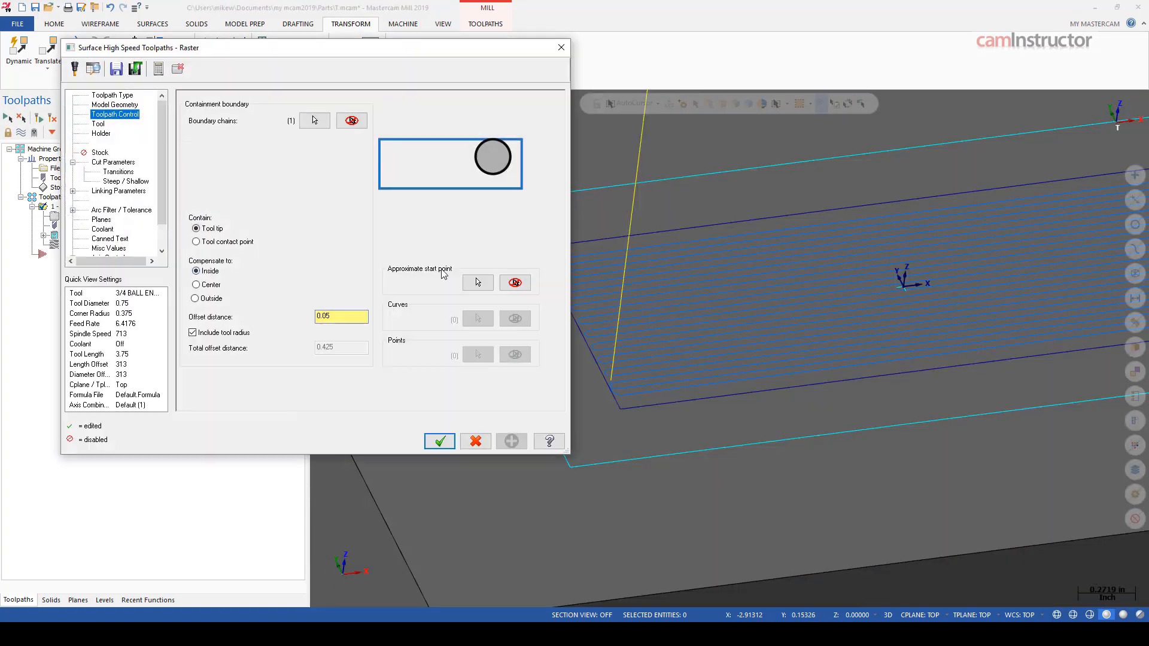
click(195, 298)
text(0)
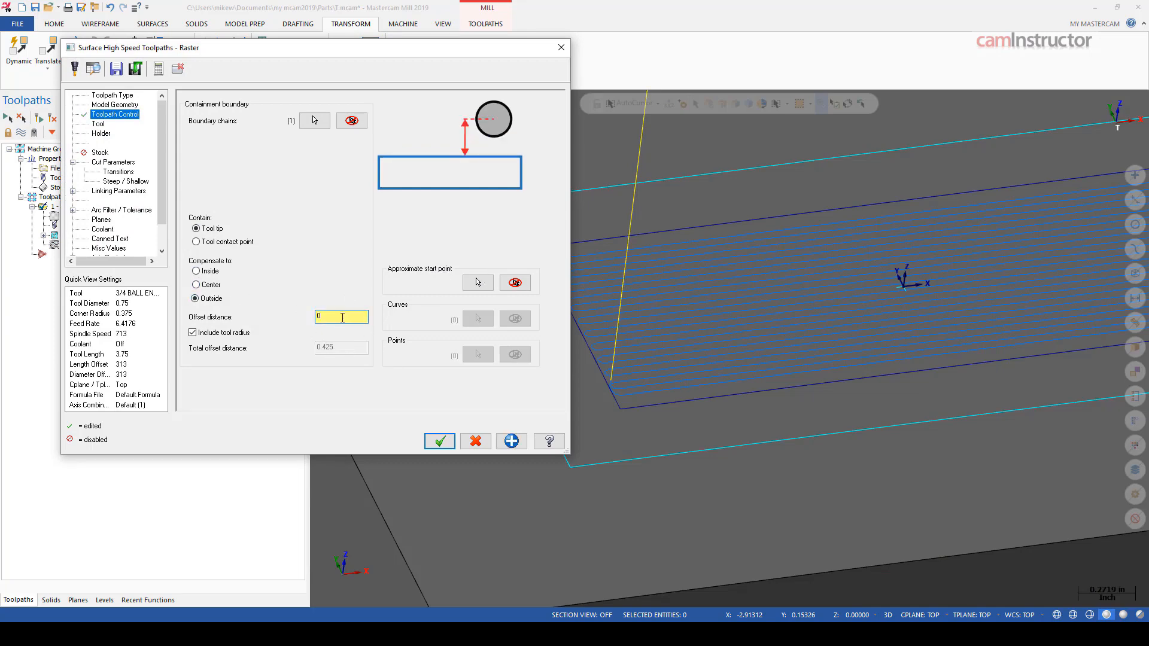
click(439, 441)
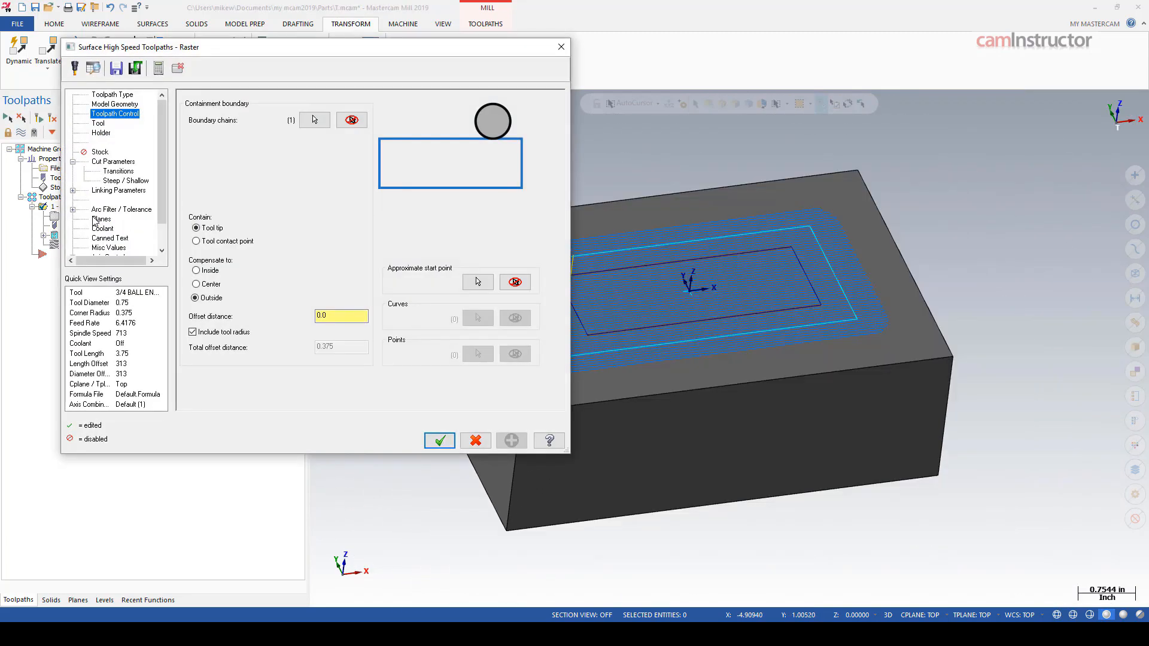
Set Contain to Tool contact point with Center compensation and regenerate to fill the boundary
click(352, 120)
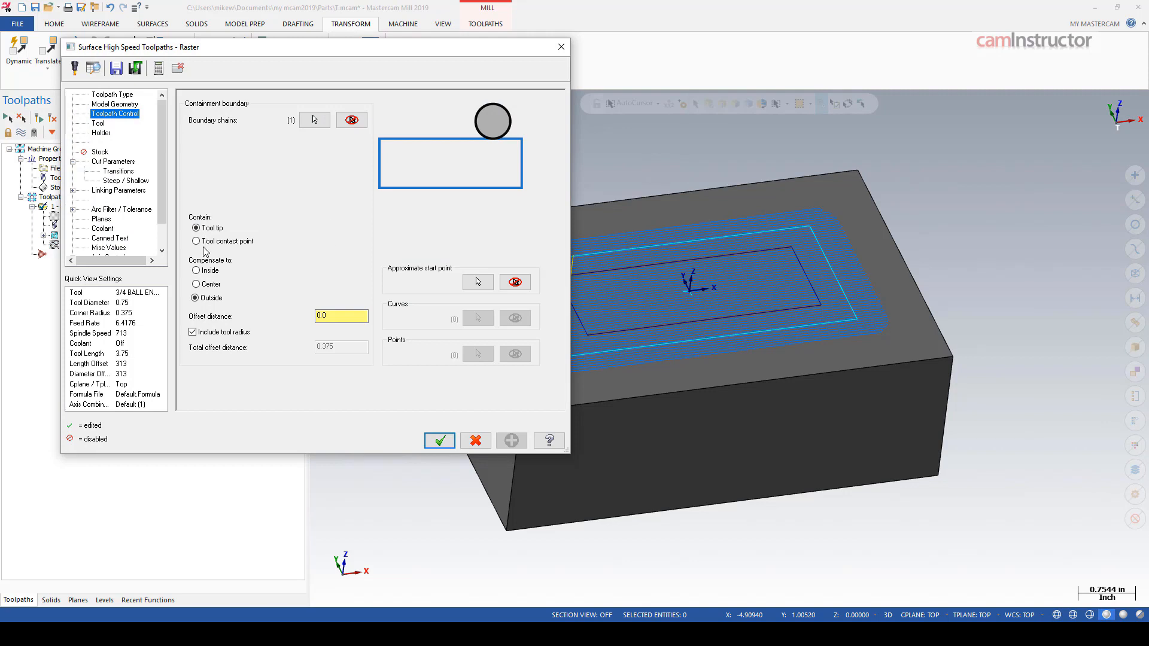
mouse_move(237, 266)
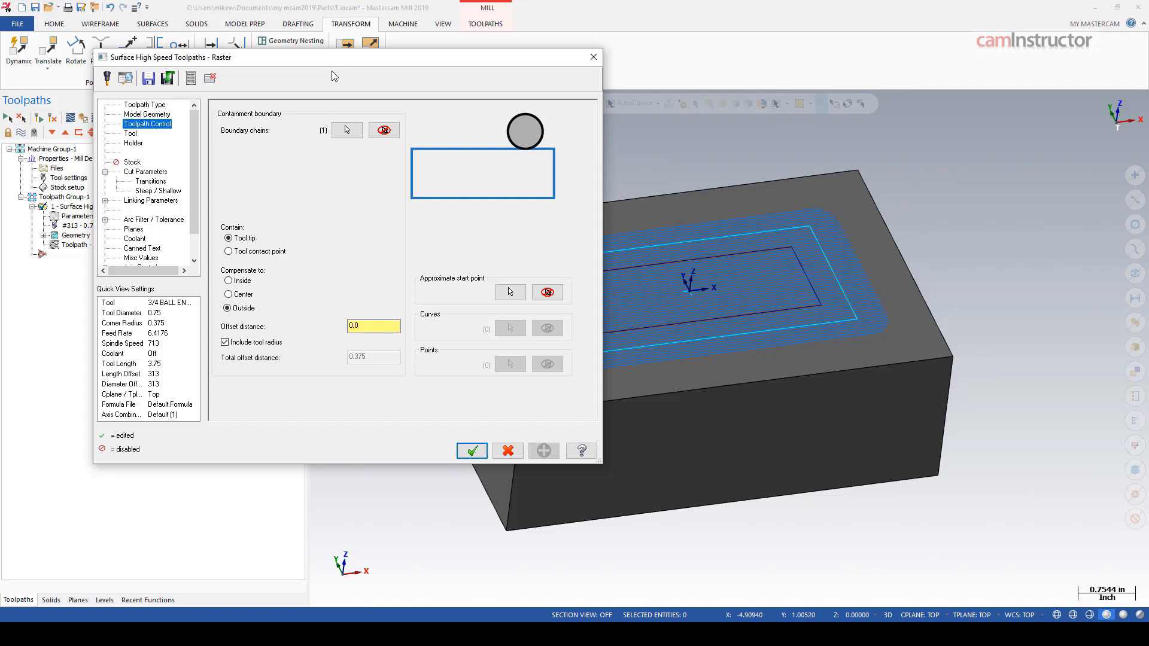
mouse_move(416, 132)
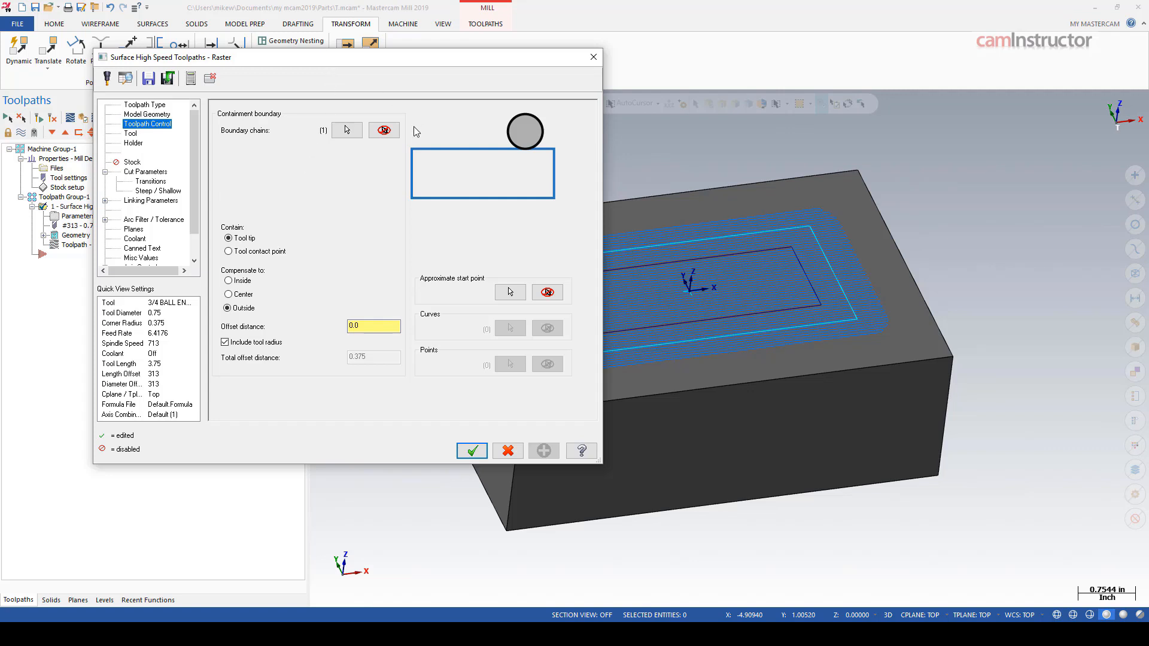
click(229, 252)
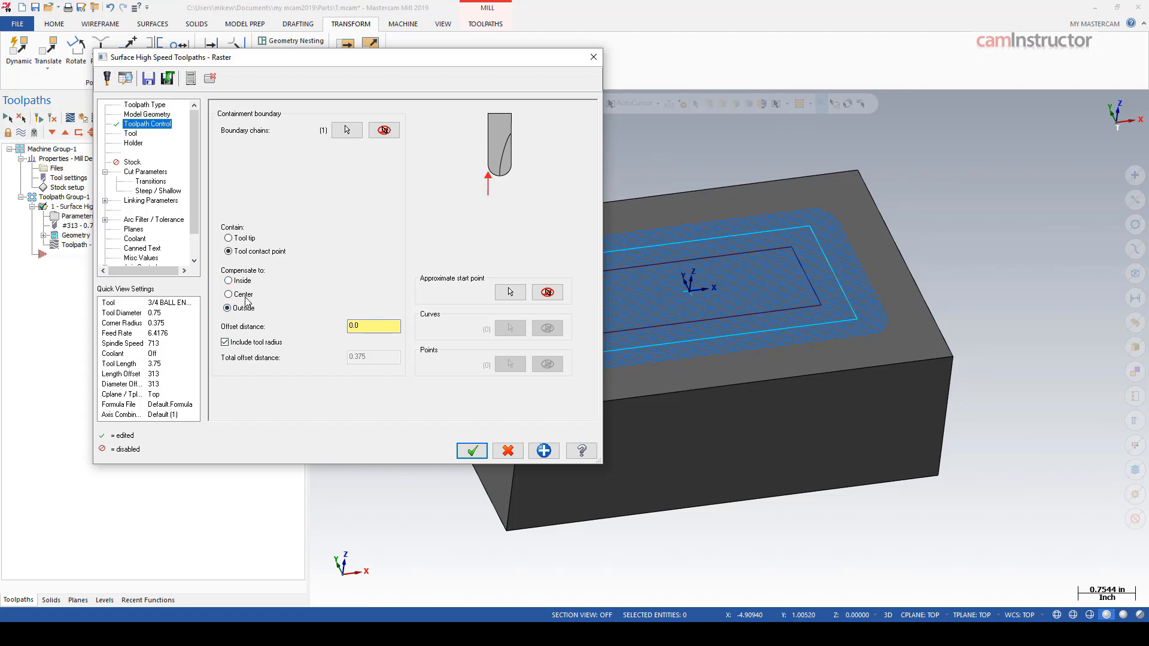
click(472, 450)
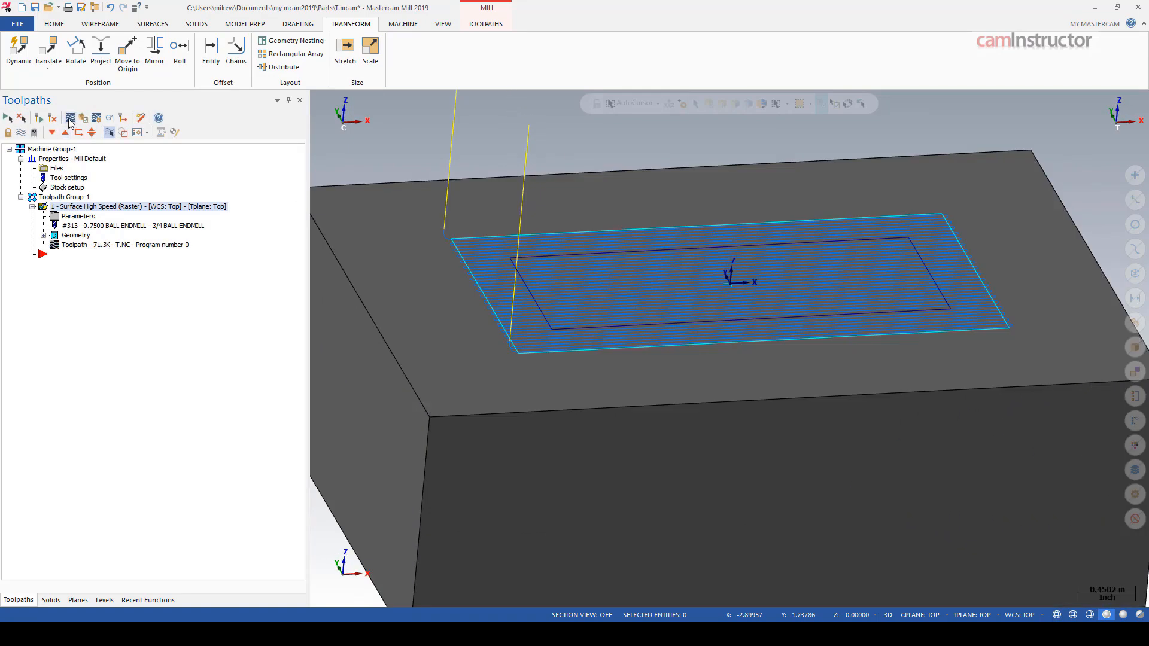
click(69, 118)
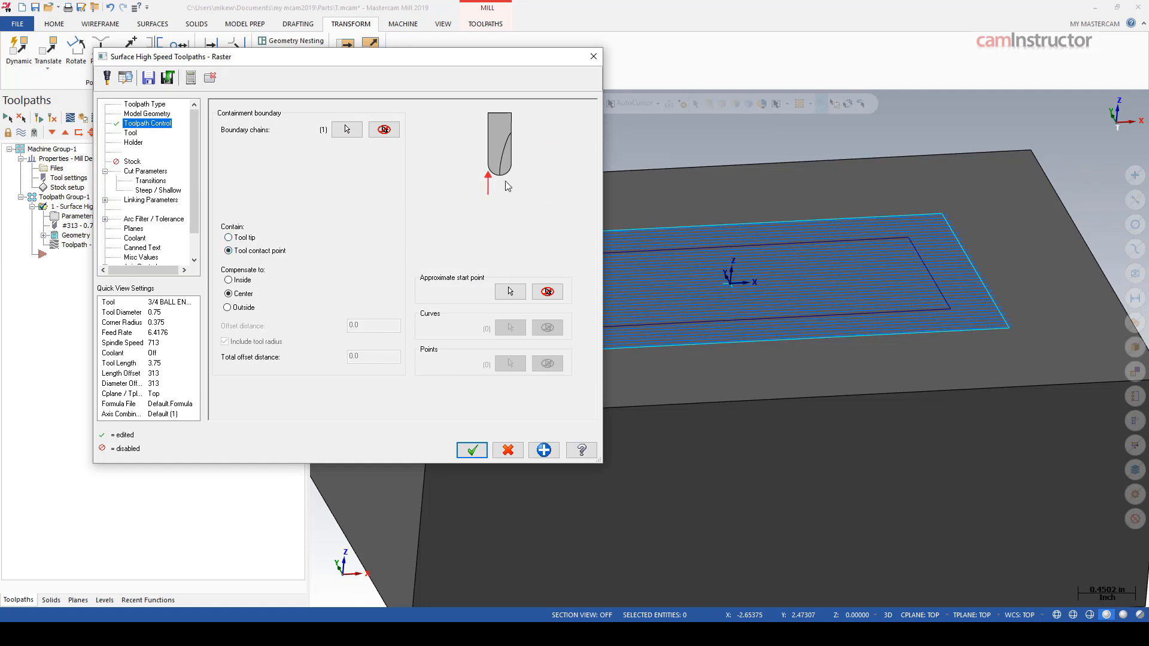
mouse_move(954, 237)
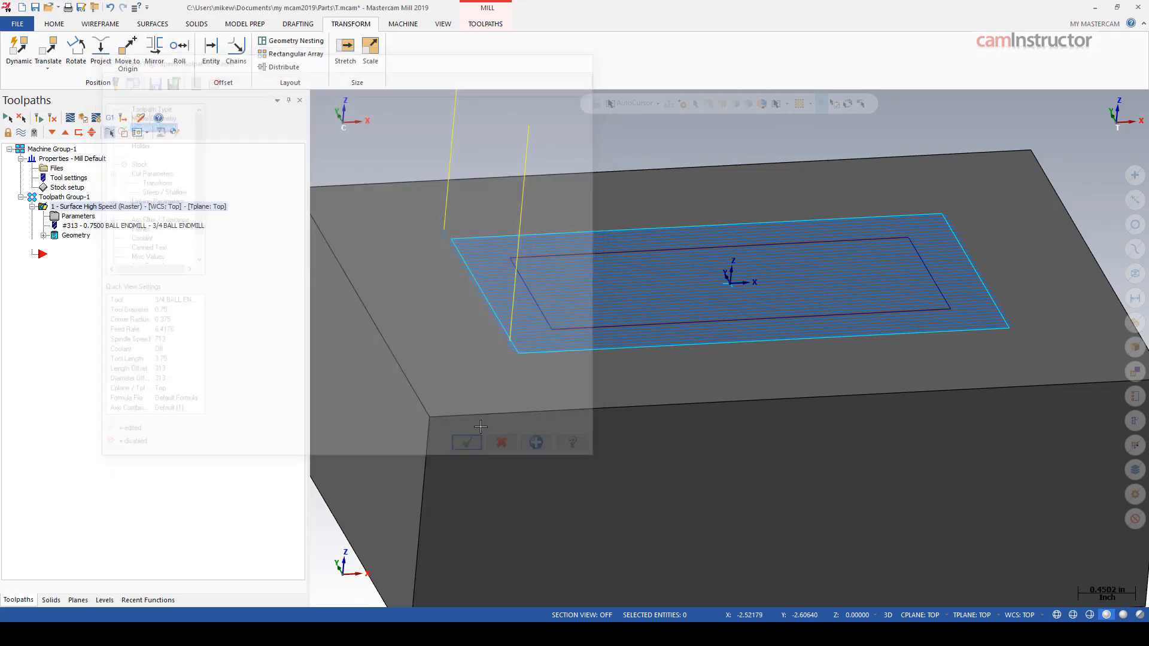
click(465, 442)
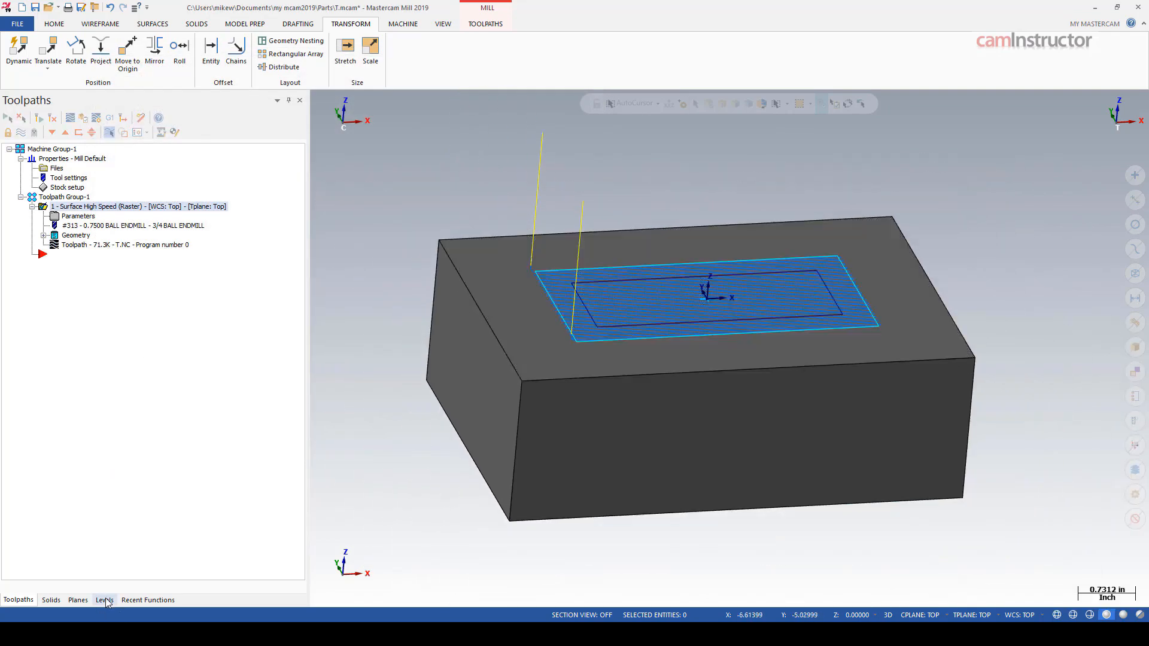
Turn off the Cube level and assign the revealed sphere as machining geometry with no boundary chain
click(104, 600)
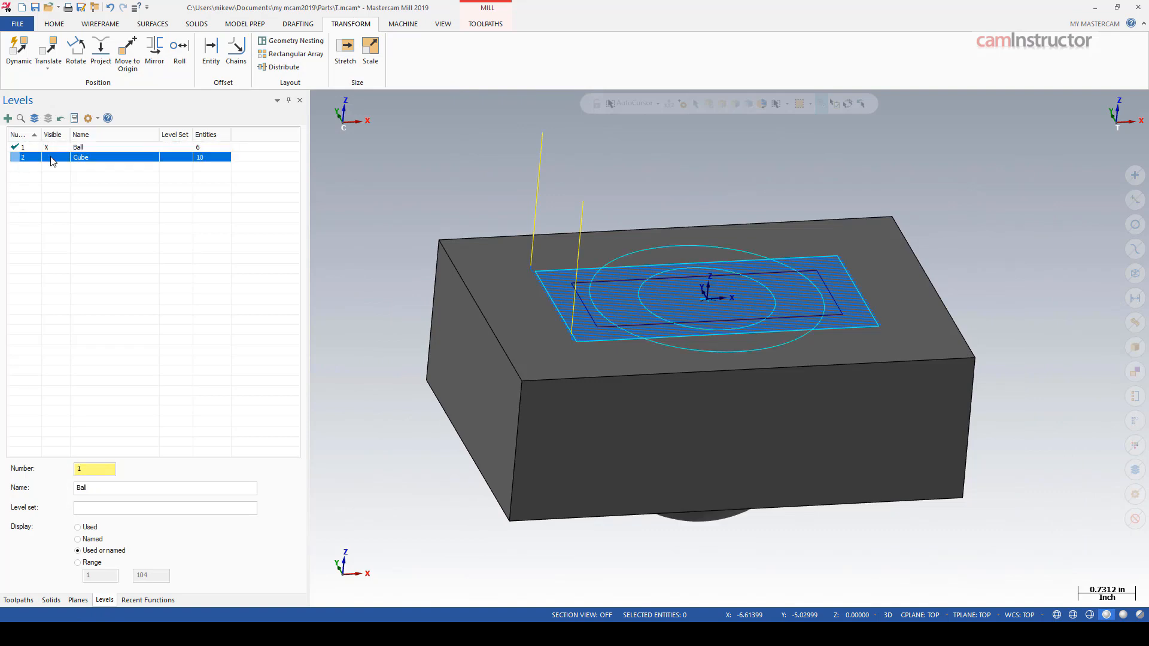
click(18, 599)
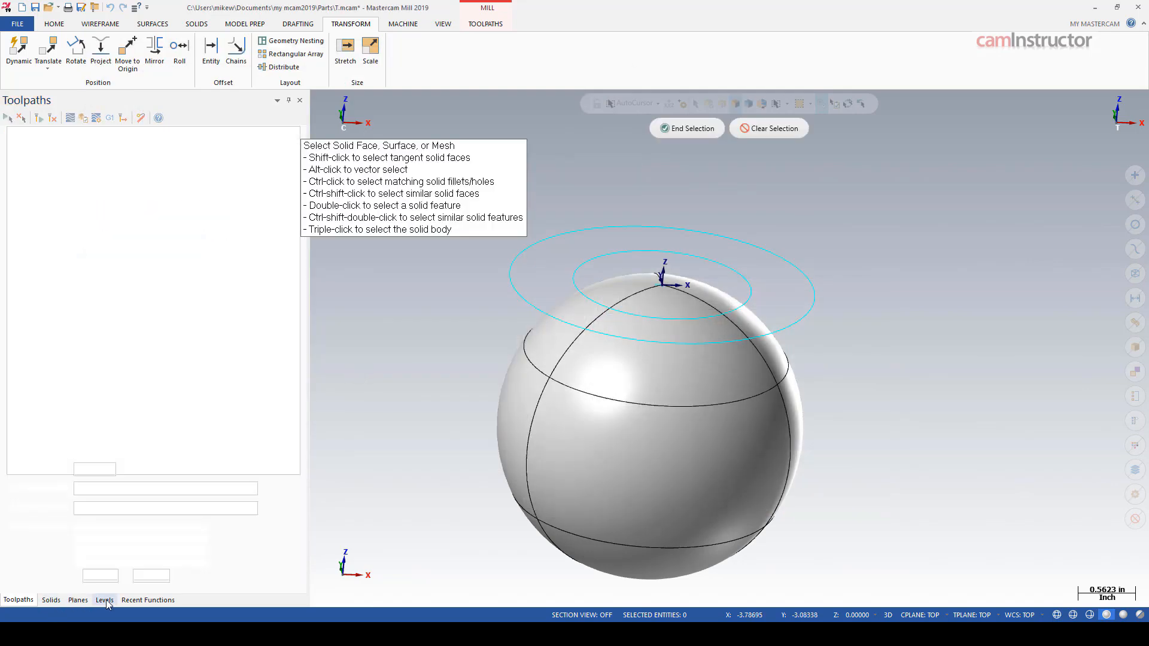
click(104, 600)
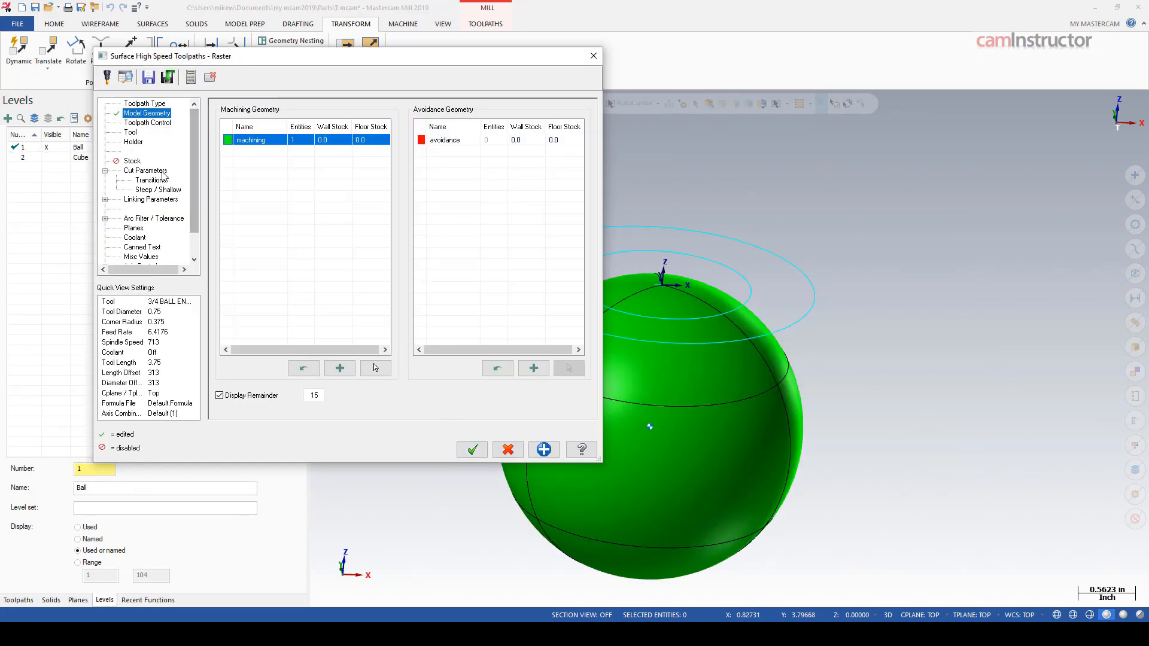
click(147, 122)
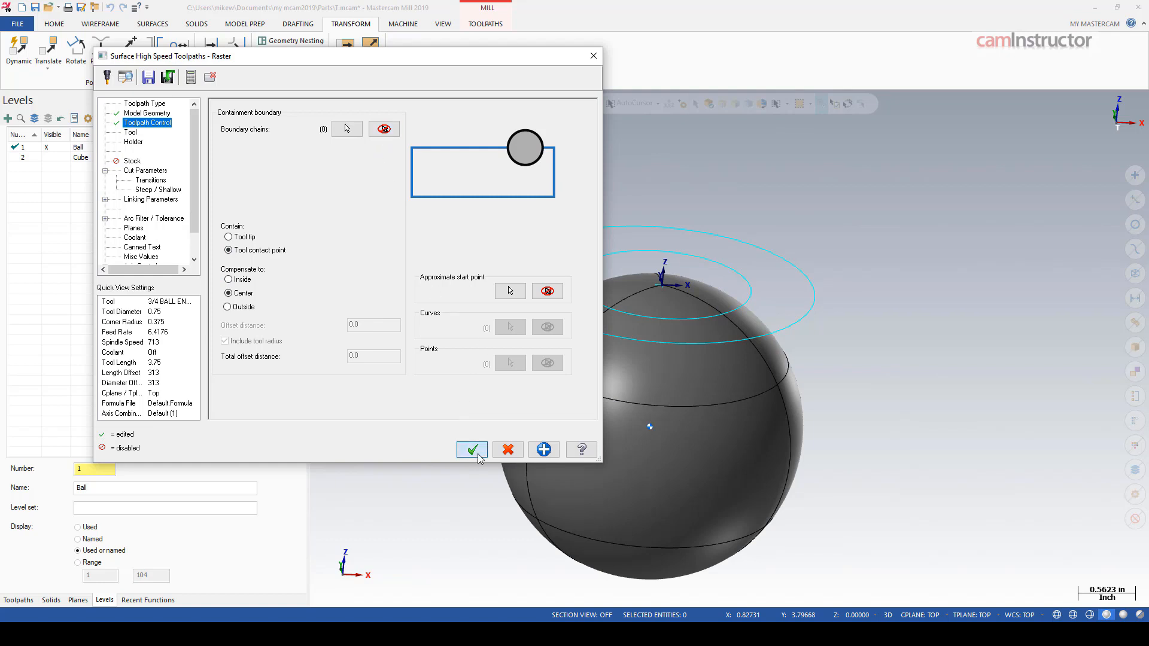
click(472, 450)
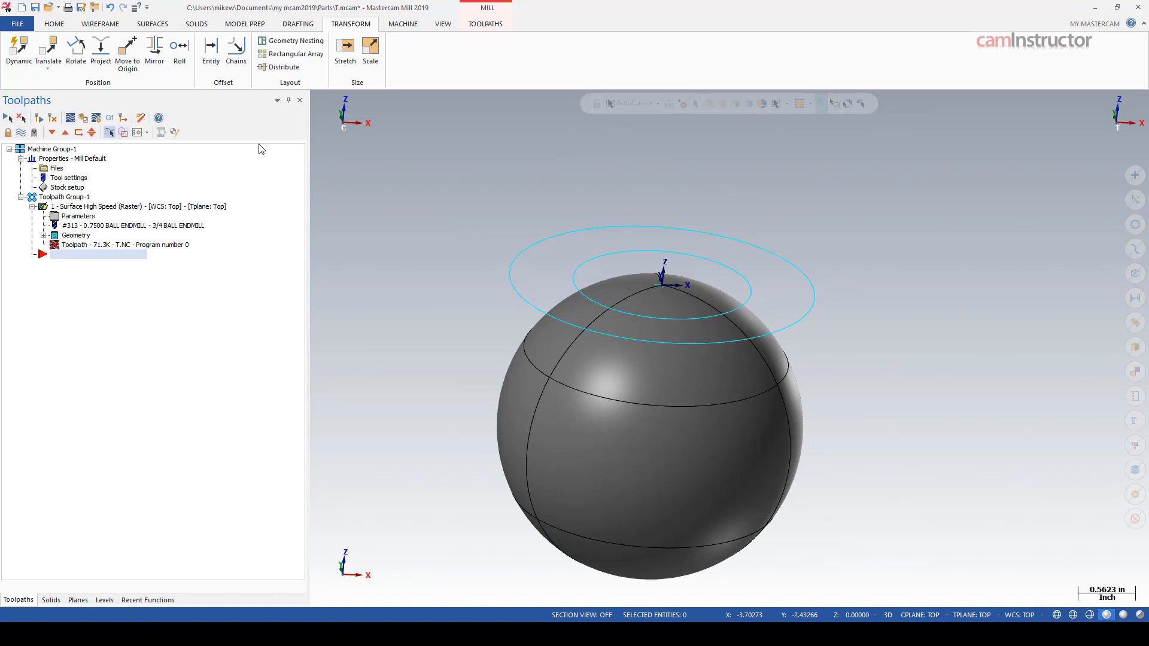
mouse_move(424, 223)
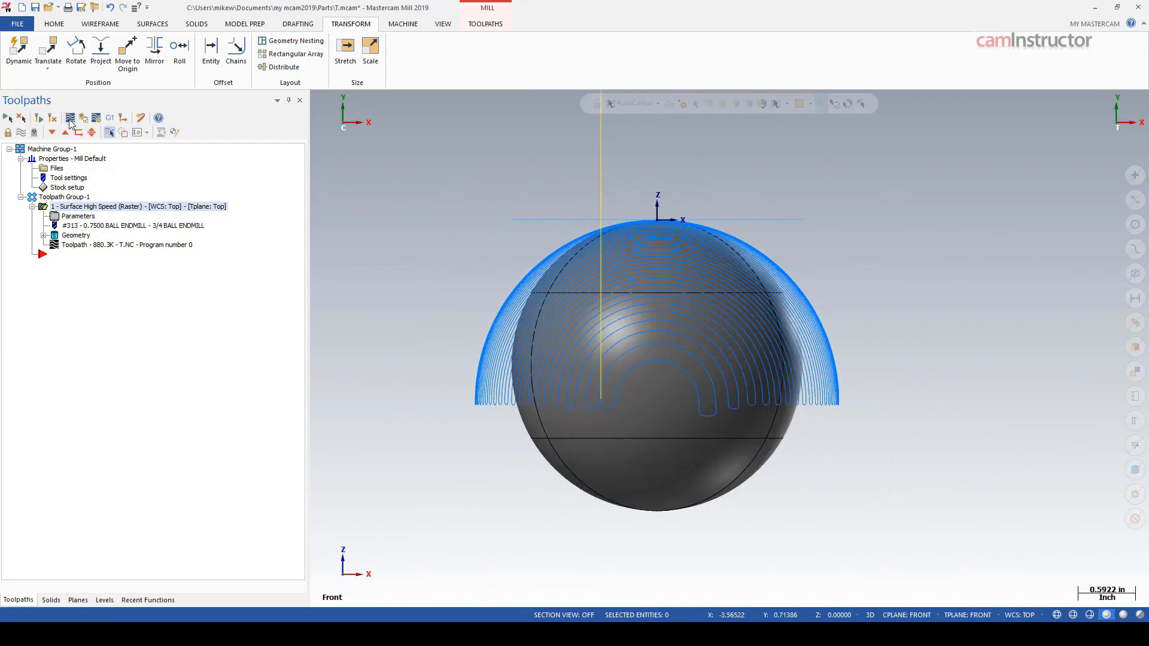
Backplot the regenerated whole-sphere toolpath and scrub the ball endmill partway along it
click(69, 118)
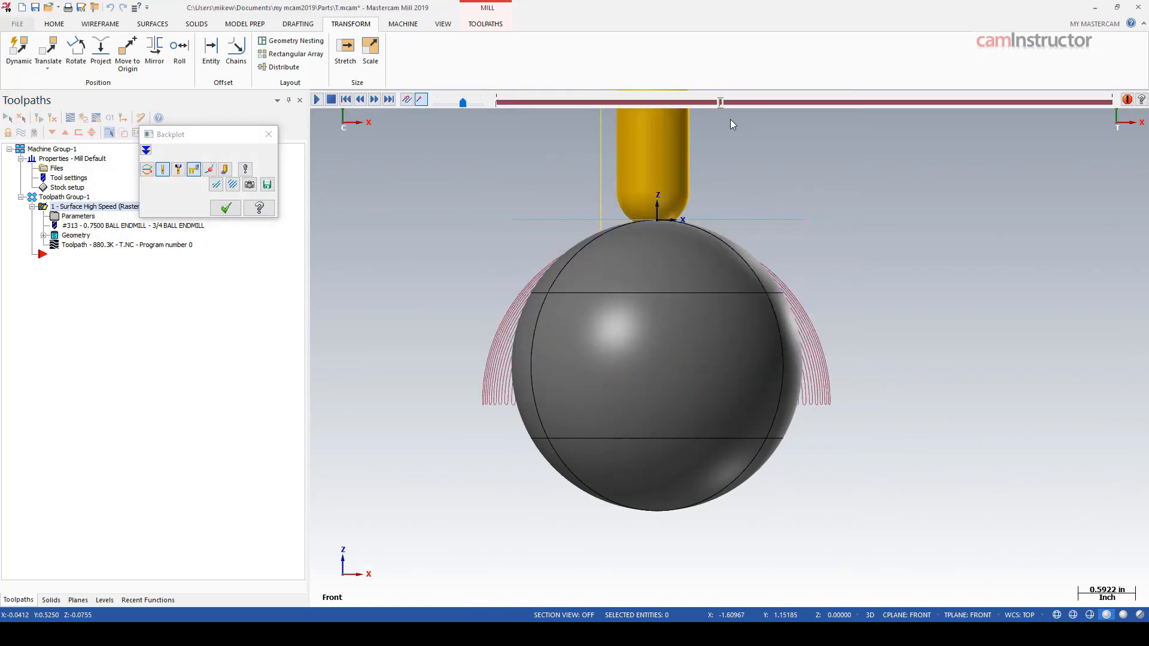
drag(721, 102, 812, 102)
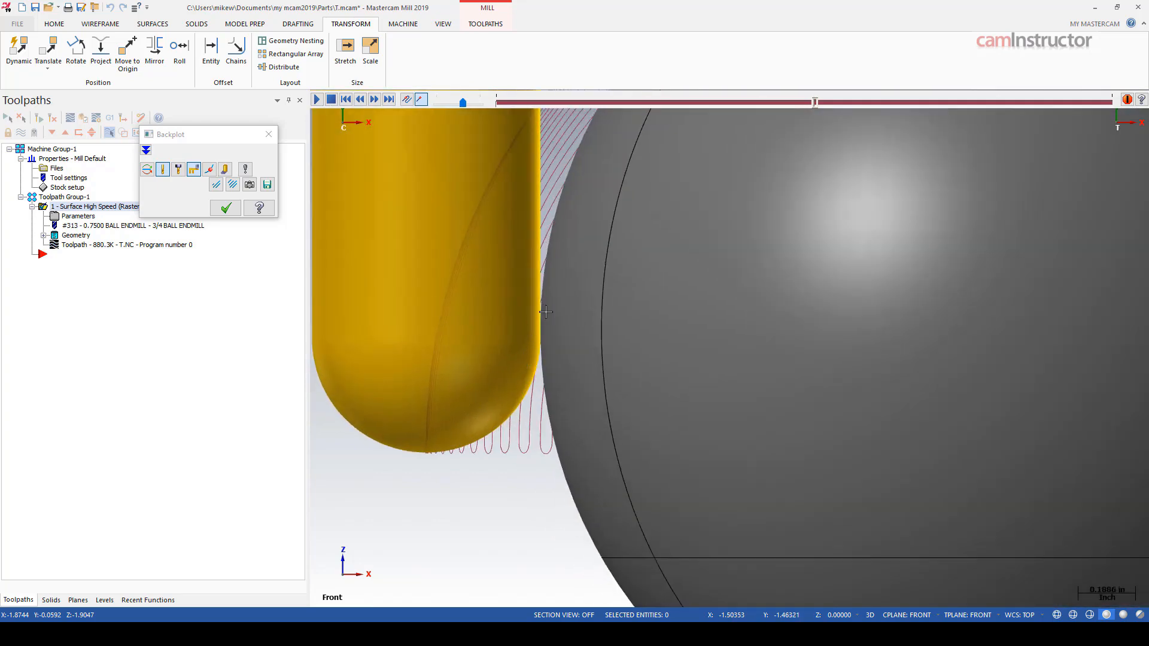
mouse_move(552, 370)
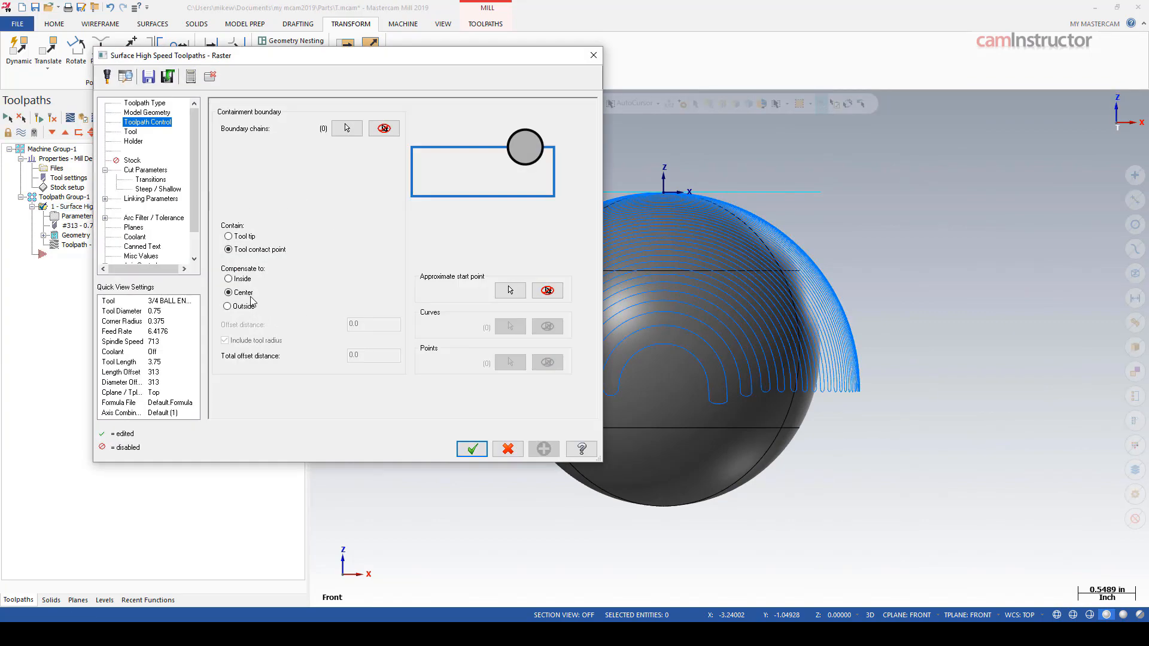
Set Contain to Tool tip, chain the circle as the boundary, and regenerate the toolpath
click(227, 236)
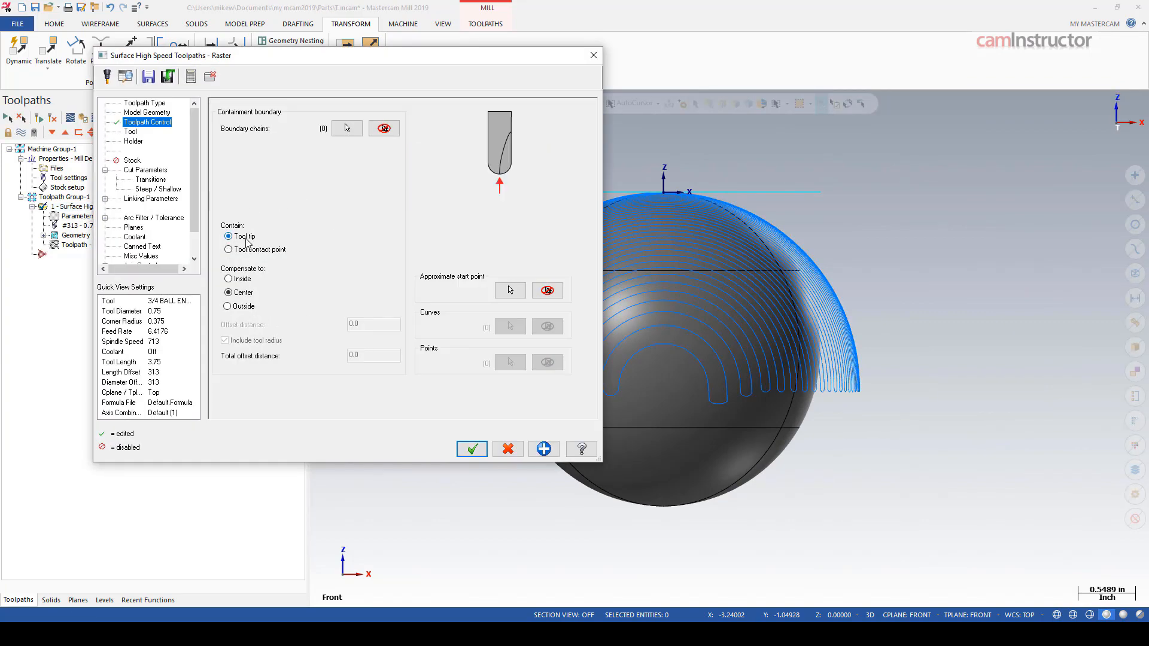
click(228, 249)
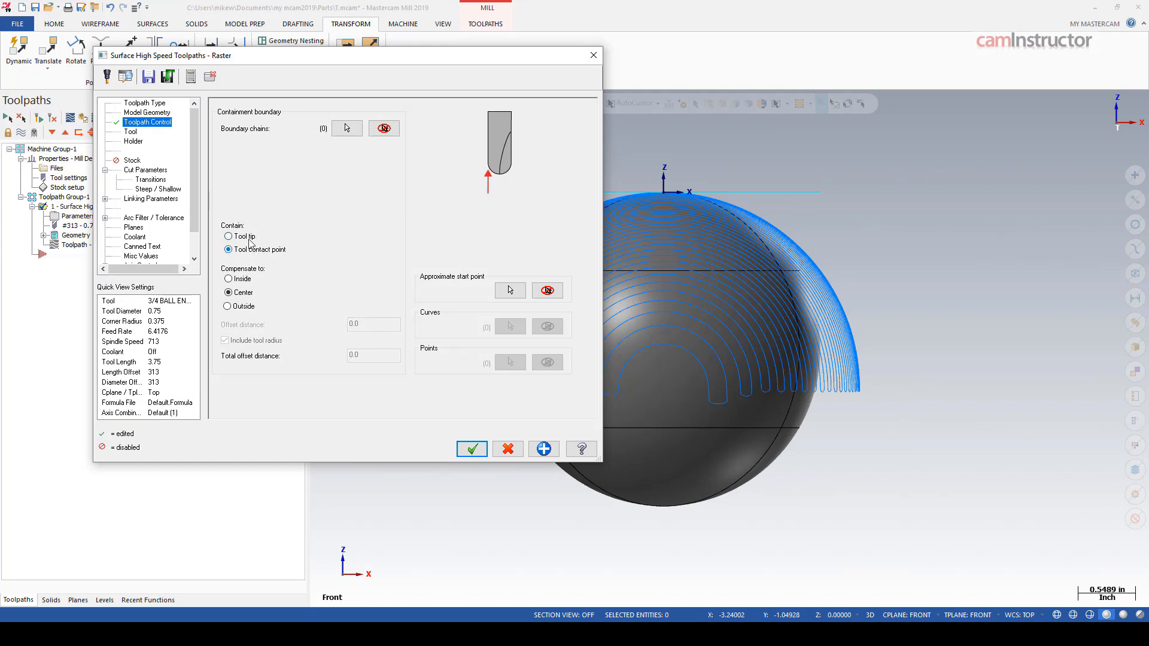
click(228, 236)
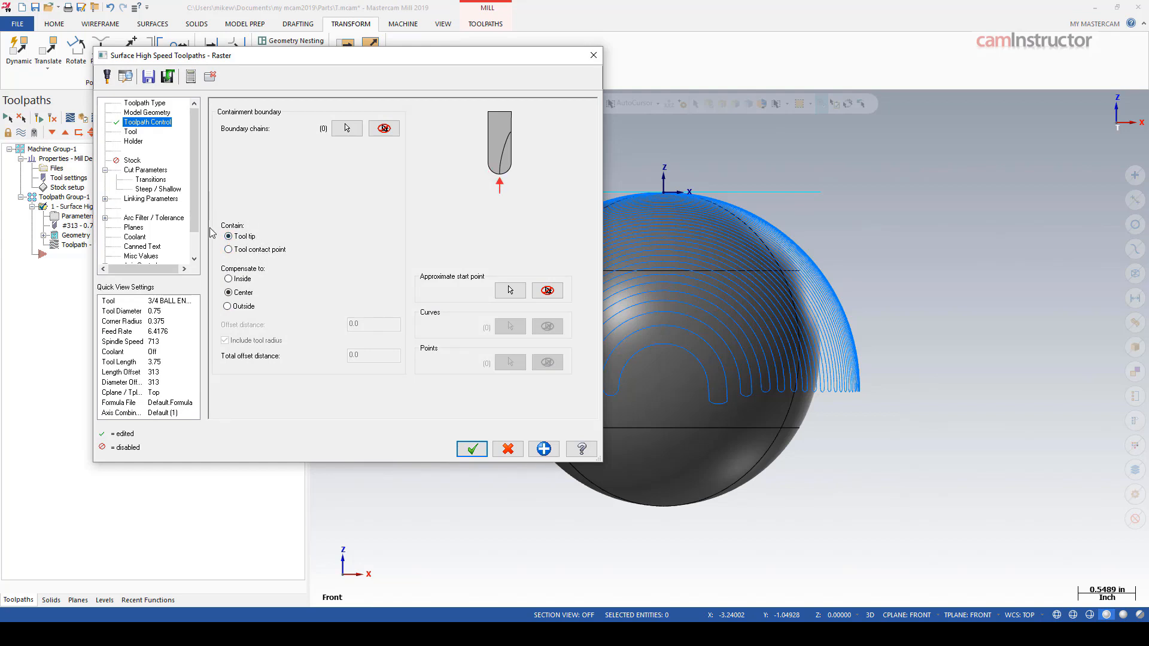
mouse_move(272, 214)
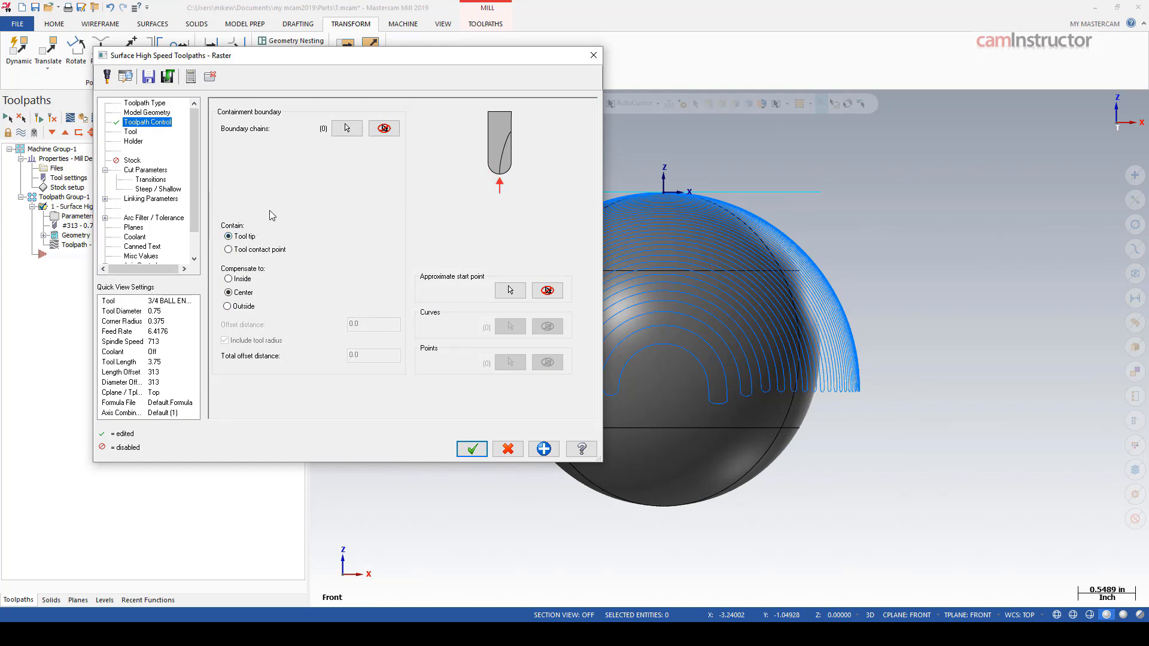
click(346, 128)
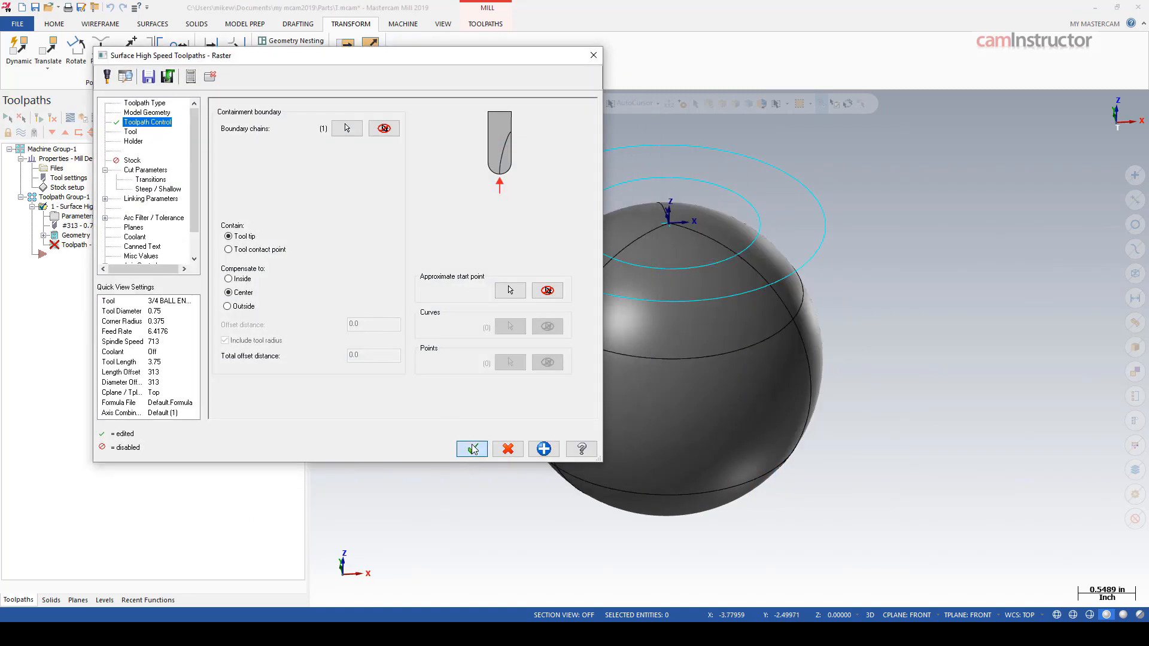
click(472, 449)
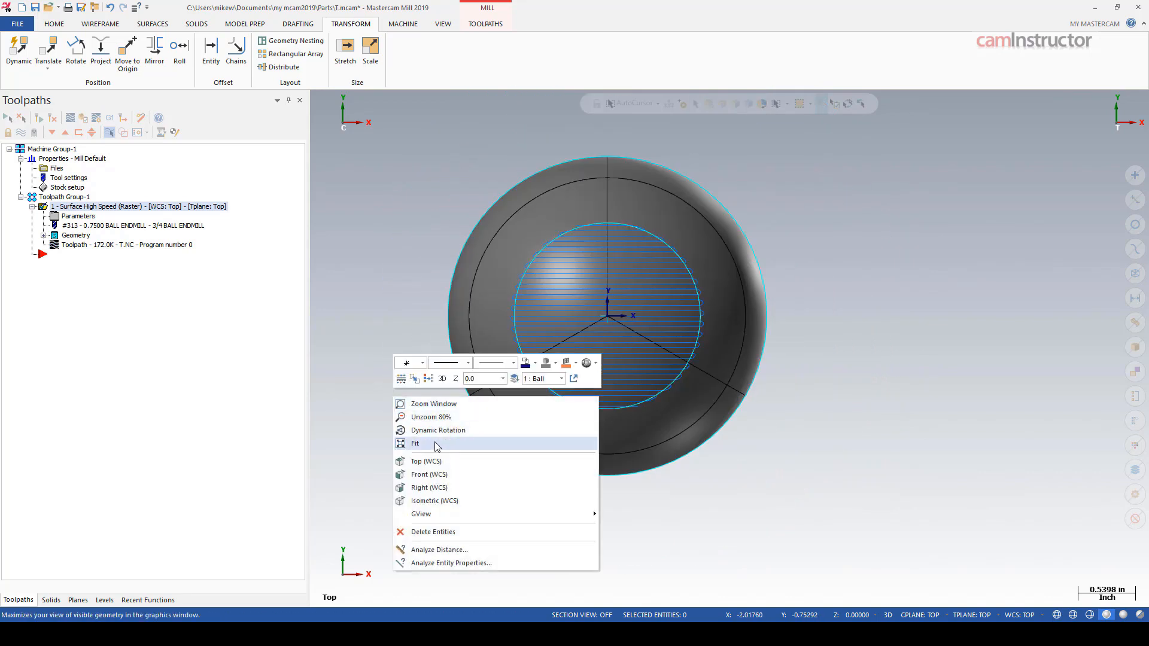
Fit the view, scrub the backplot to see the small cap cut, then reopen the raster parameters
click(430, 474)
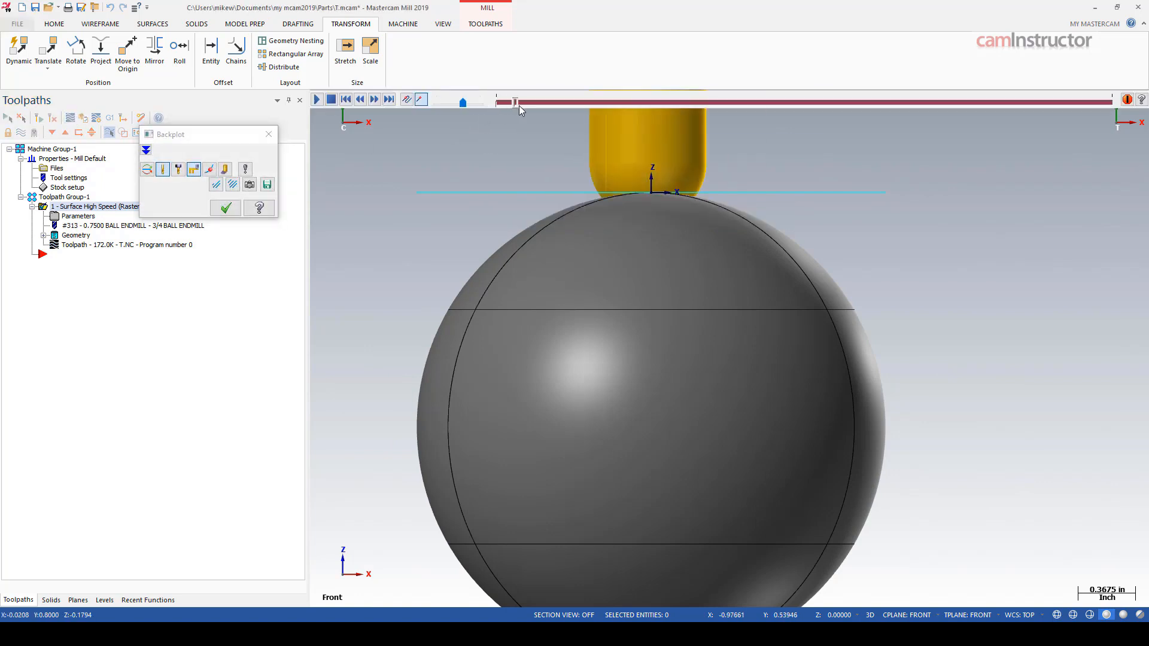
drag(515, 102, 791, 101)
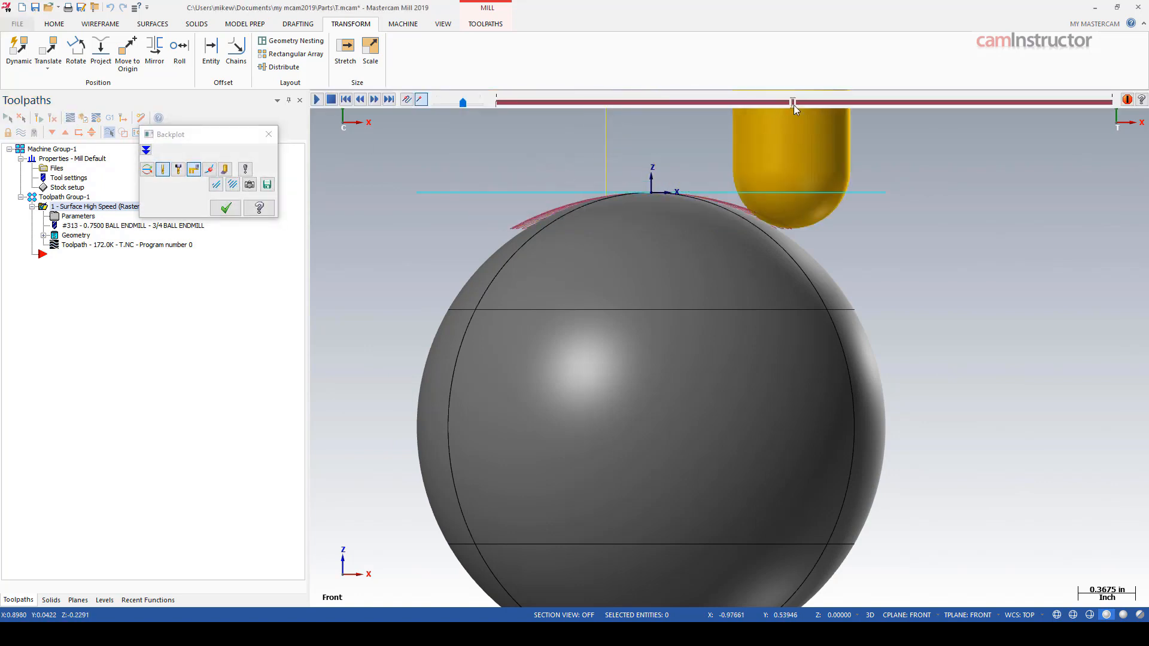
drag(791, 102, 800, 101)
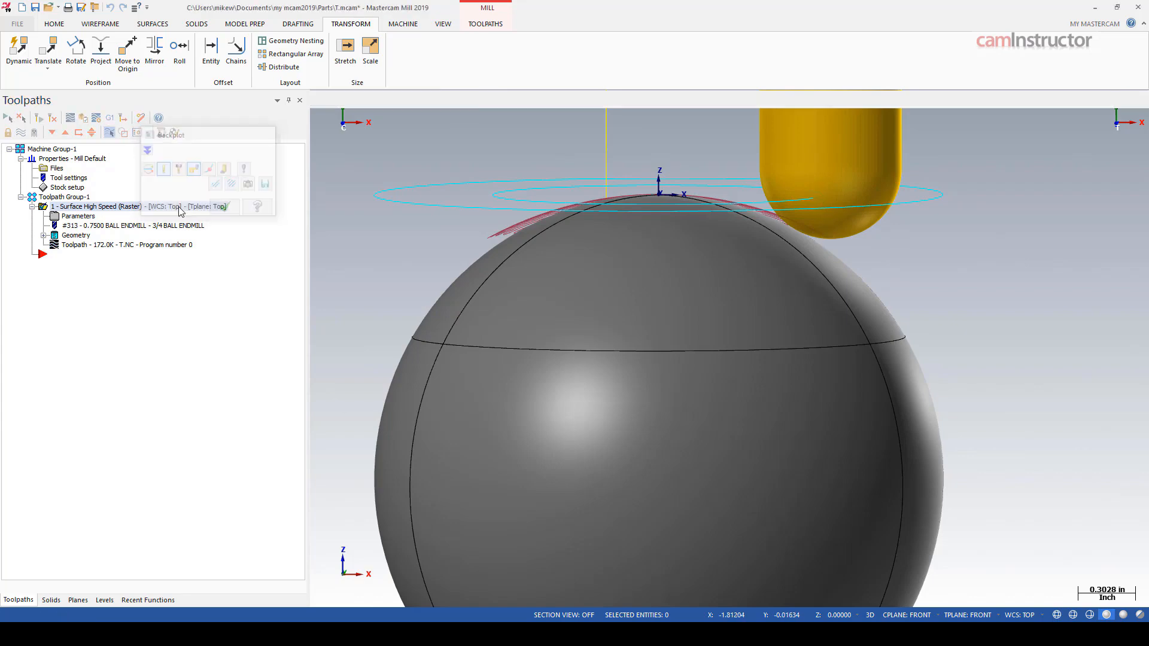
double_click(96, 206)
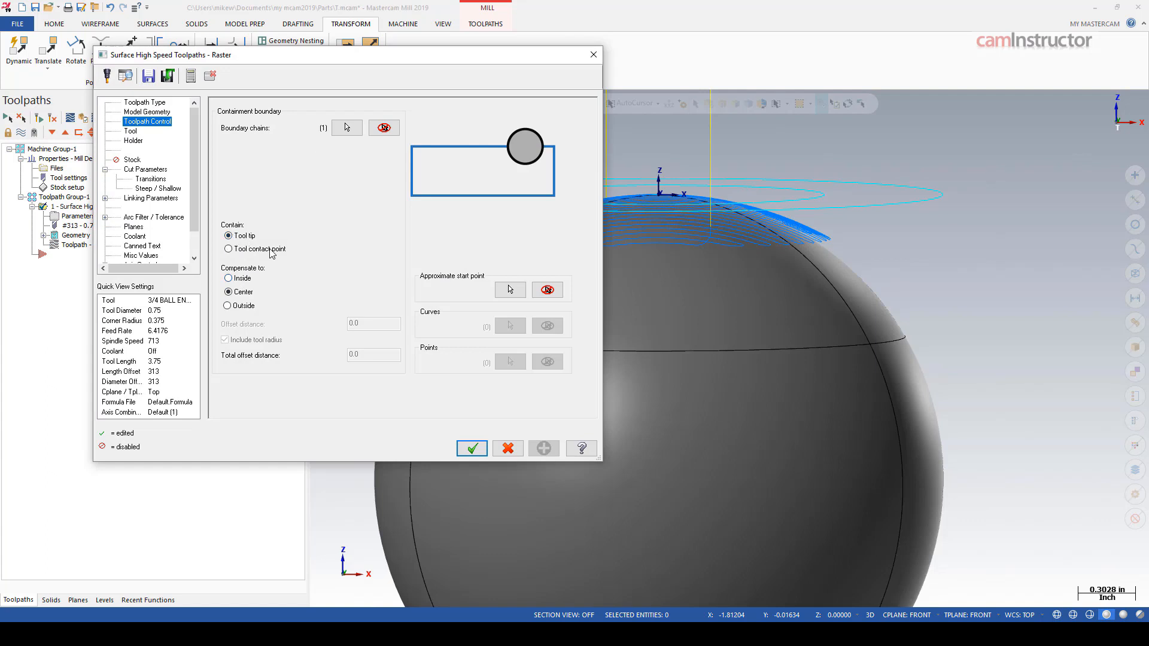
mouse_move(475, 102)
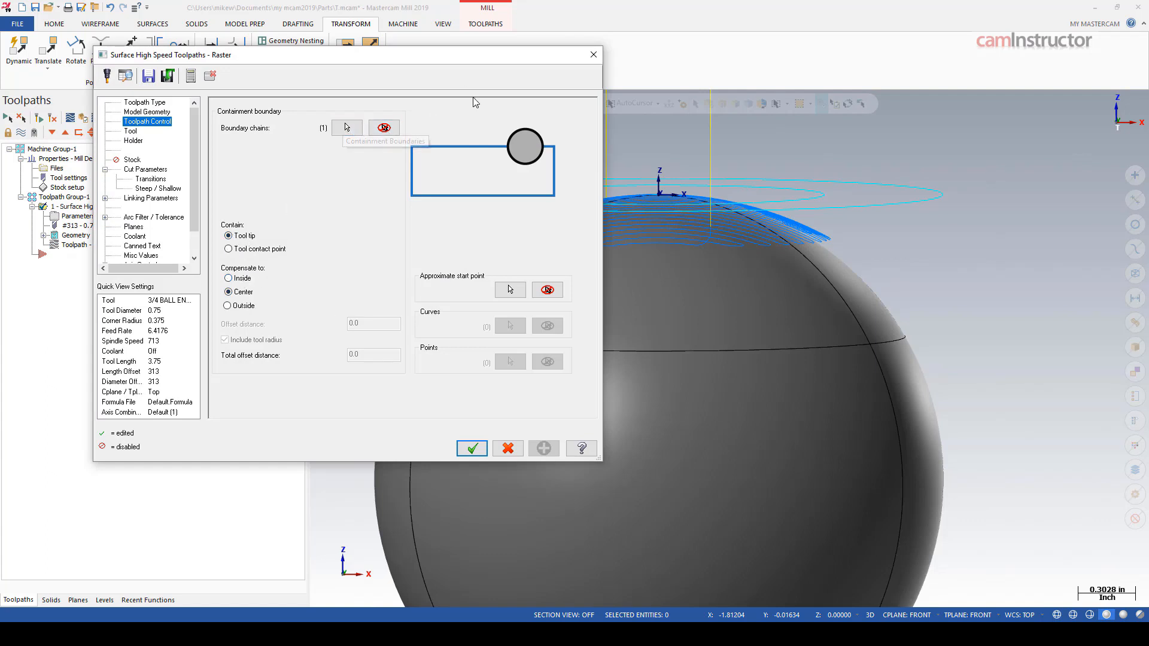
Switch containment to Tool contact point and regenerate the sphere toolpath
click(227, 249)
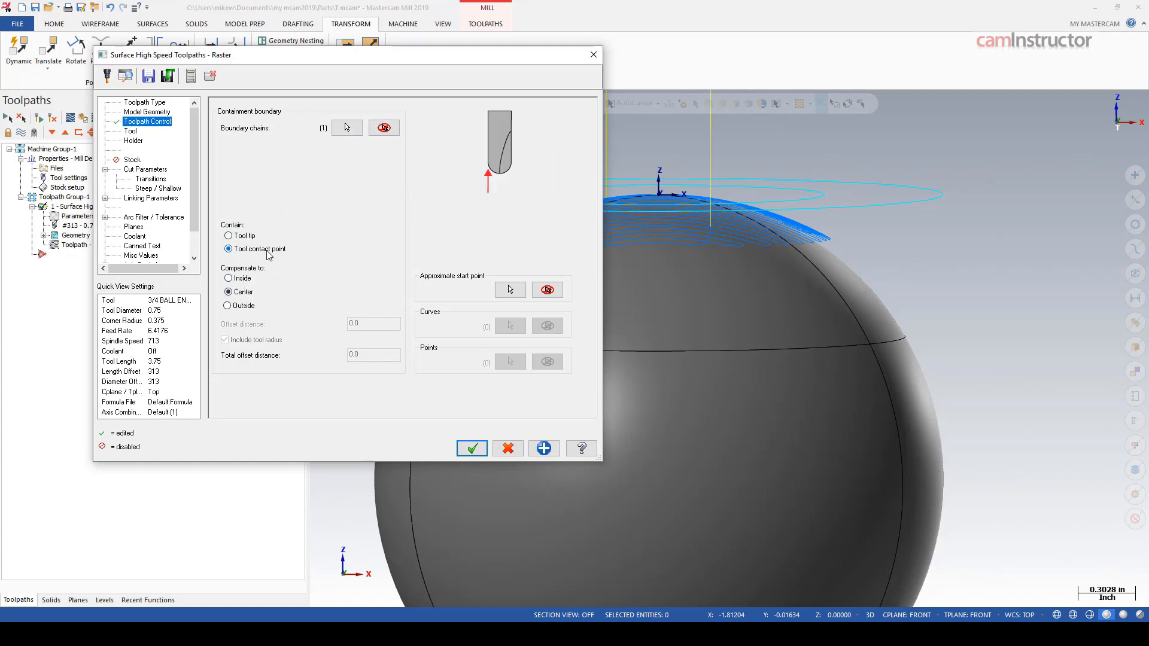
click(471, 448)
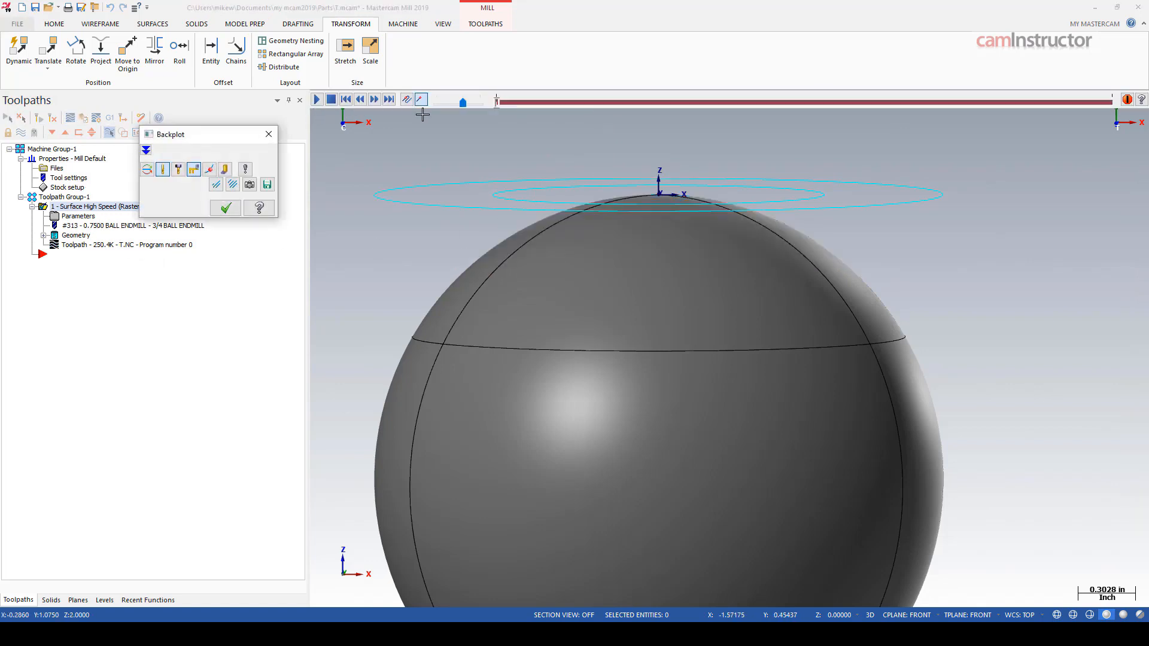
mouse_move(493, 193)
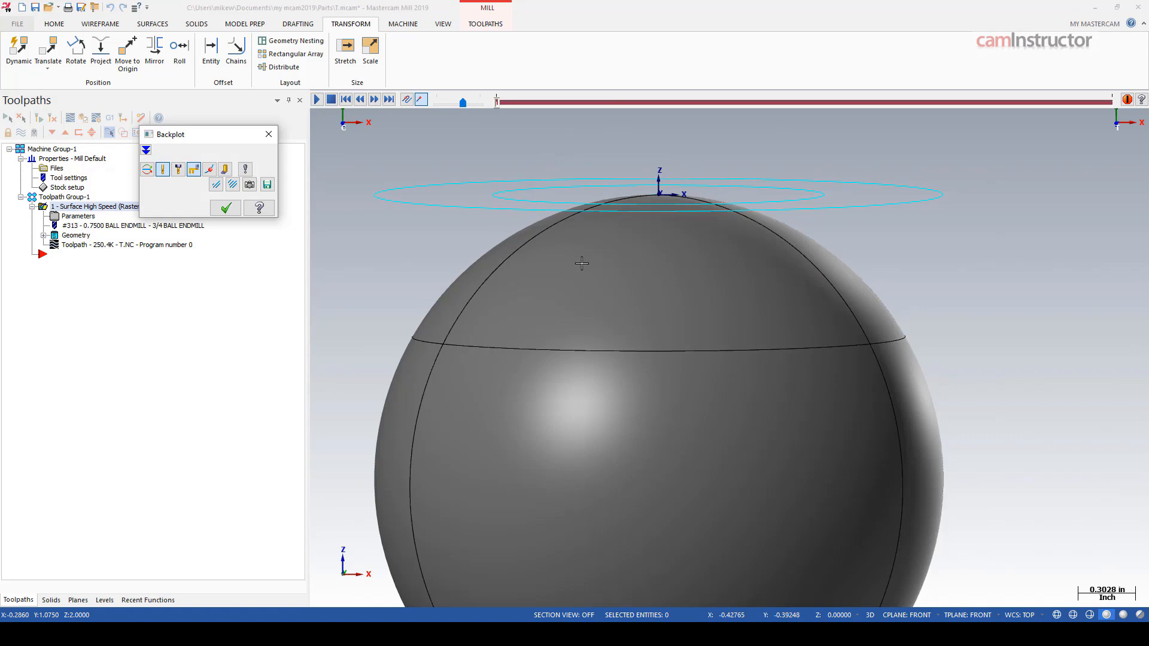
Scrub the backplot forward and zoom in where the ball tool meets the sphere
drag(463, 103, 731, 102)
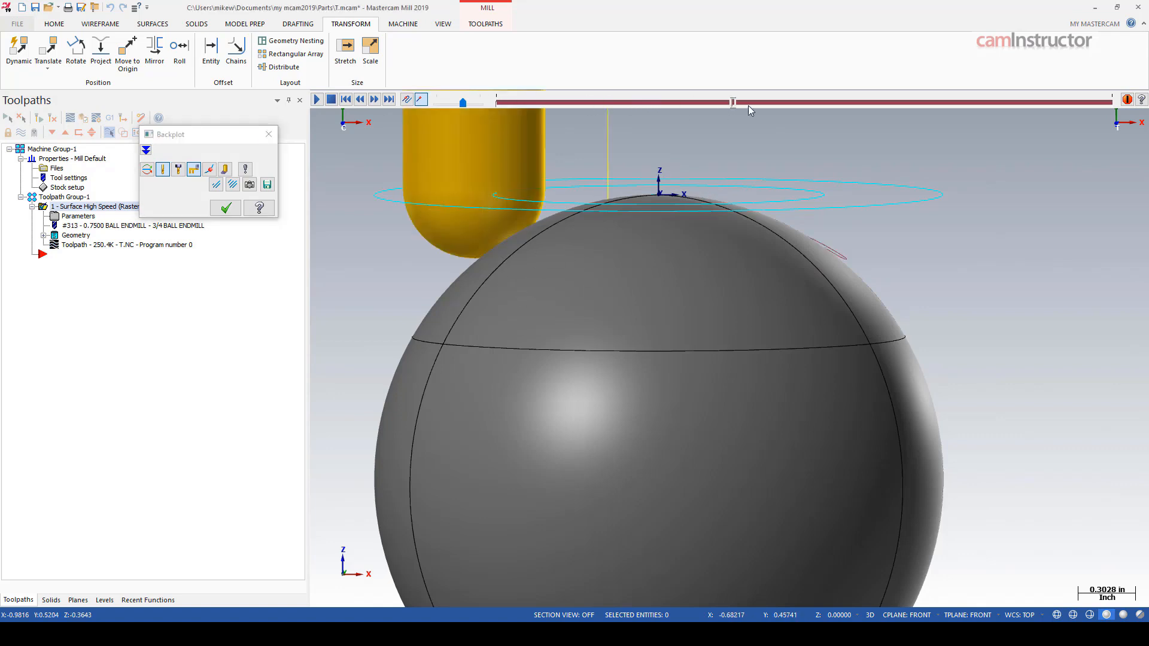
drag(732, 102, 810, 102)
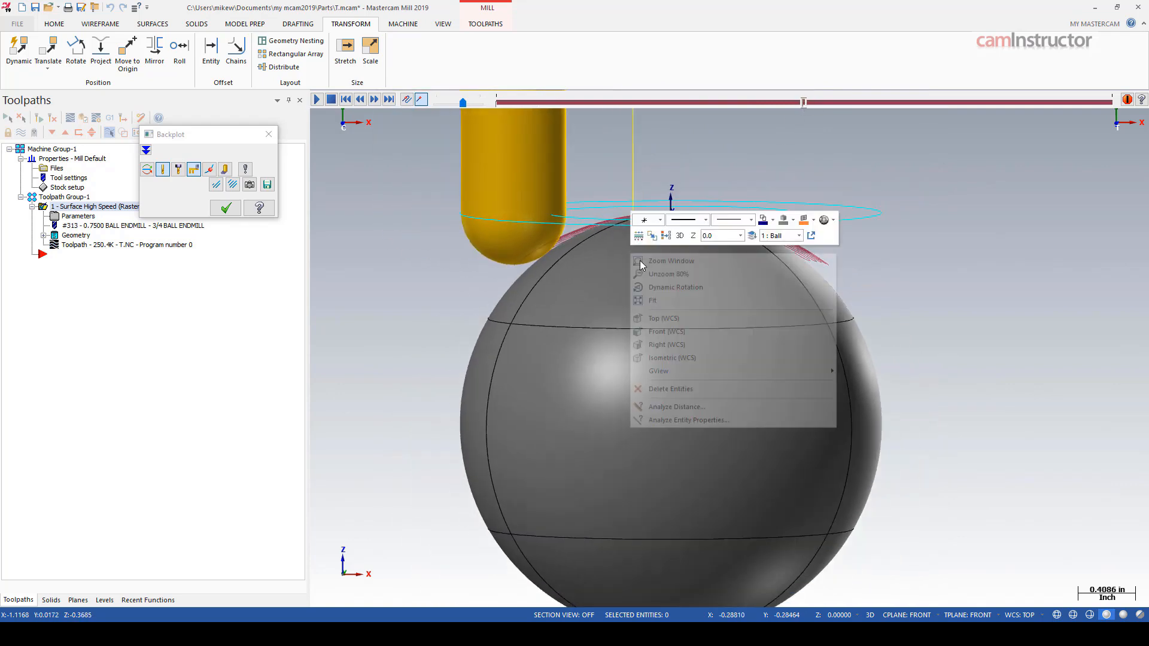
click(666, 331)
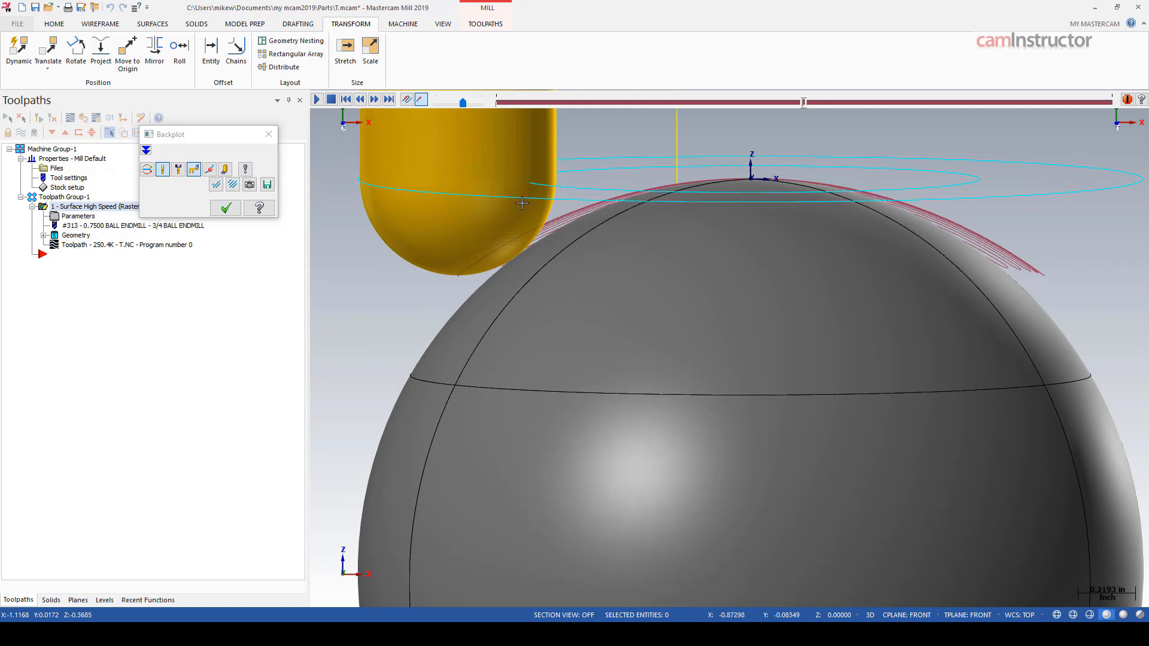
mouse_move(535, 277)
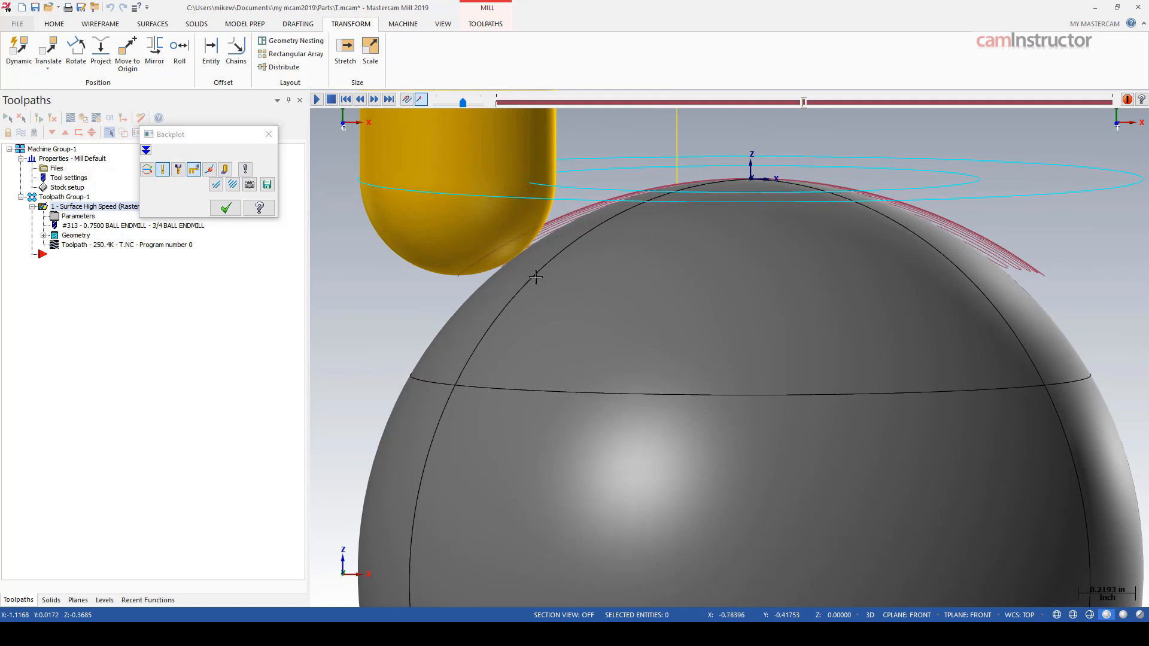
mouse_move(517, 260)
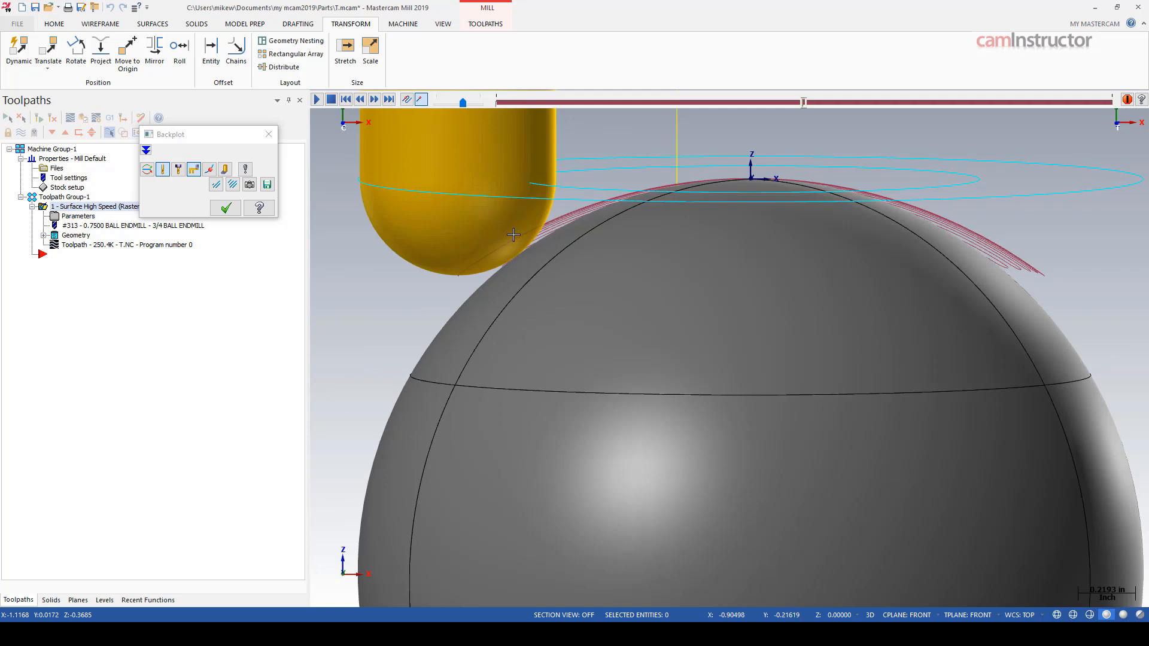
mouse_move(527, 240)
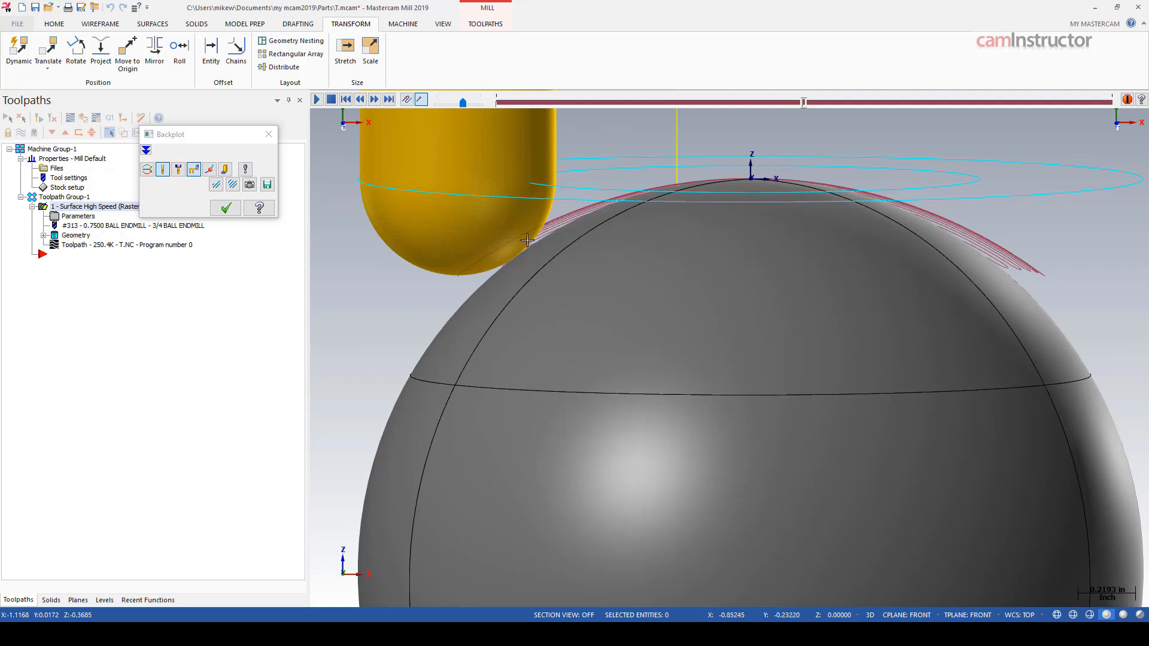
mouse_move(573, 240)
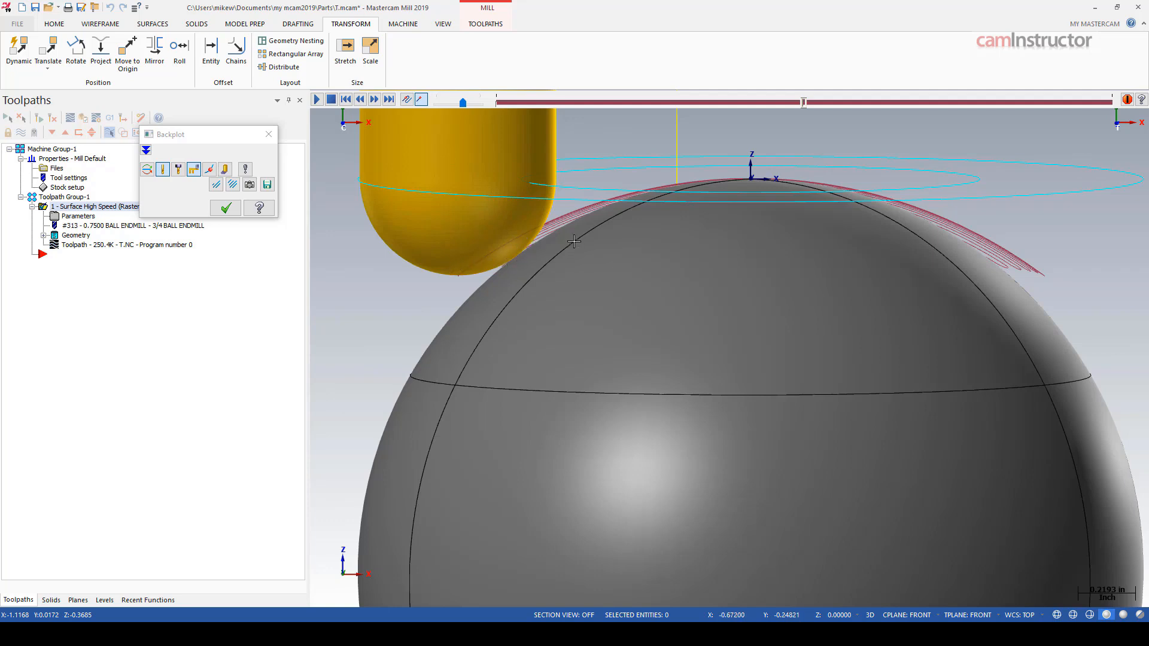
mouse_move(525, 185)
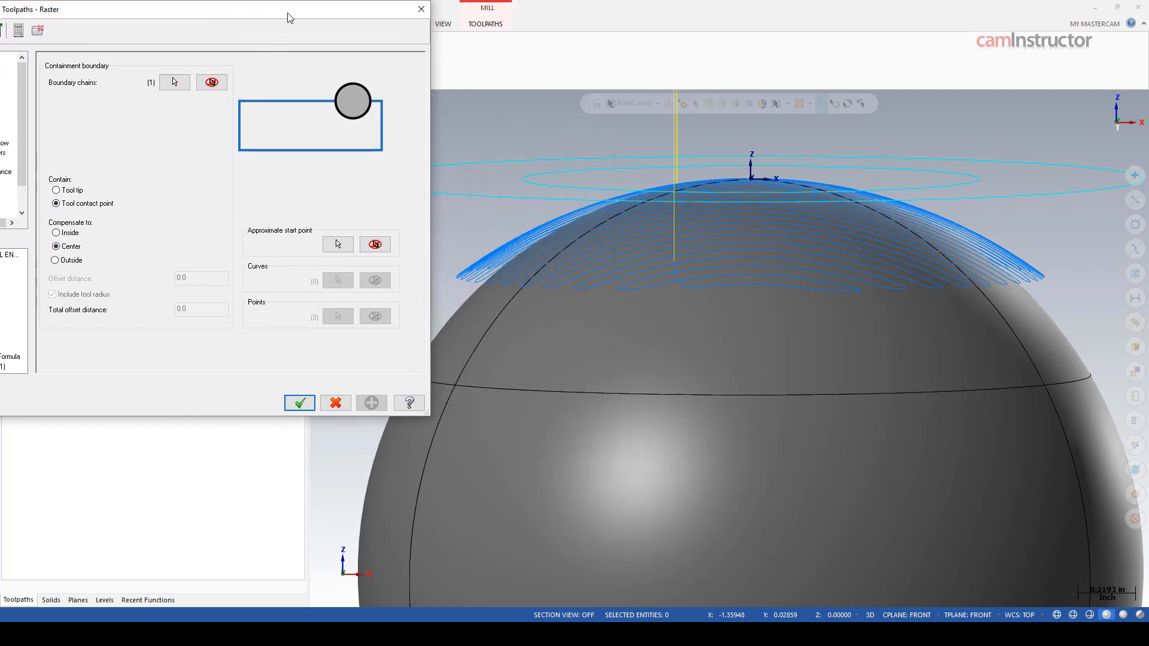
Set Inside compensation at the contact point, tool radius excluded, offset 0.05, and regenerate
click(262, 282)
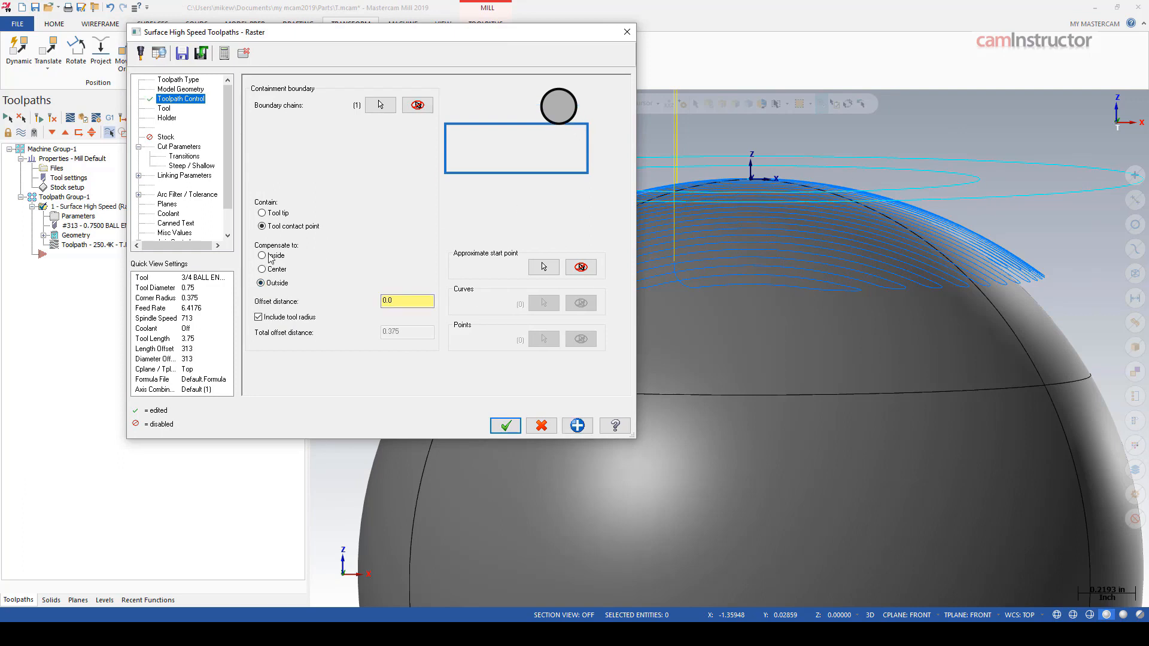
click(264, 255)
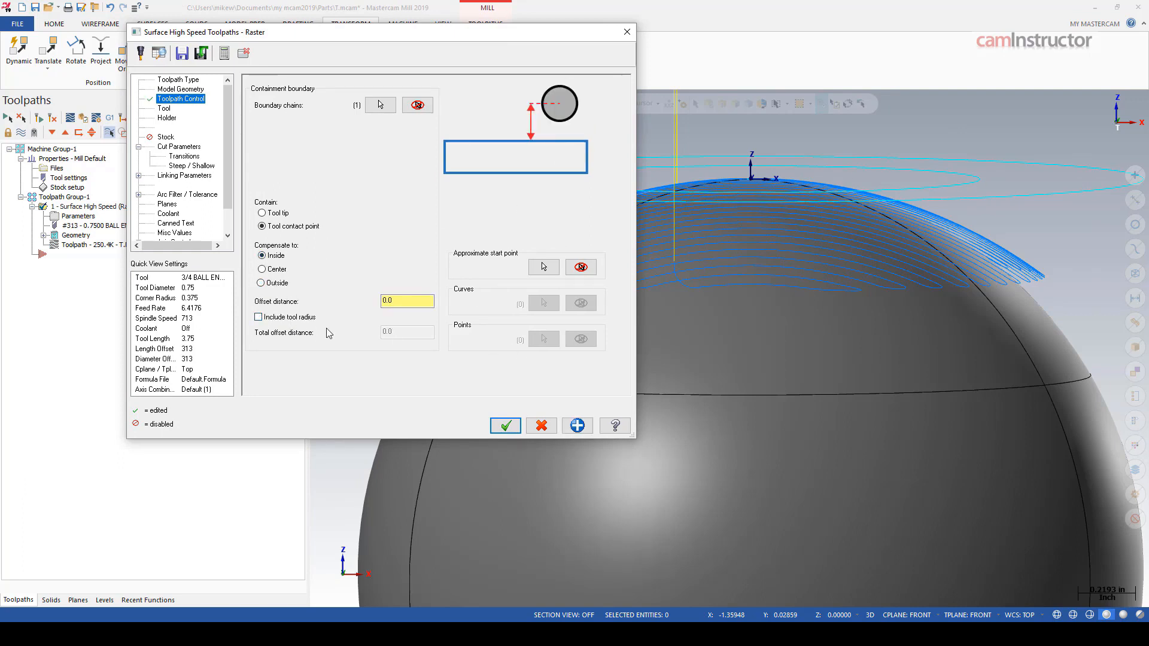
click(259, 316)
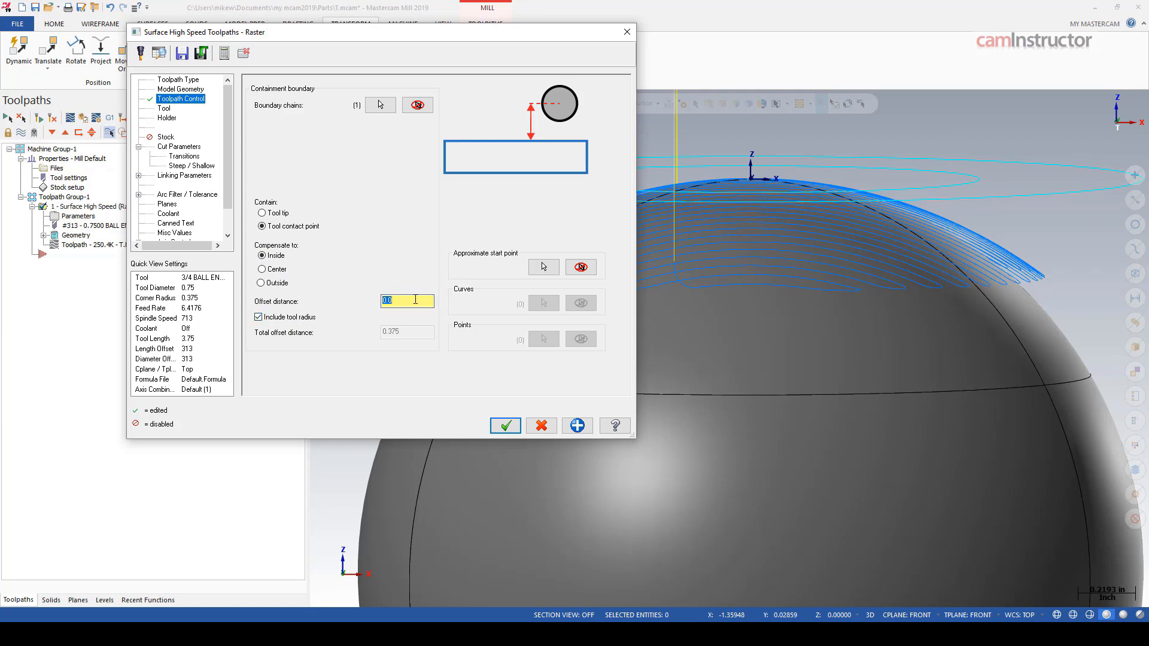
click(262, 226)
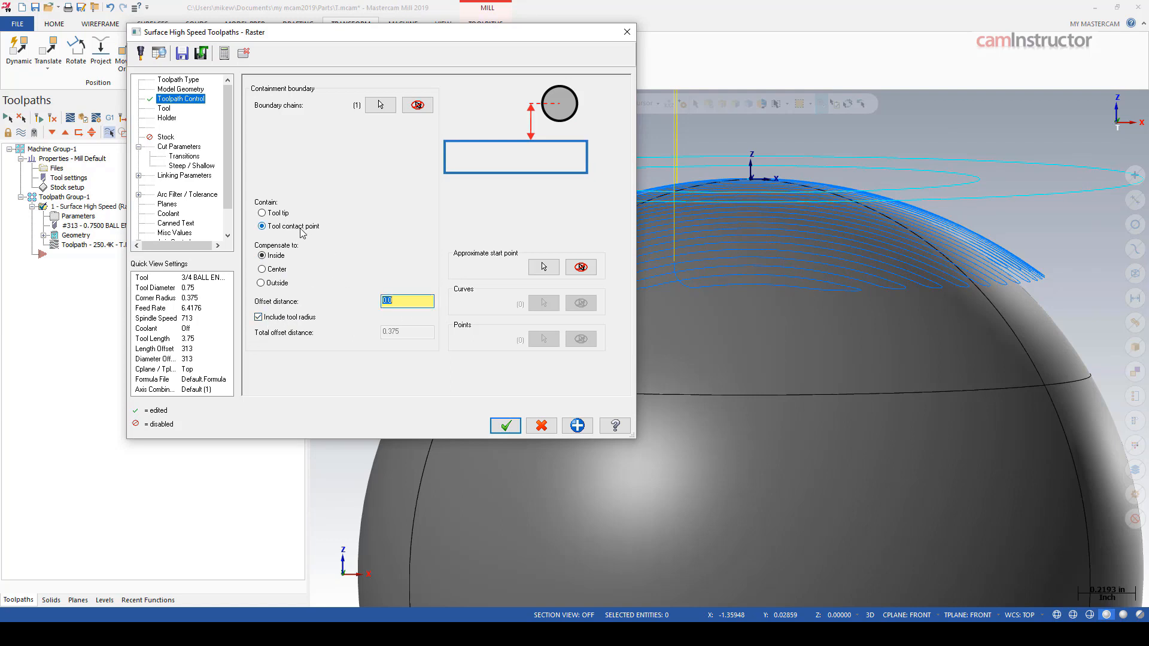
click(258, 316)
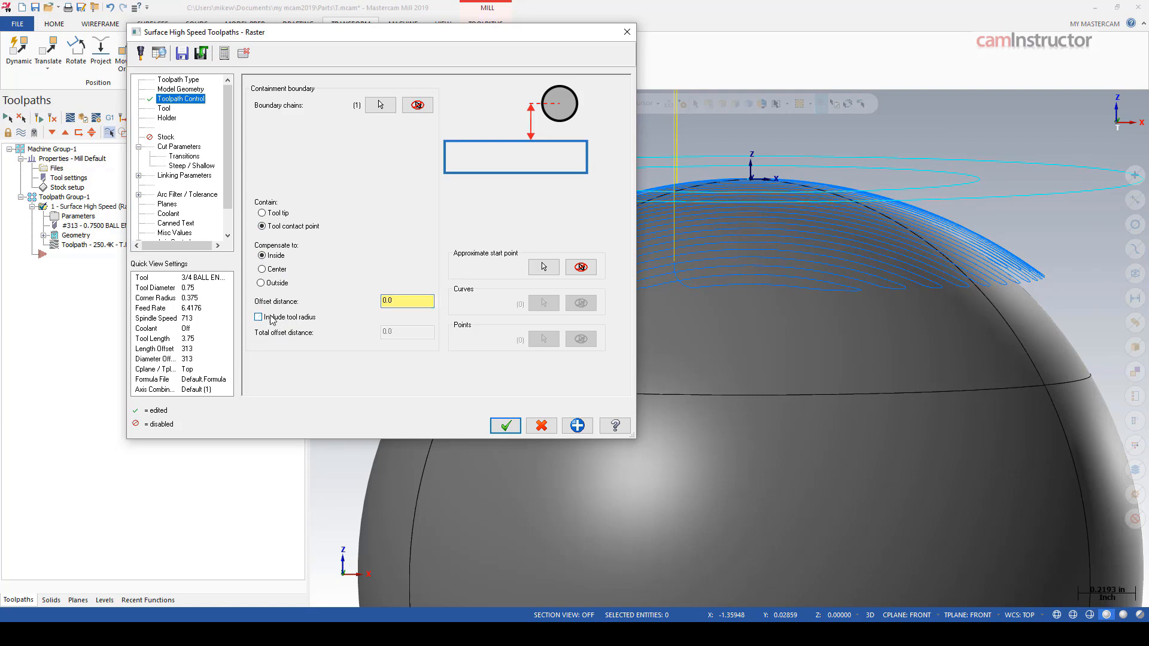
click(407, 301)
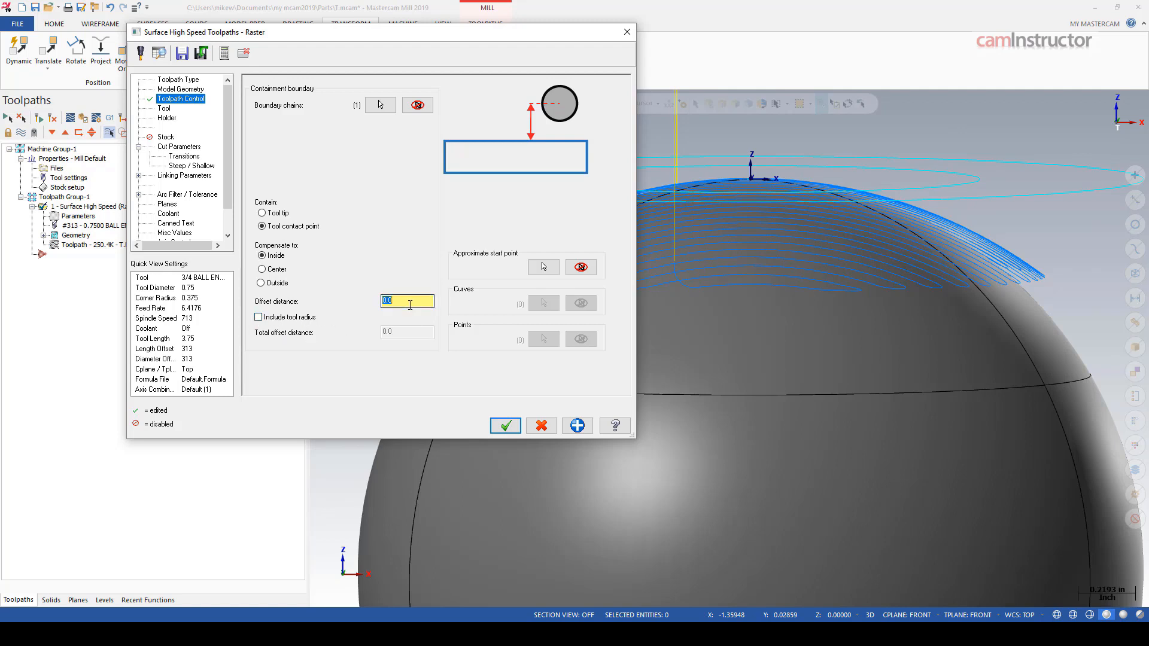
text(.05)
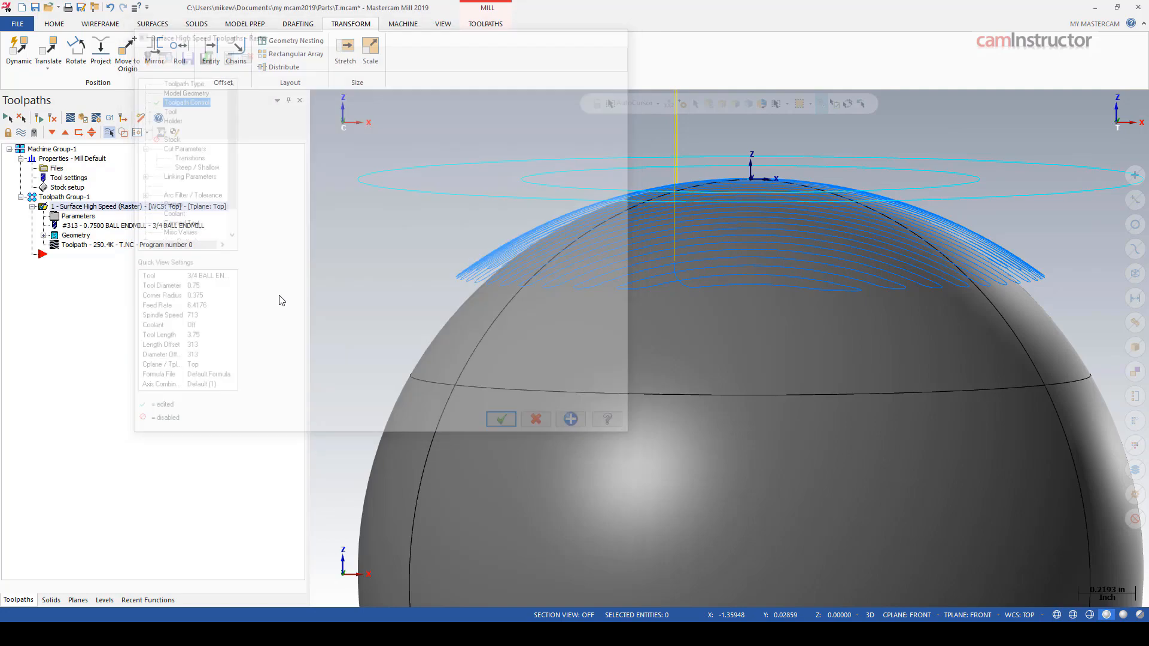
click(501, 419)
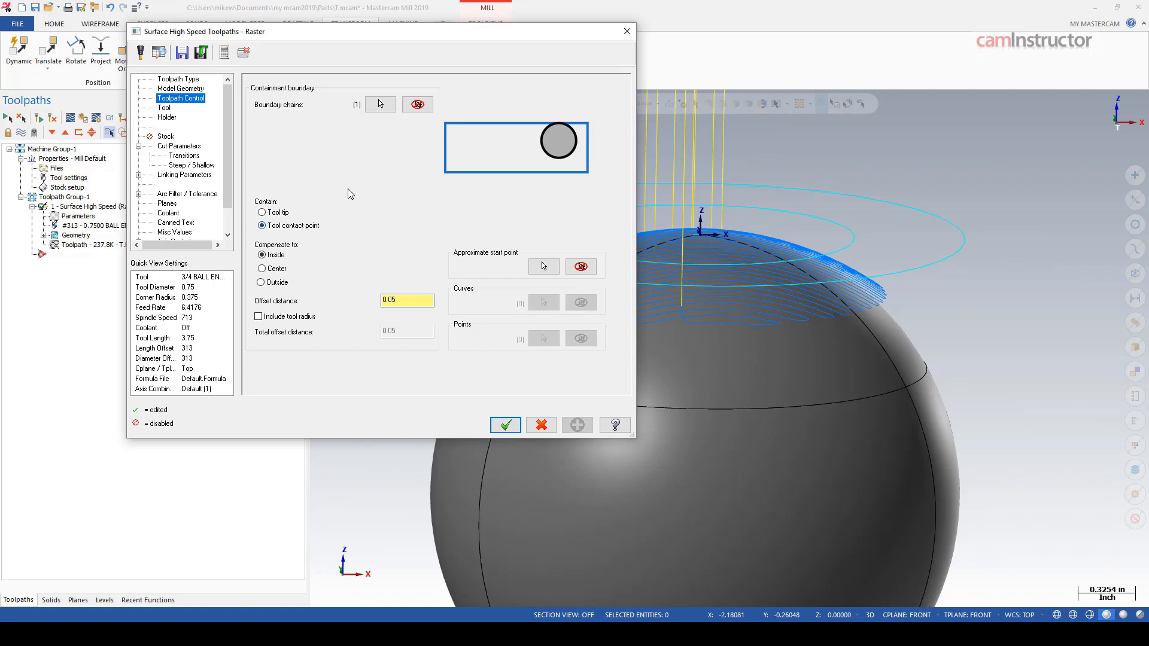
mouse_move(187, 109)
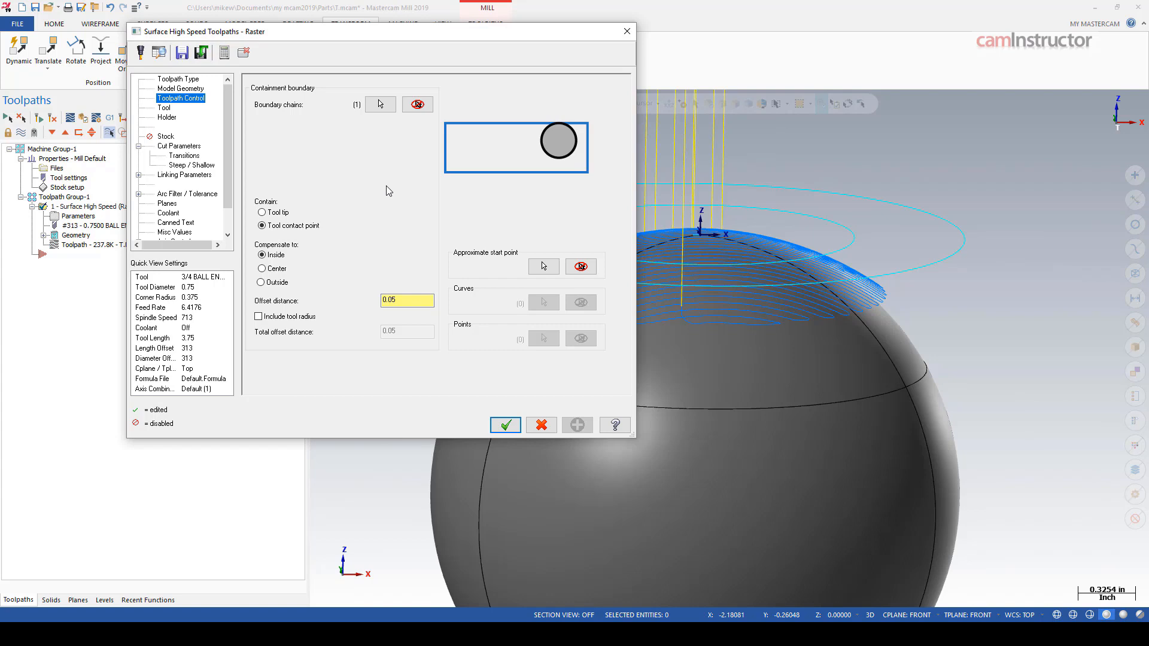
mouse_move(318, 168)
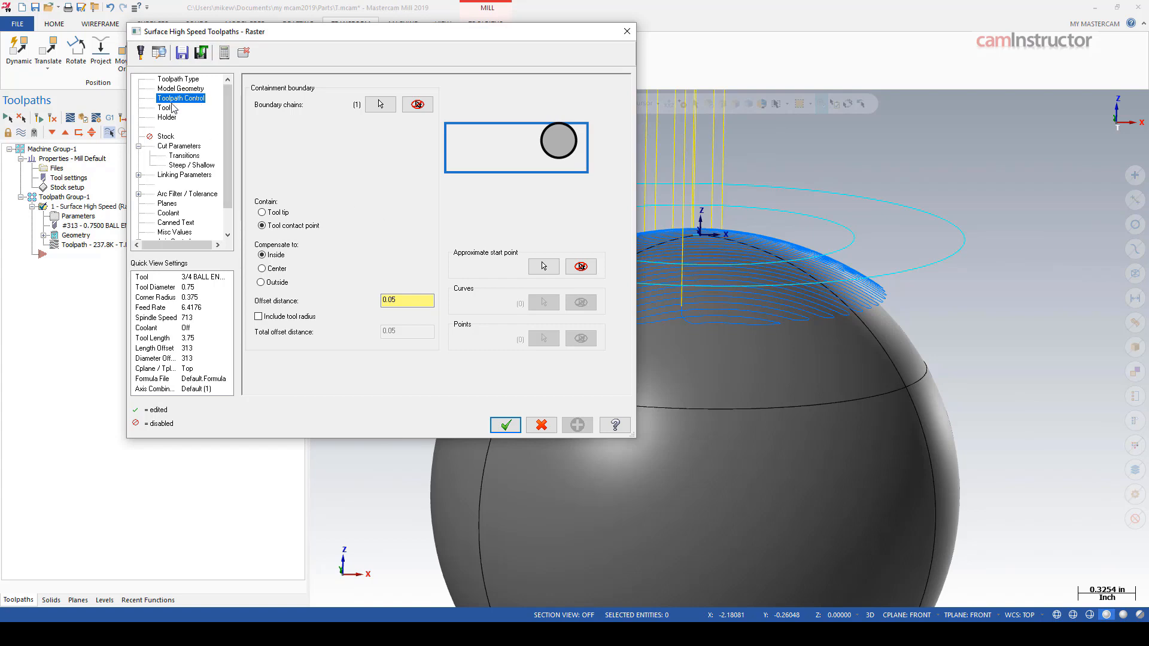
Review the Model Geometry and Steep/Shallow pages, return to Toolpath Control, and accept
click(181, 88)
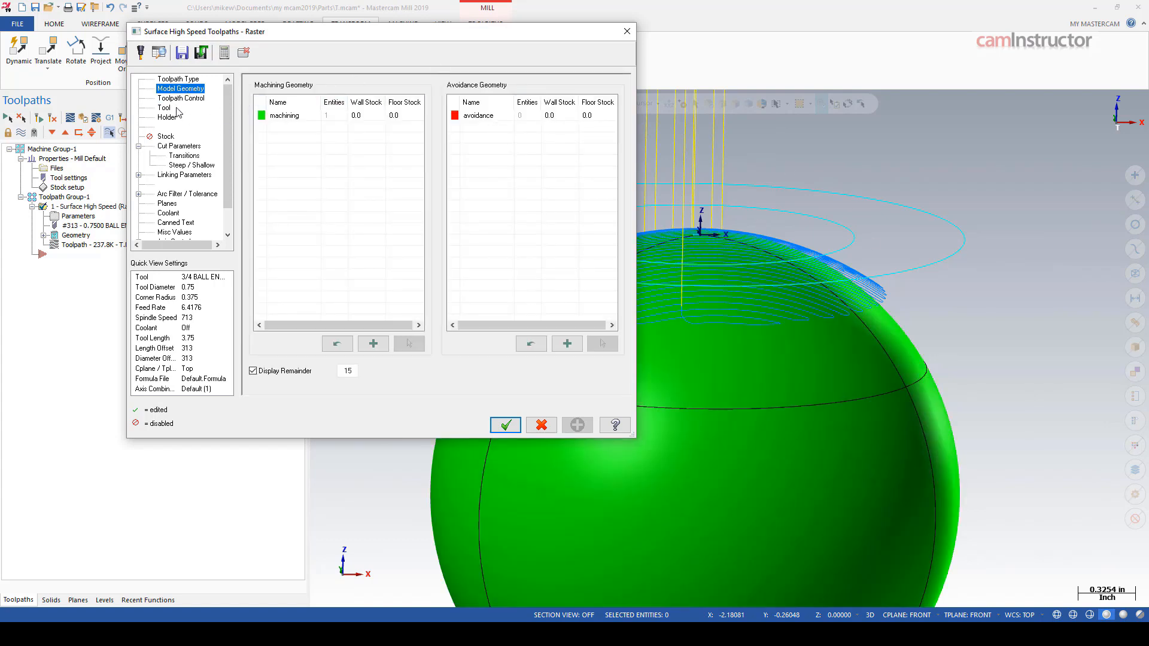
click(180, 97)
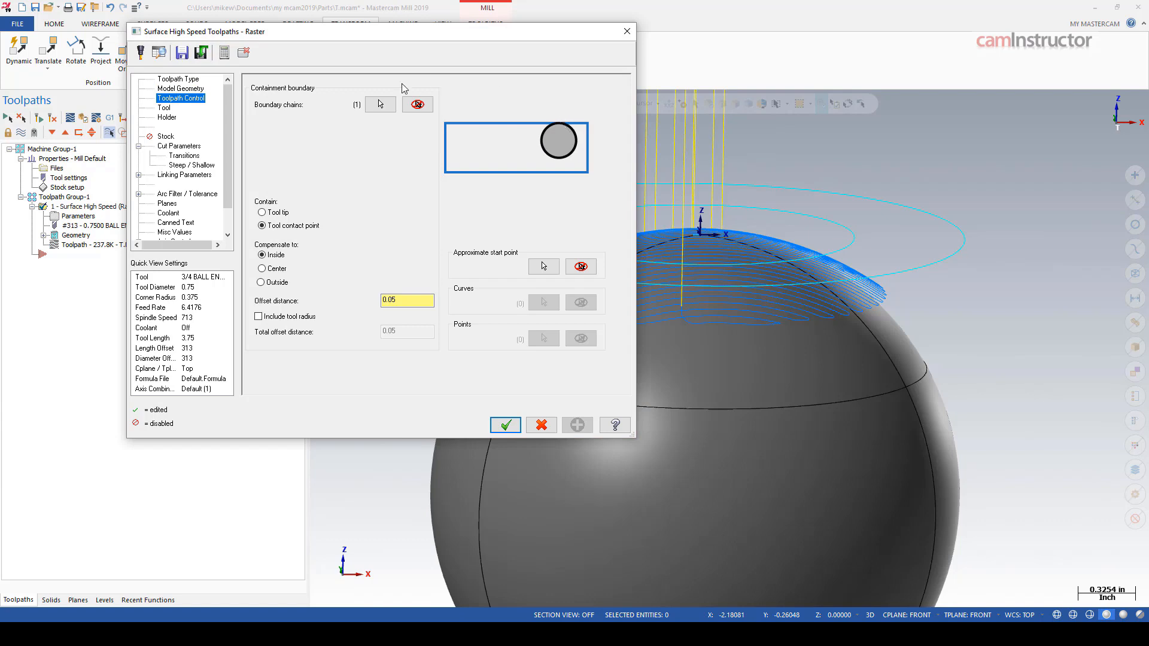
click(191, 166)
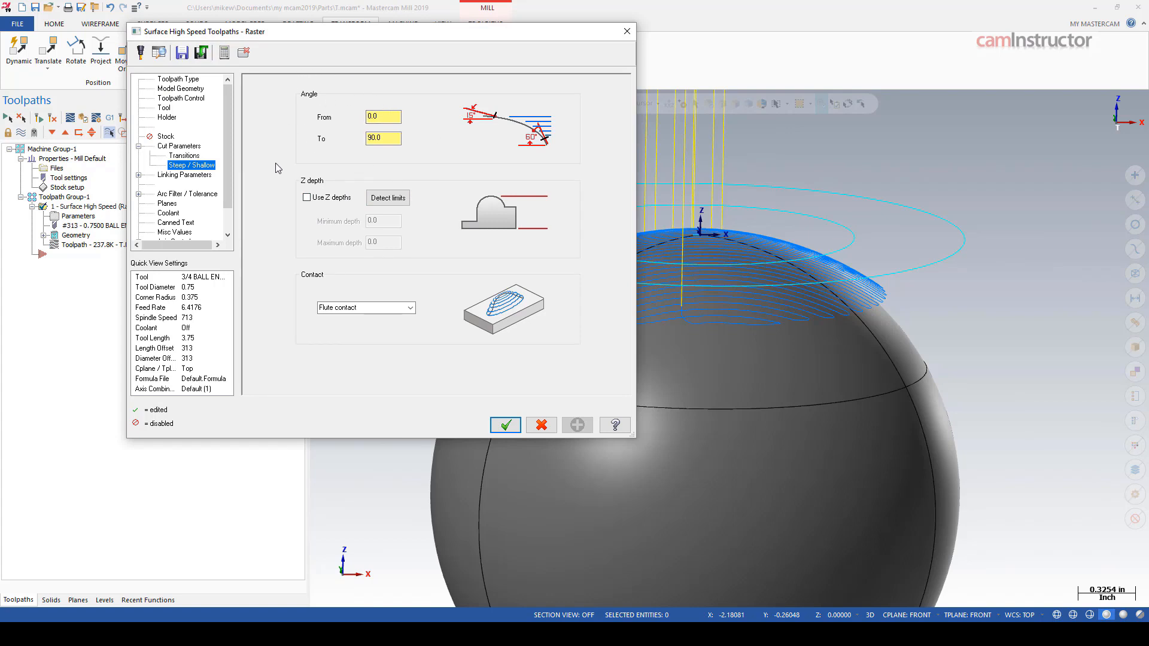
click(181, 98)
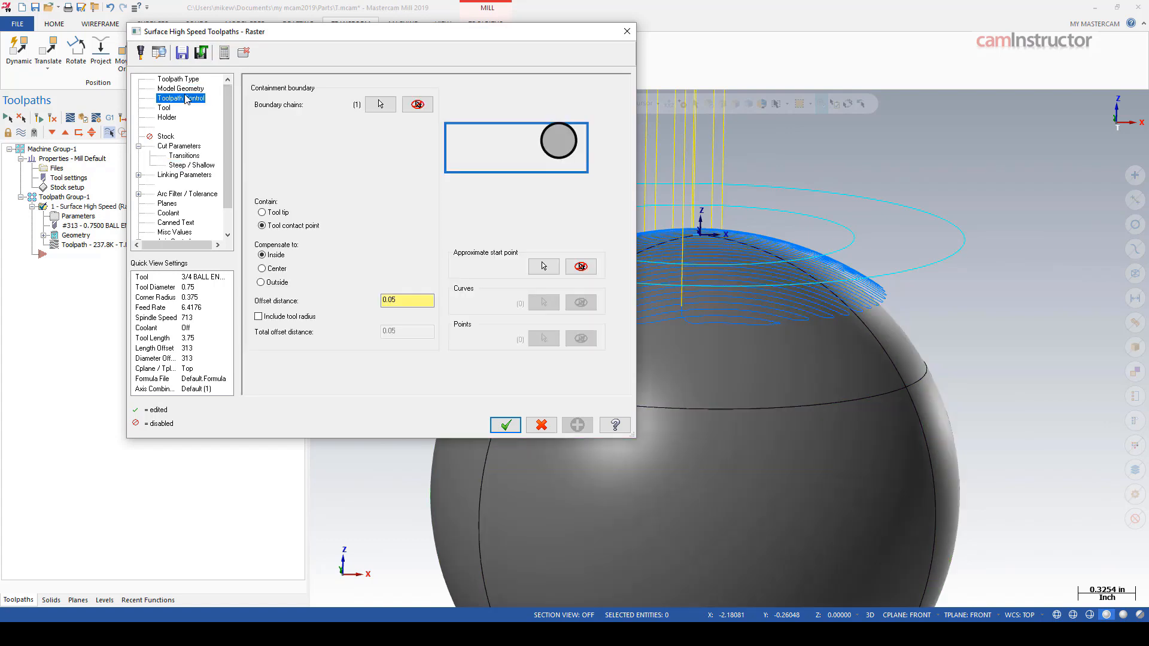
mouse_move(856, 294)
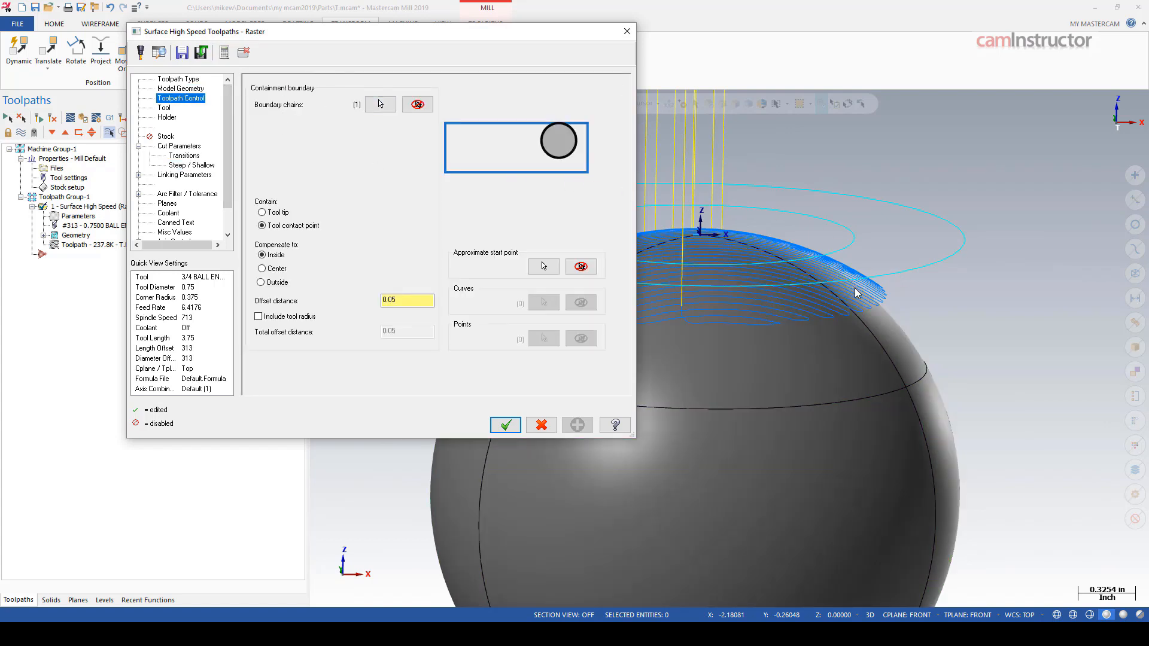
click(505, 425)
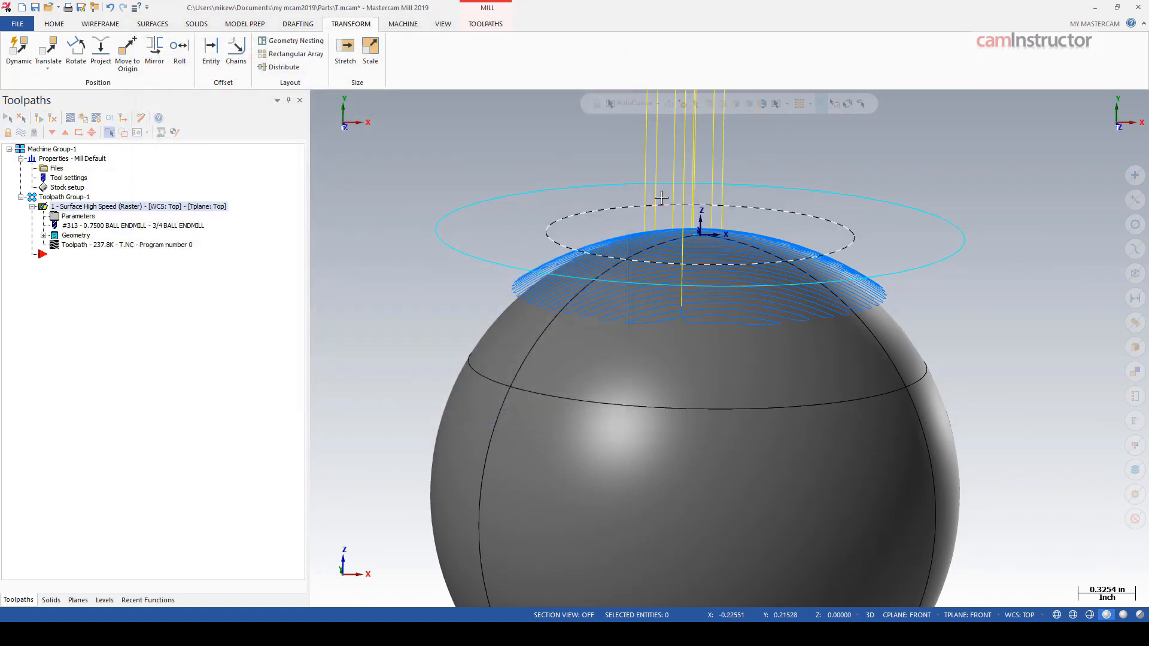
View the contained toolpath from Top (WCS), then reopen the raster operation's parameters
right_click(659, 198)
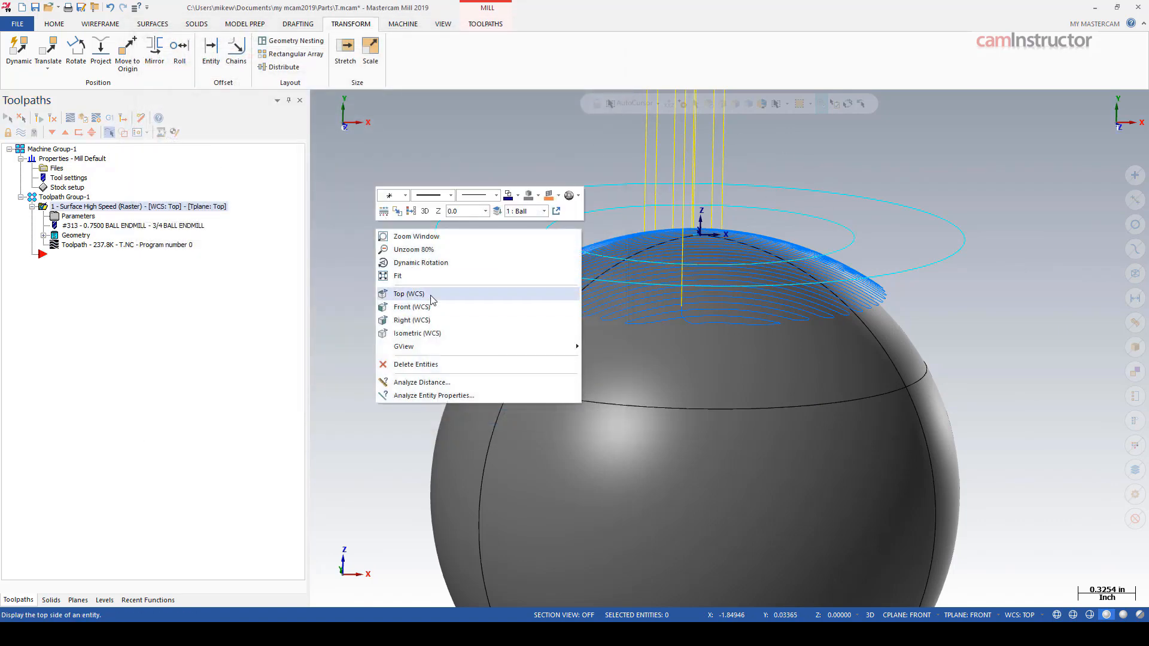
click(408, 294)
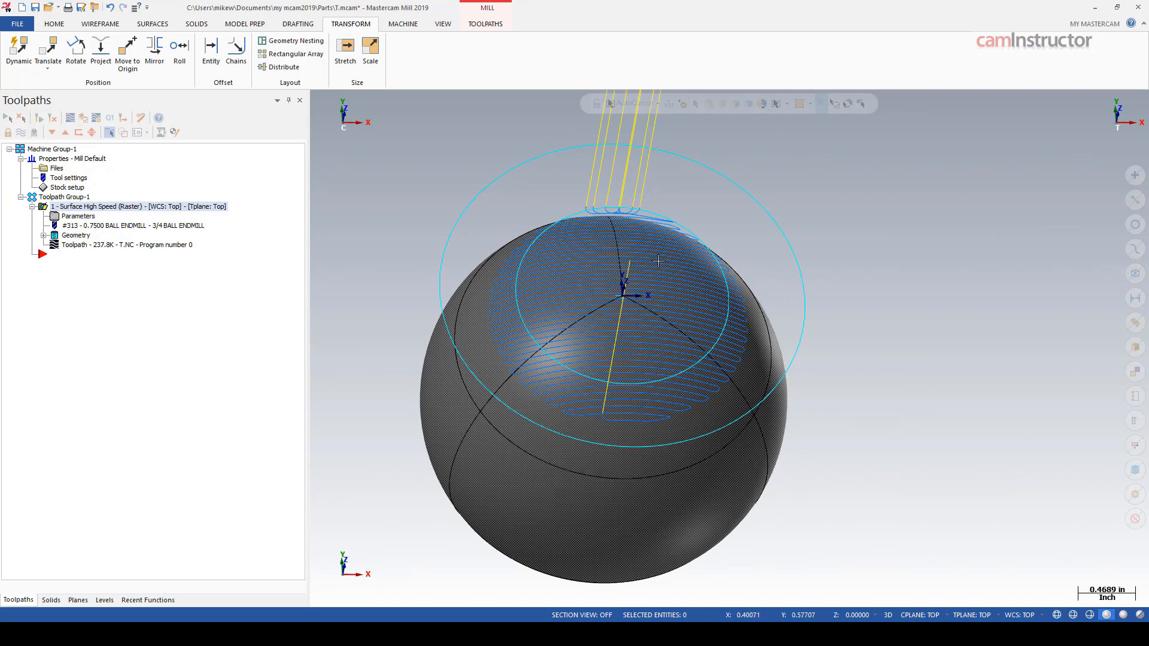
mouse_move(618, 280)
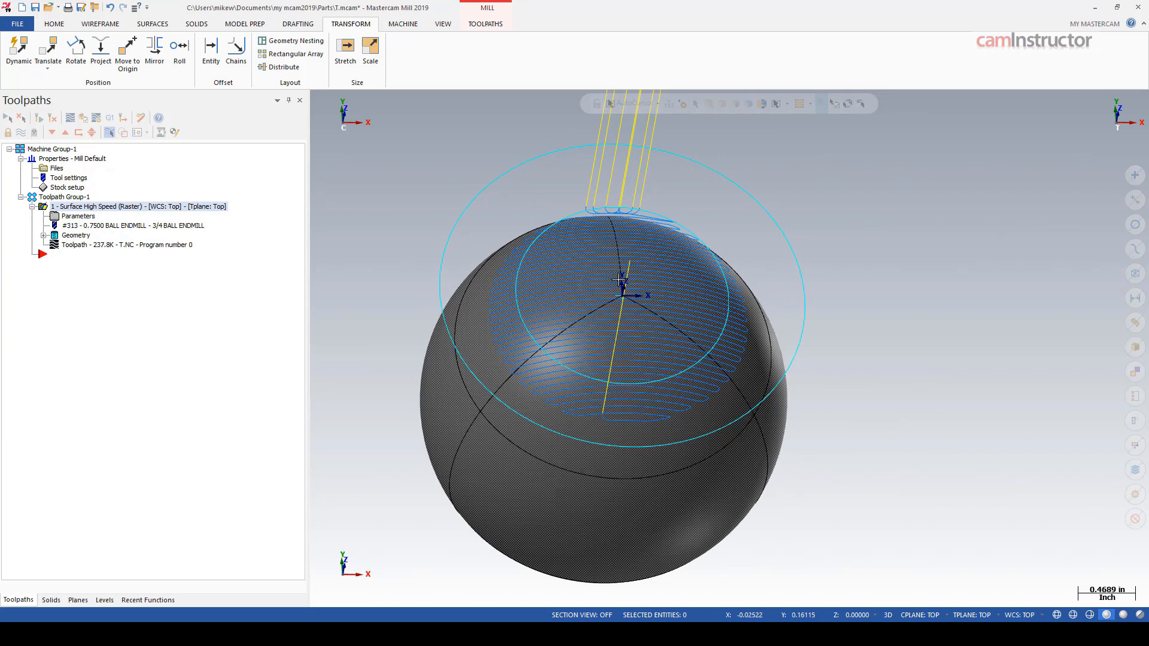
mouse_move(456, 258)
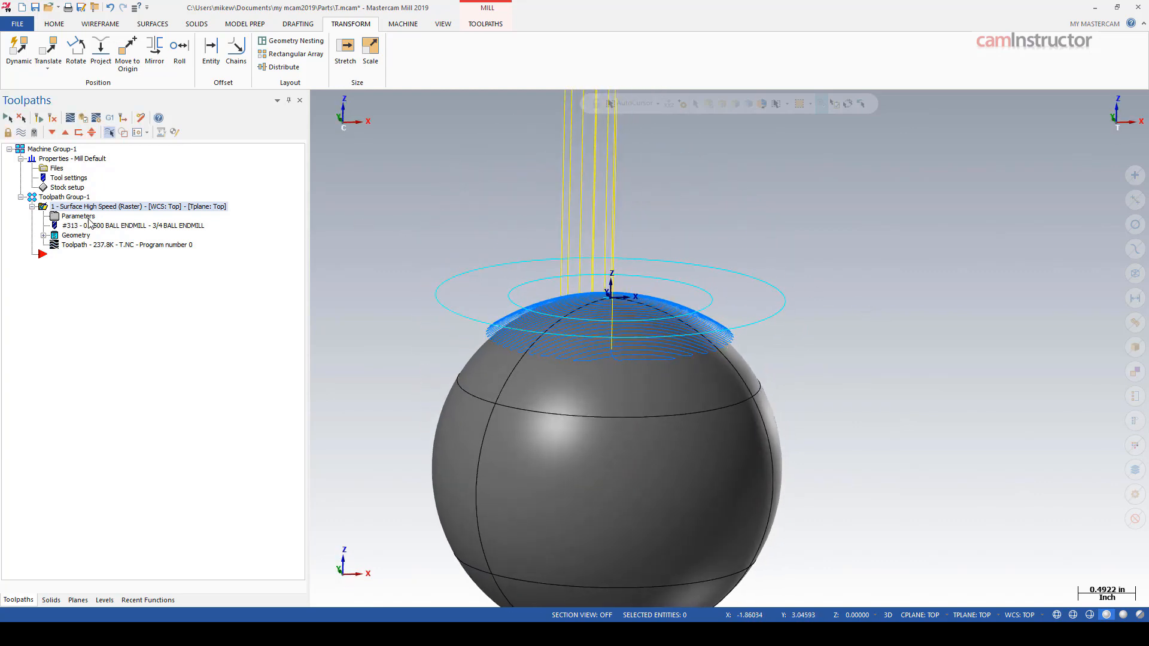
double_click(79, 215)
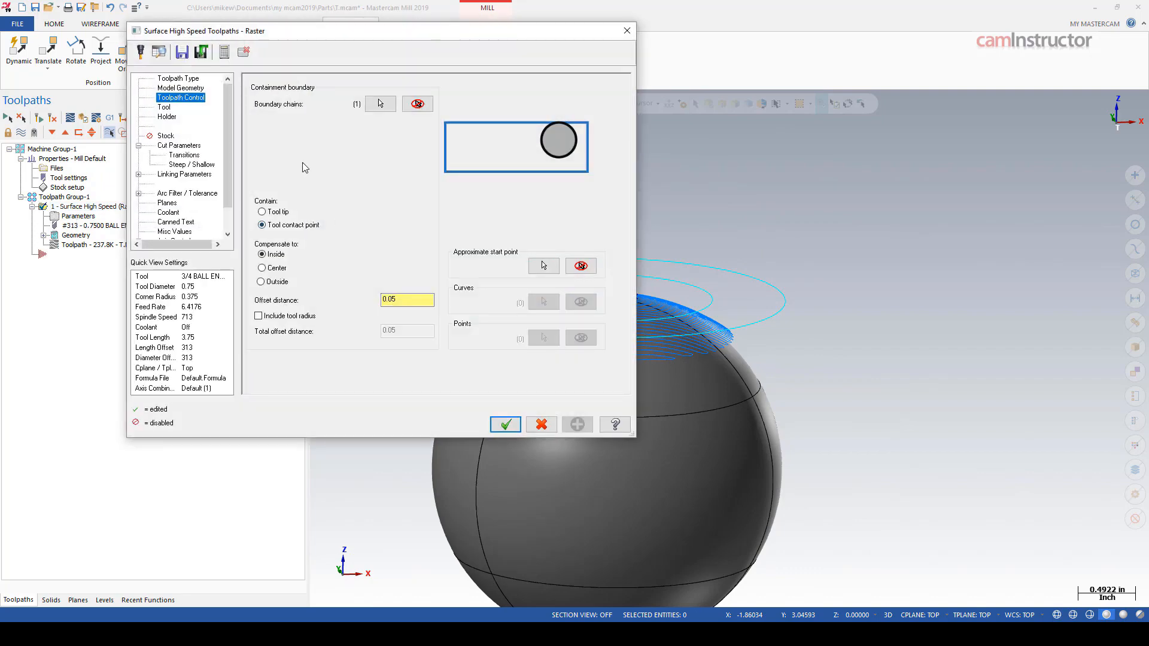